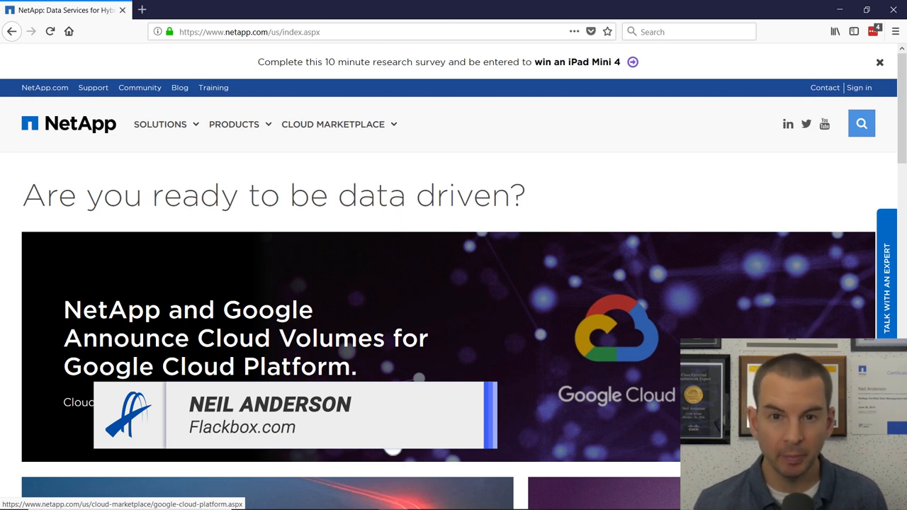
mouse_move(794, 92)
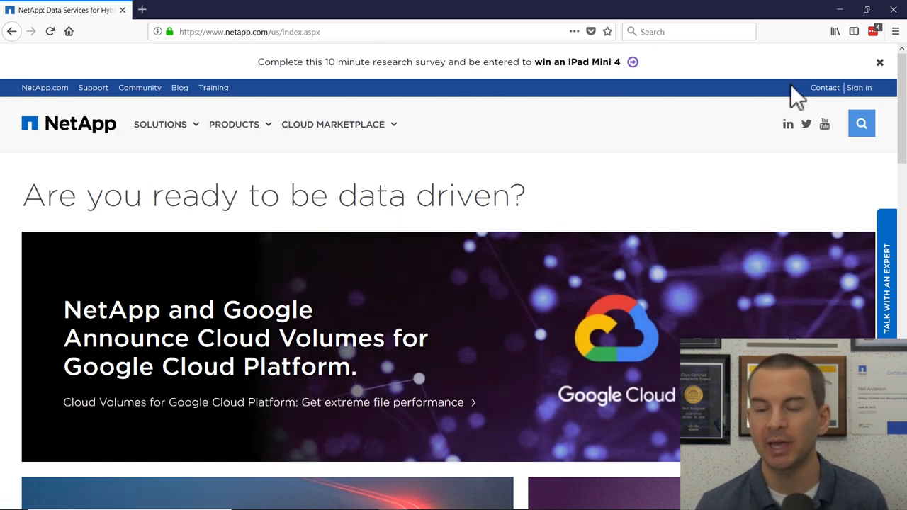
Step: Go to the NetApp Site Login page from the homepage Sign in link
click(859, 87)
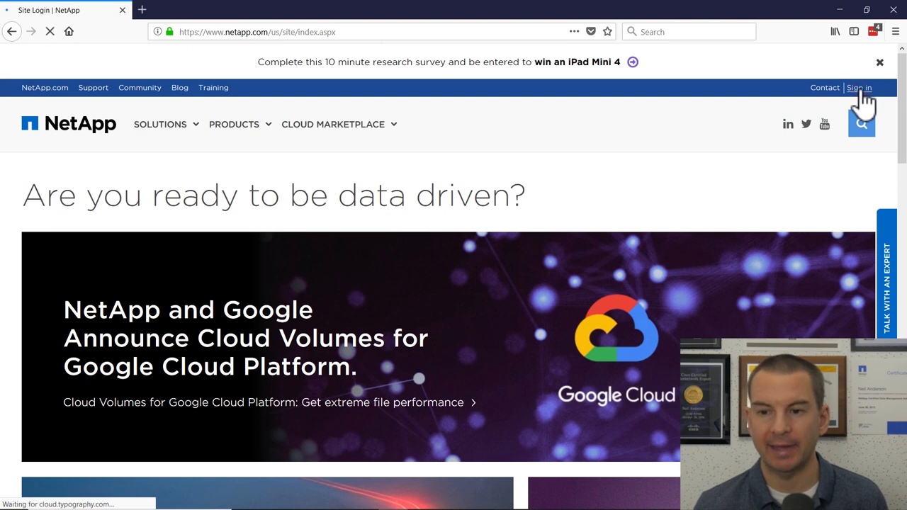
click(859, 88)
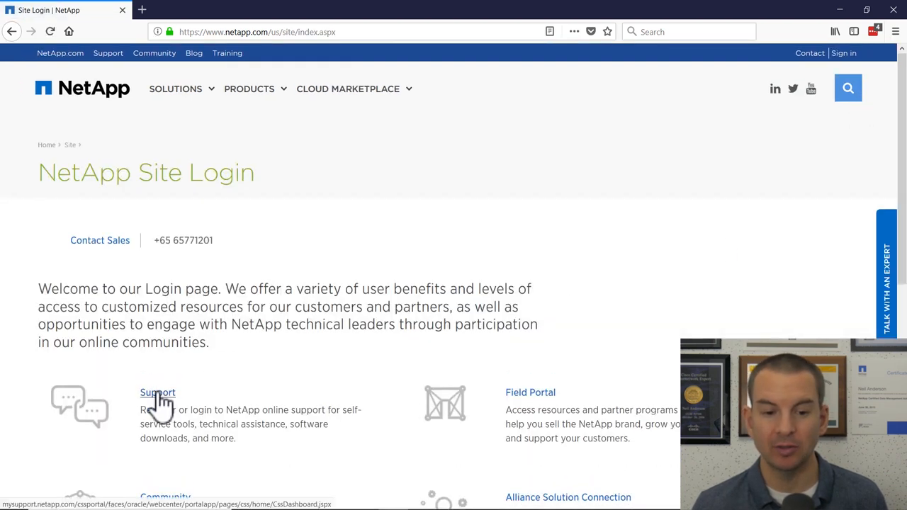
Step: Sign in via the Support option to reach the Support Dashboard with 7 systems
click(158, 392)
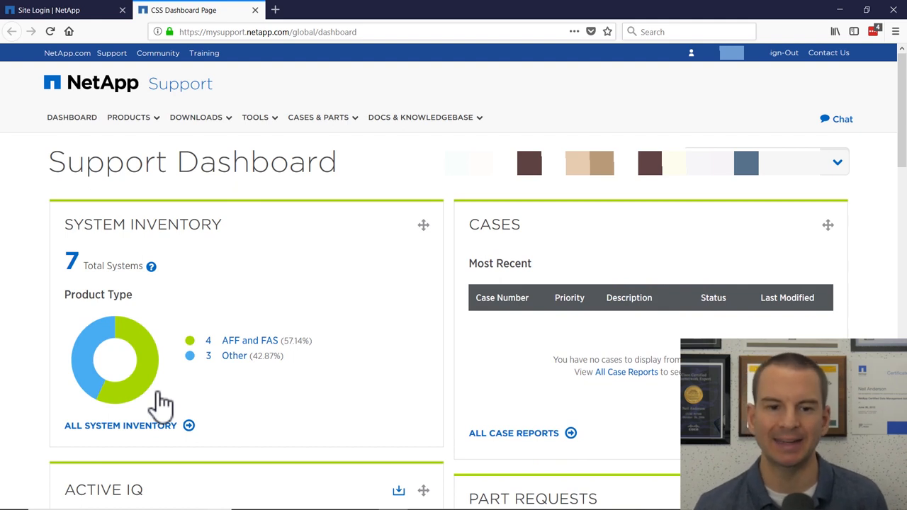
mouse_move(170, 399)
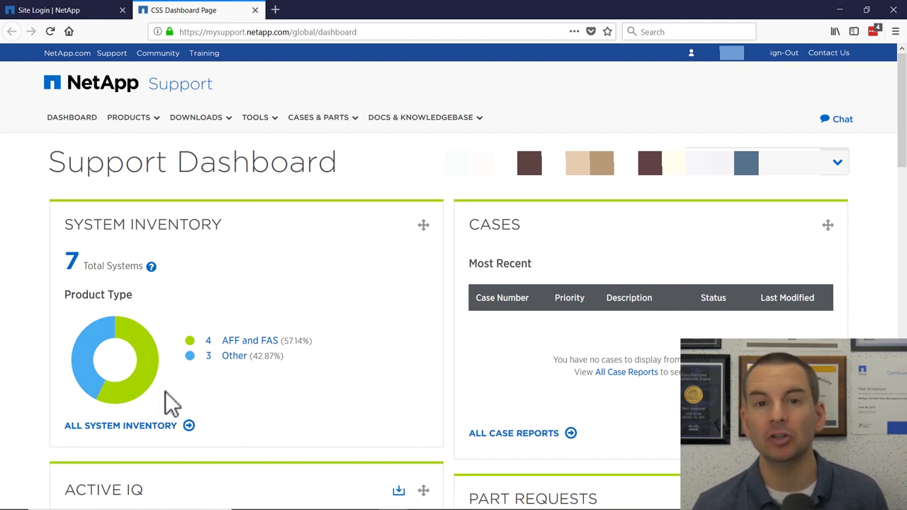
mouse_move(221, 286)
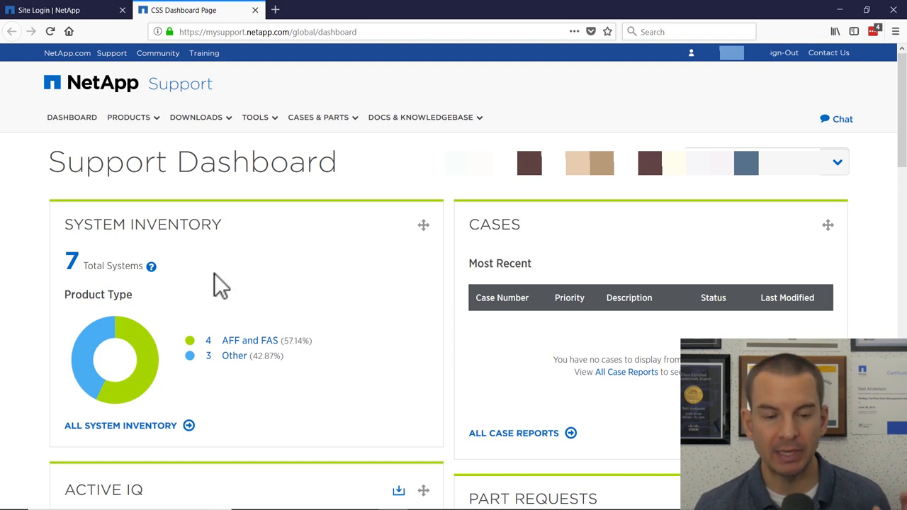
mouse_move(102, 233)
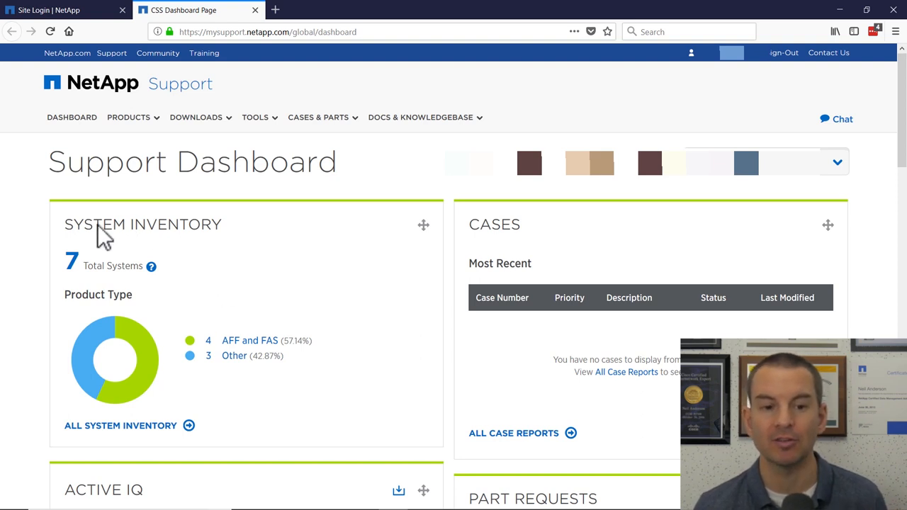
mouse_move(244, 254)
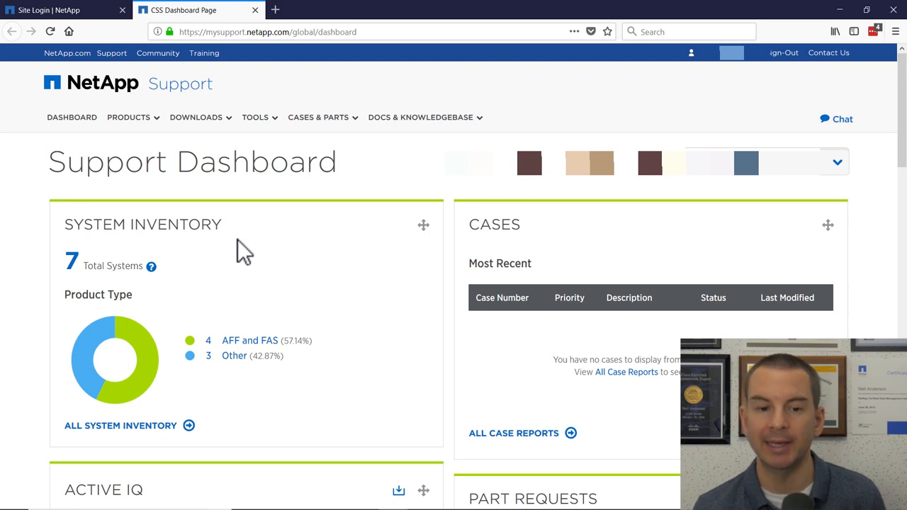
mouse_move(272, 298)
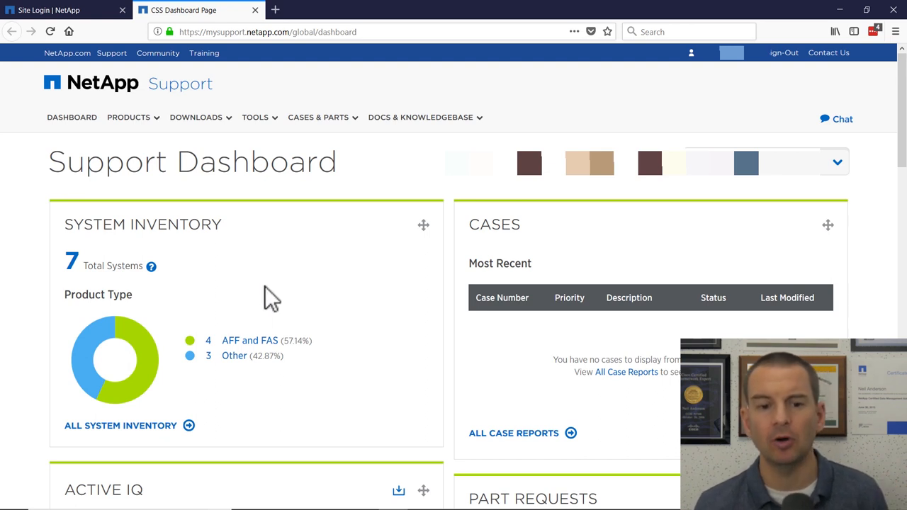
mouse_move(249, 357)
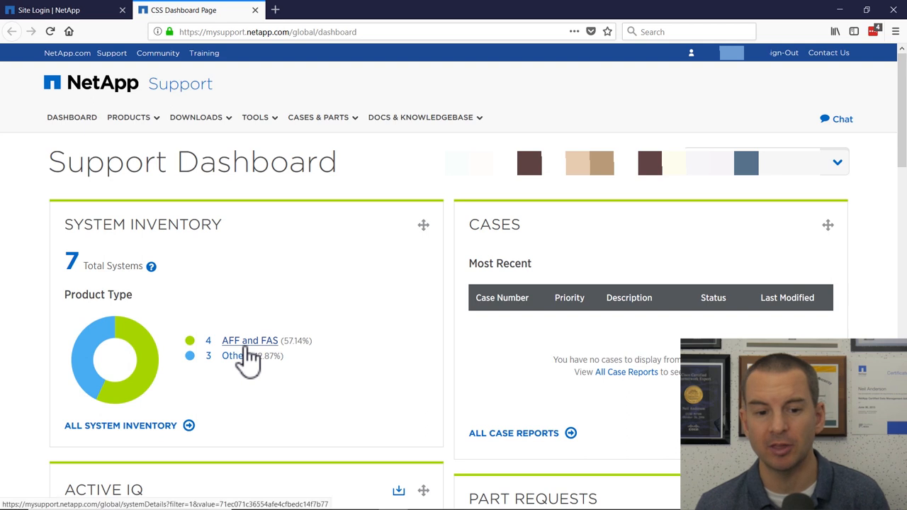
mouse_move(273, 352)
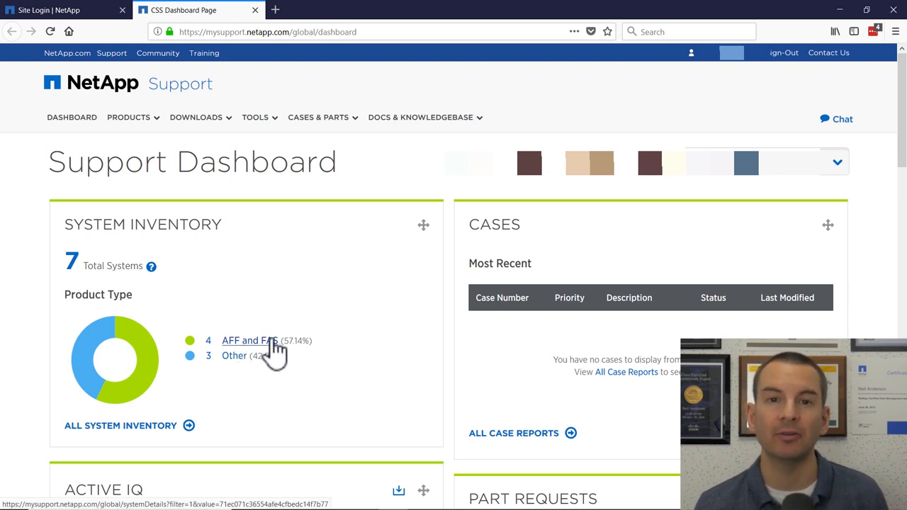
mouse_move(234, 356)
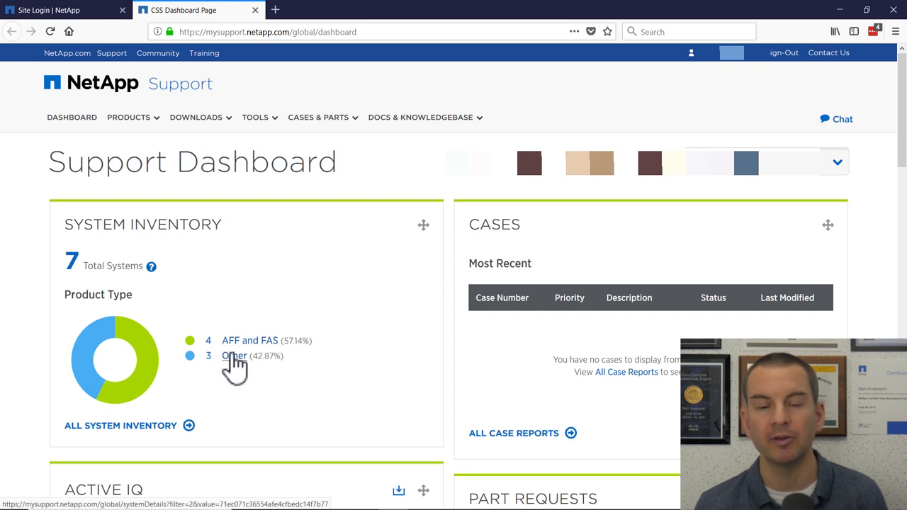
mouse_move(297, 374)
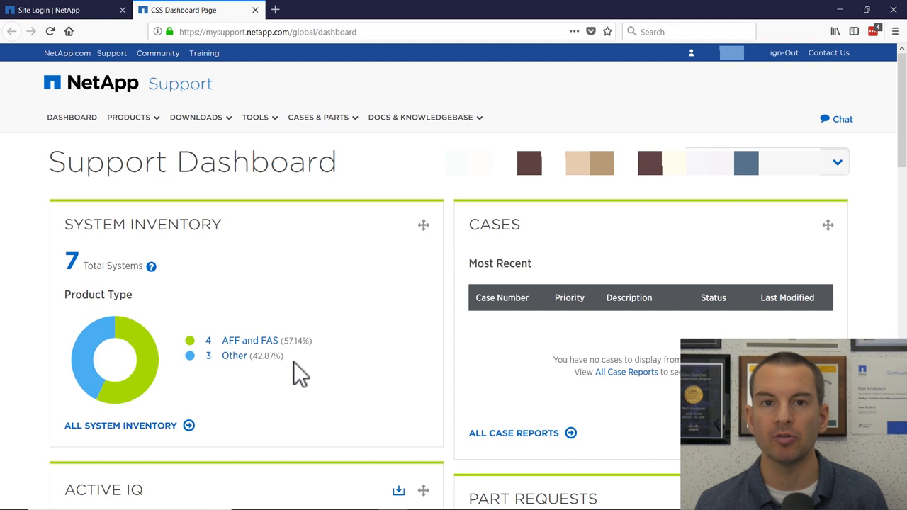
mouse_move(268, 341)
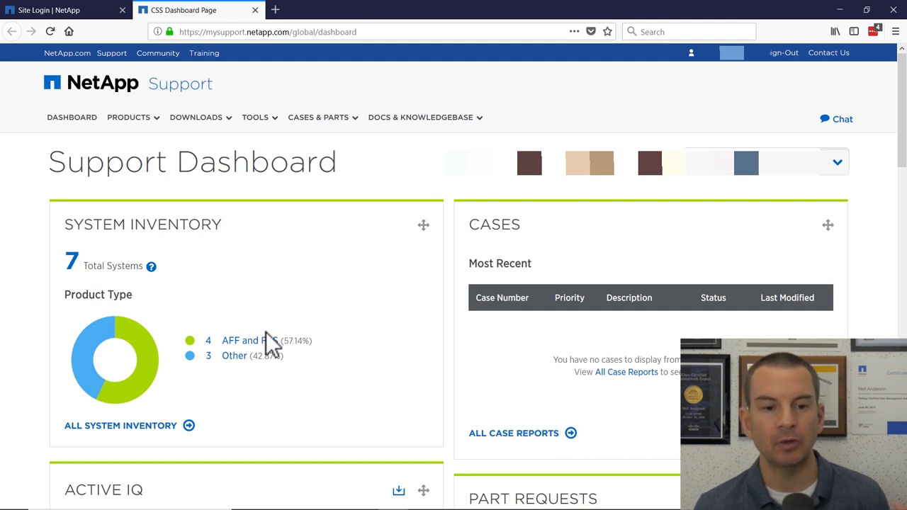
mouse_move(297, 309)
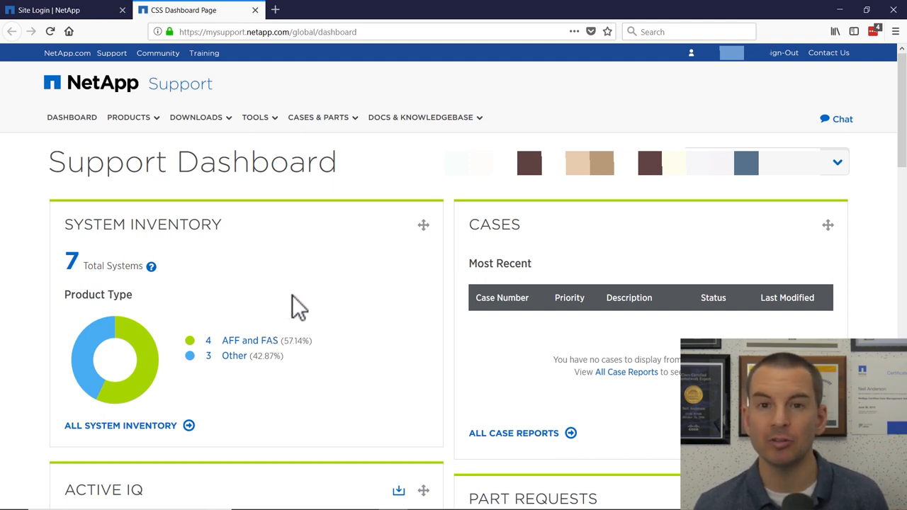
mouse_move(244, 258)
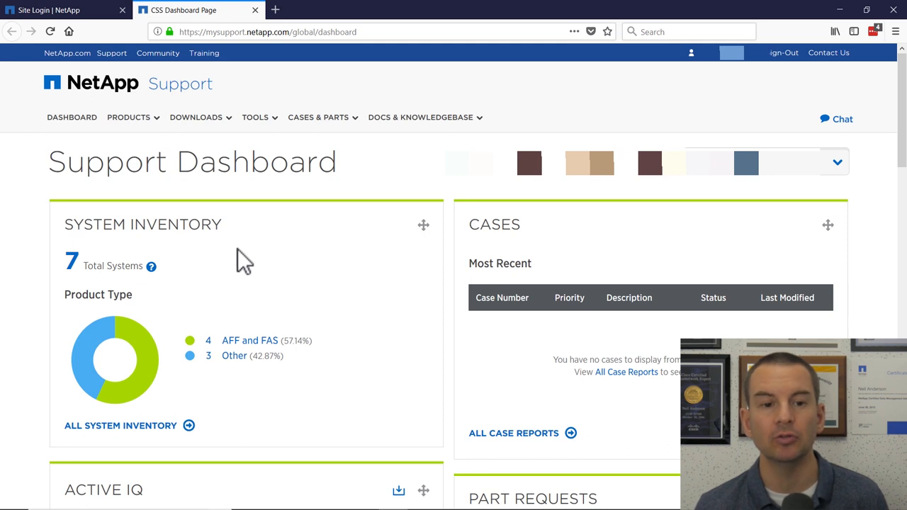
click(127, 116)
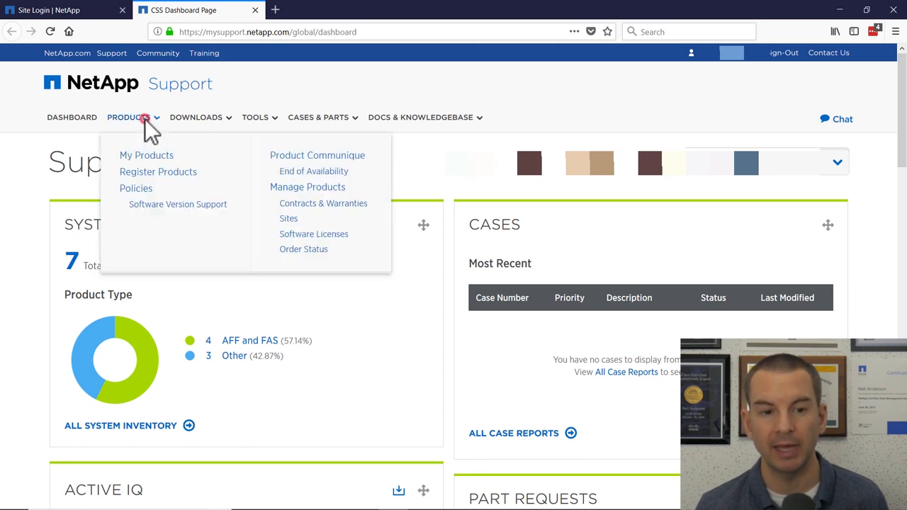
mouse_move(159, 171)
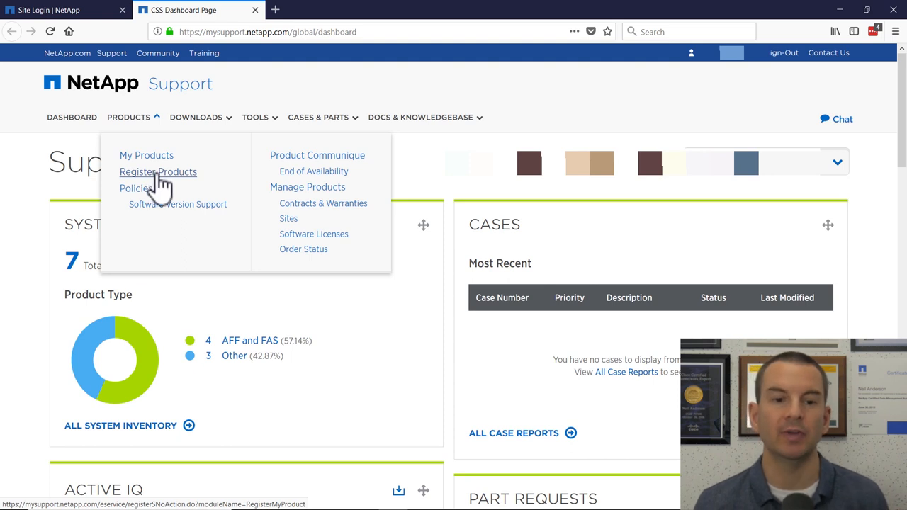
mouse_move(167, 191)
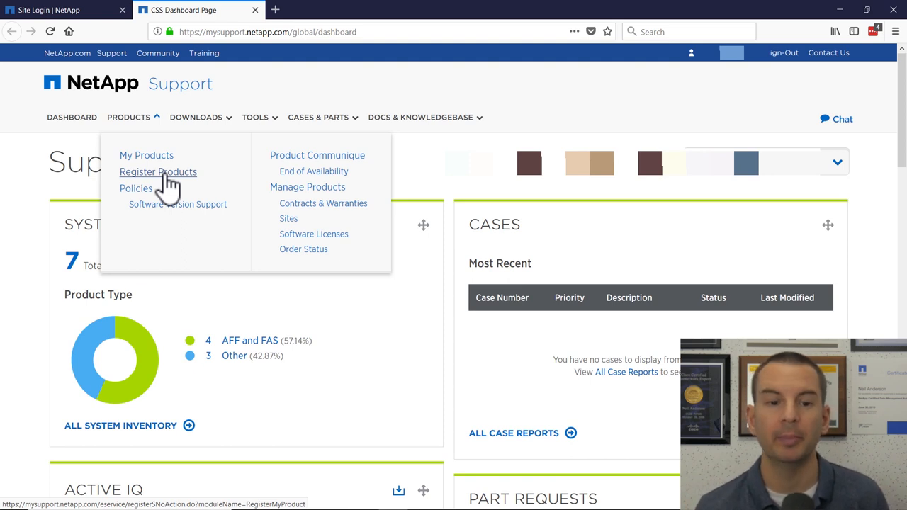
mouse_move(871, 280)
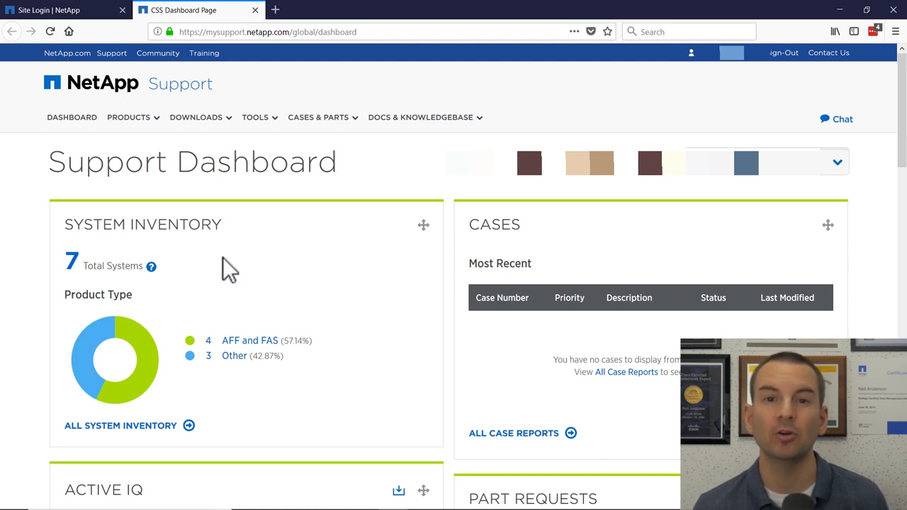
mouse_move(567, 314)
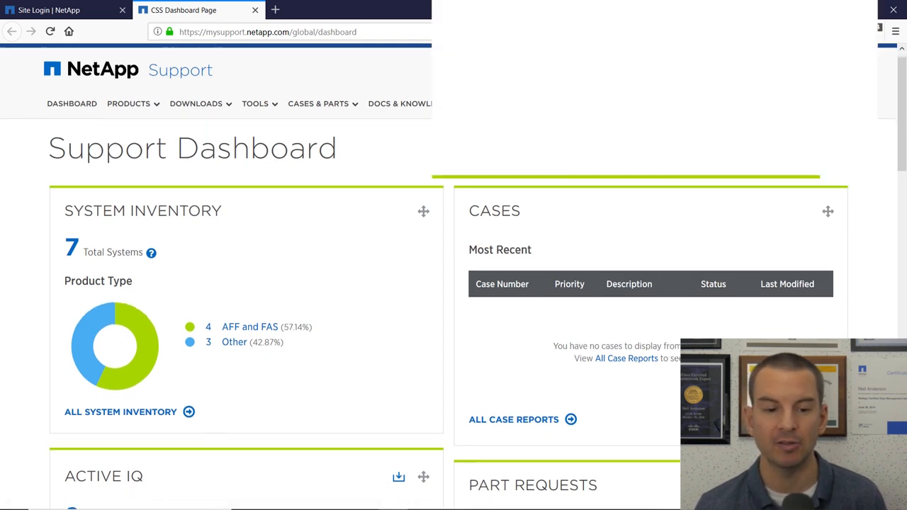
scroll(down, 3)
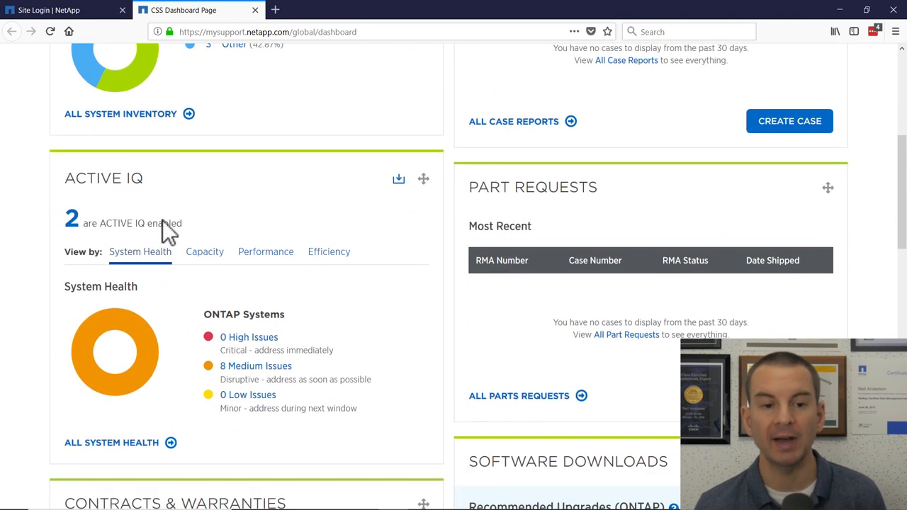
mouse_move(159, 225)
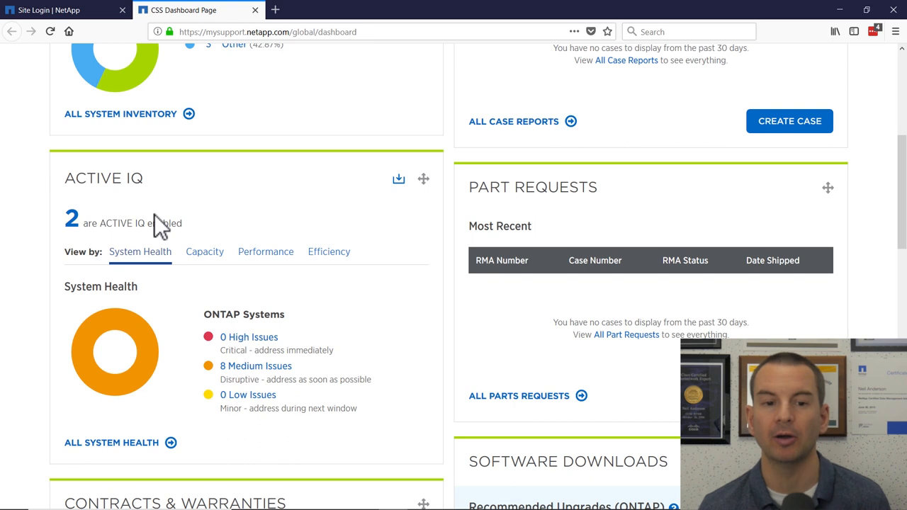
mouse_move(575, 227)
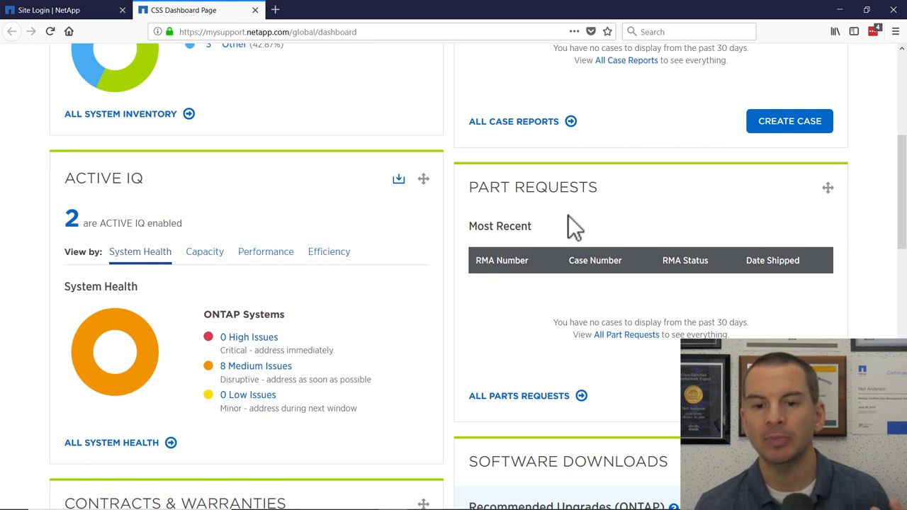
mouse_move(536, 205)
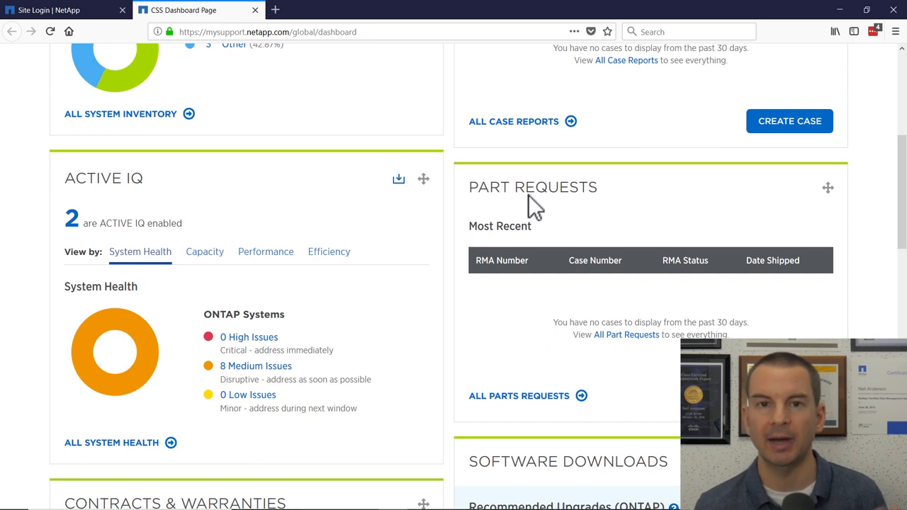
scroll(down, 3)
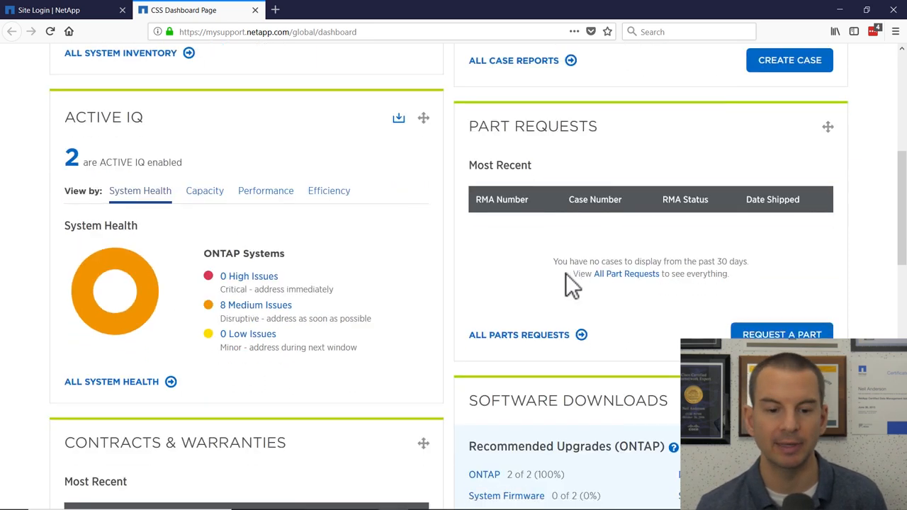
scroll(down, 3)
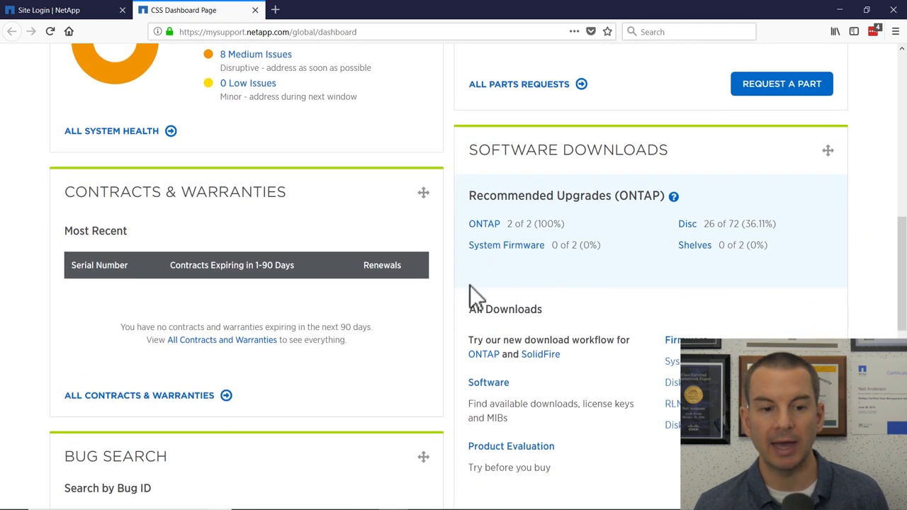
mouse_move(198, 234)
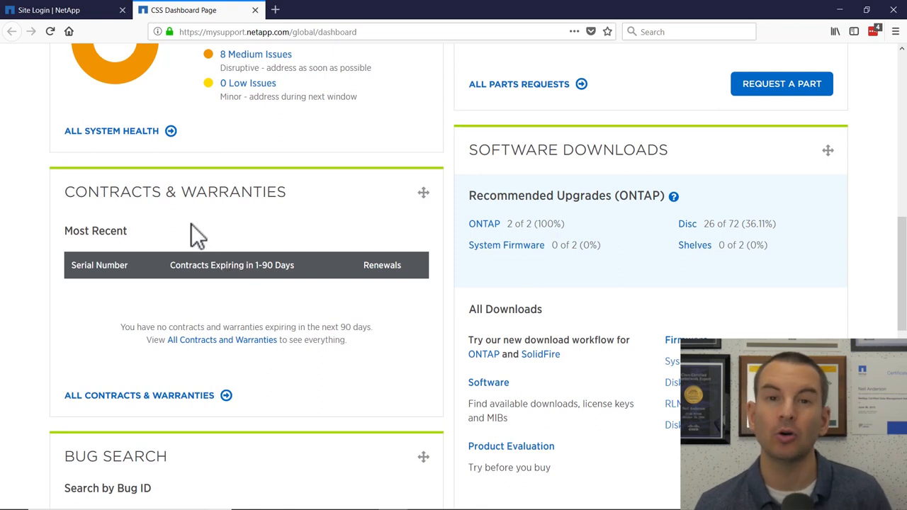
mouse_move(224, 292)
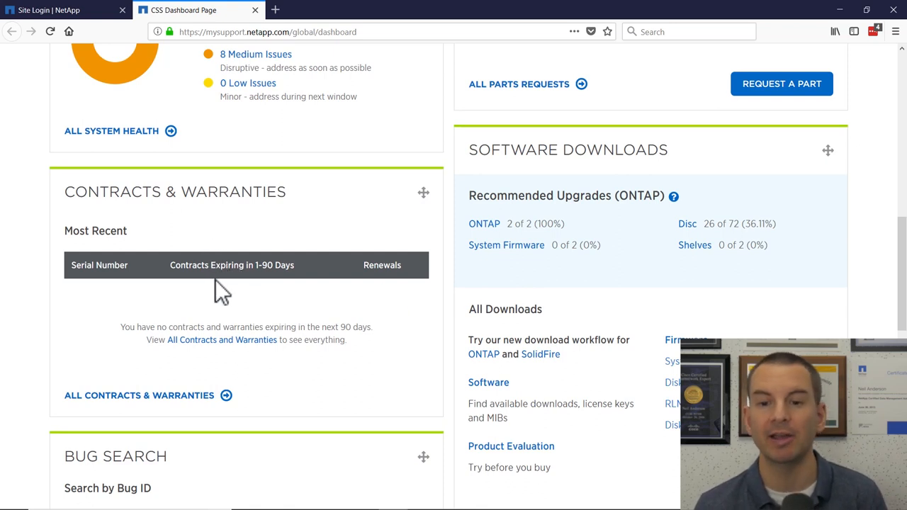
mouse_move(567, 253)
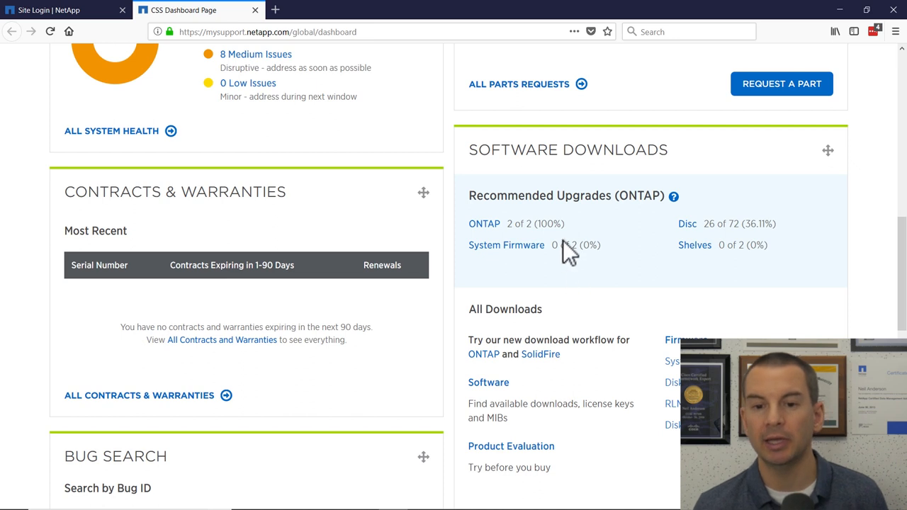
mouse_move(587, 177)
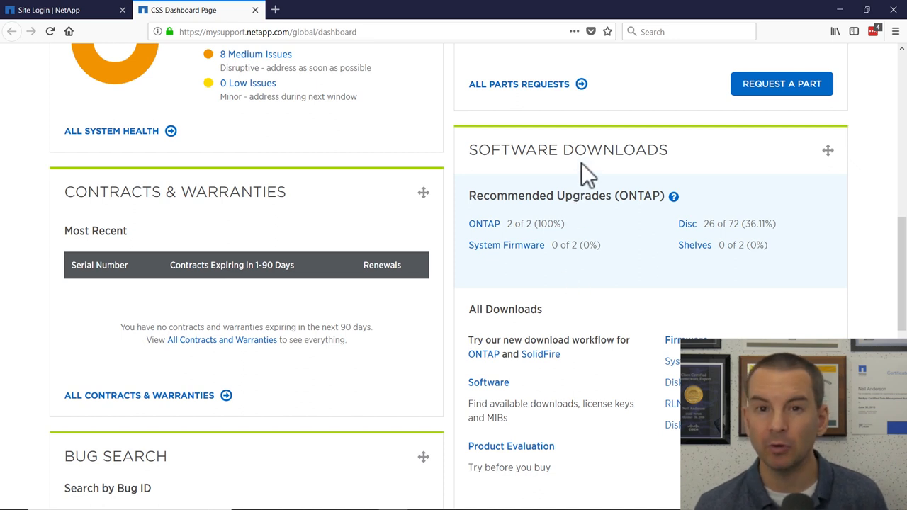
mouse_move(581, 224)
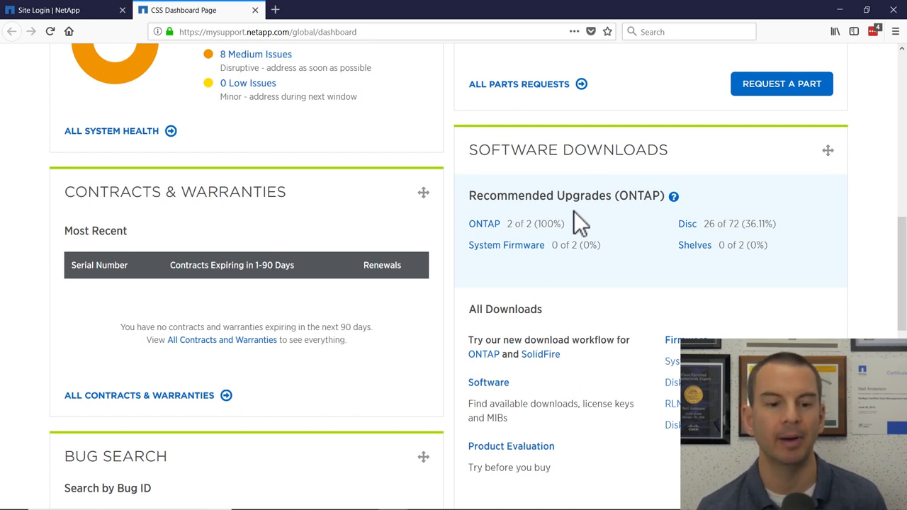
scroll(down, 3)
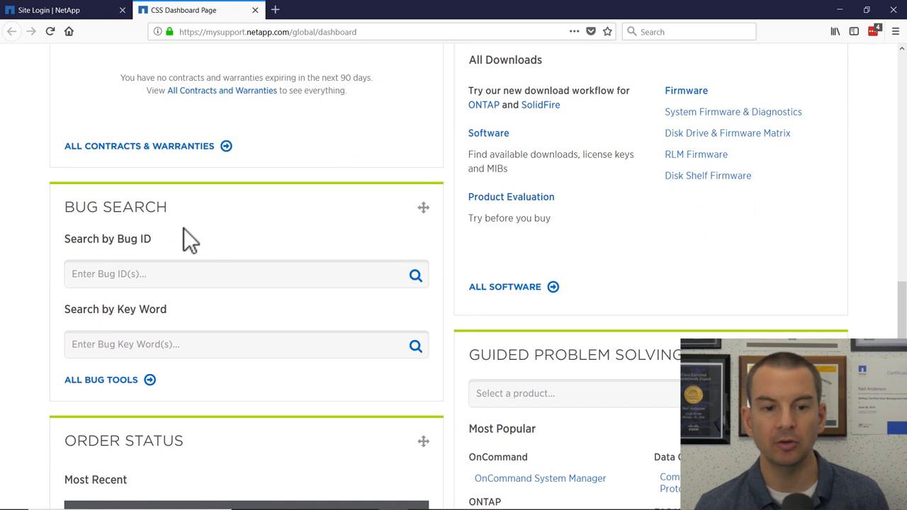
mouse_move(254, 229)
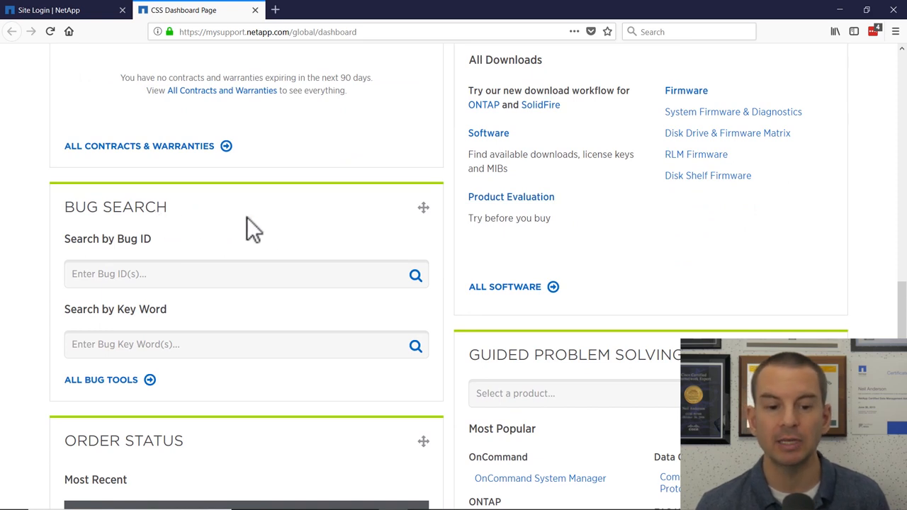
scroll(down, 3)
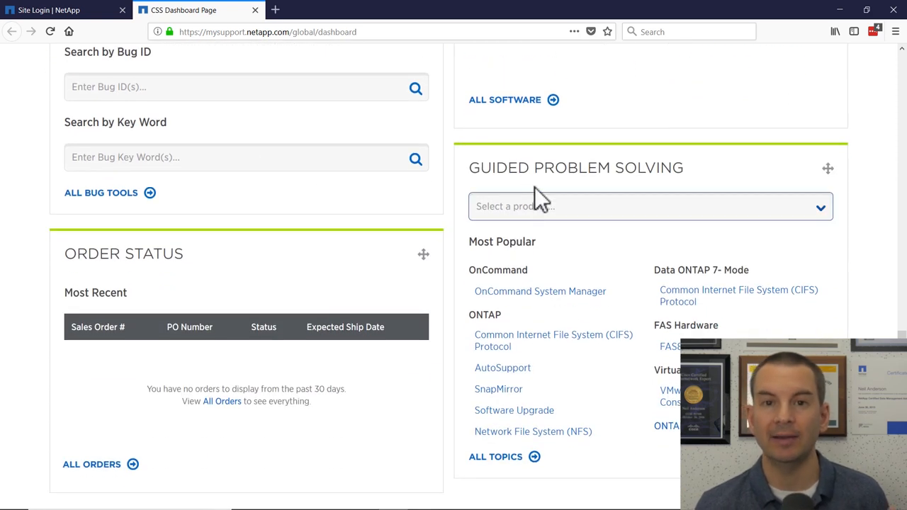
mouse_move(277, 312)
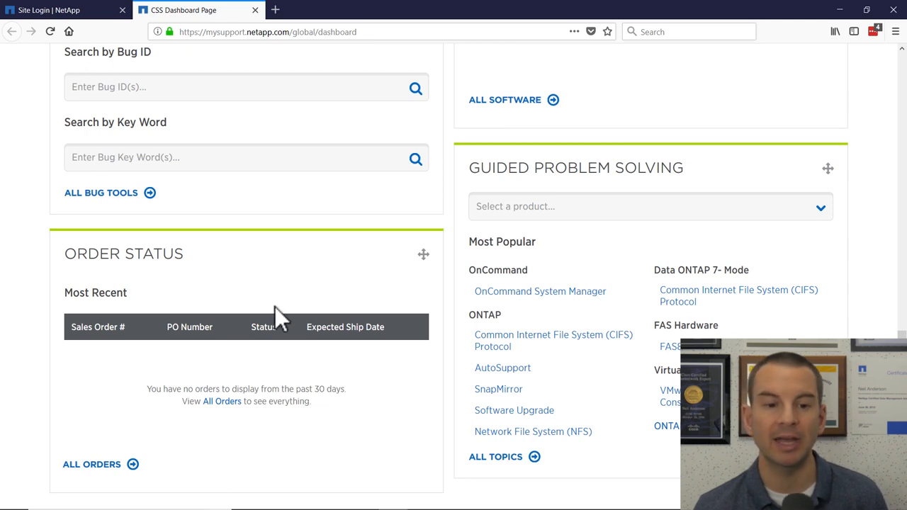
mouse_move(177, 276)
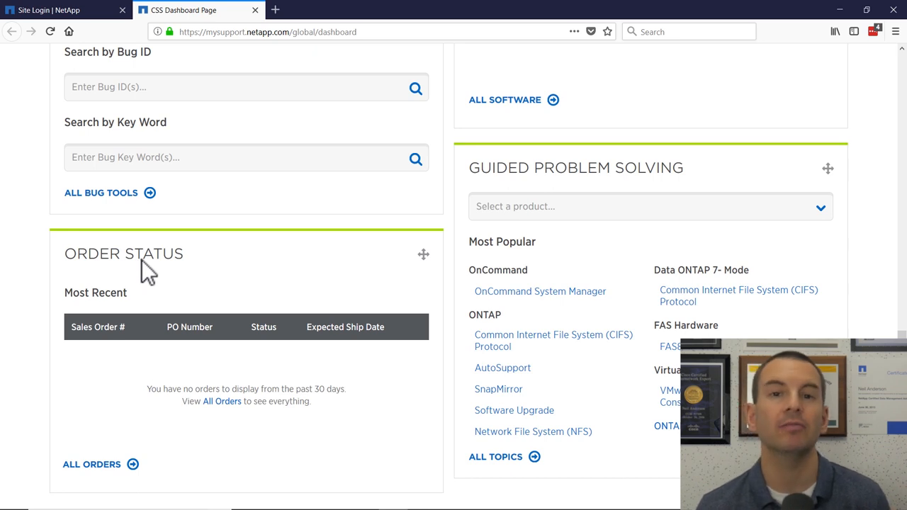
scroll(up, 3)
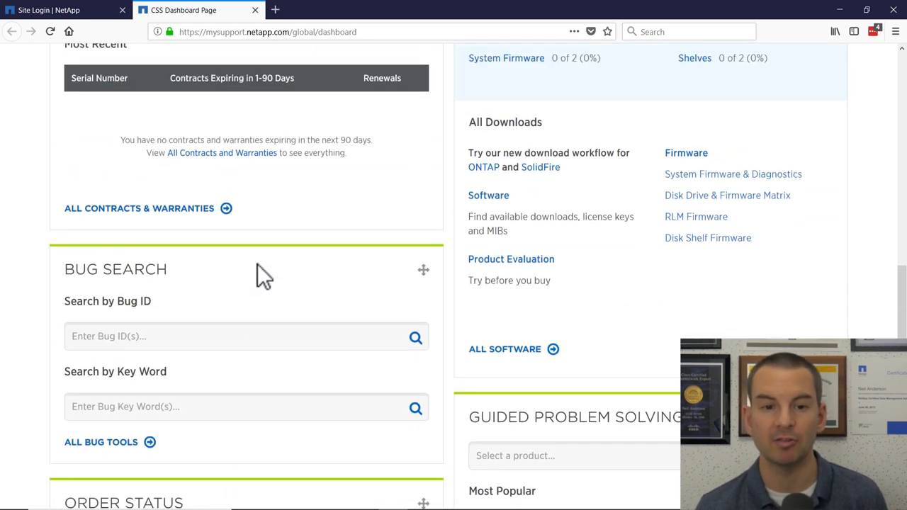
scroll(up, 3)
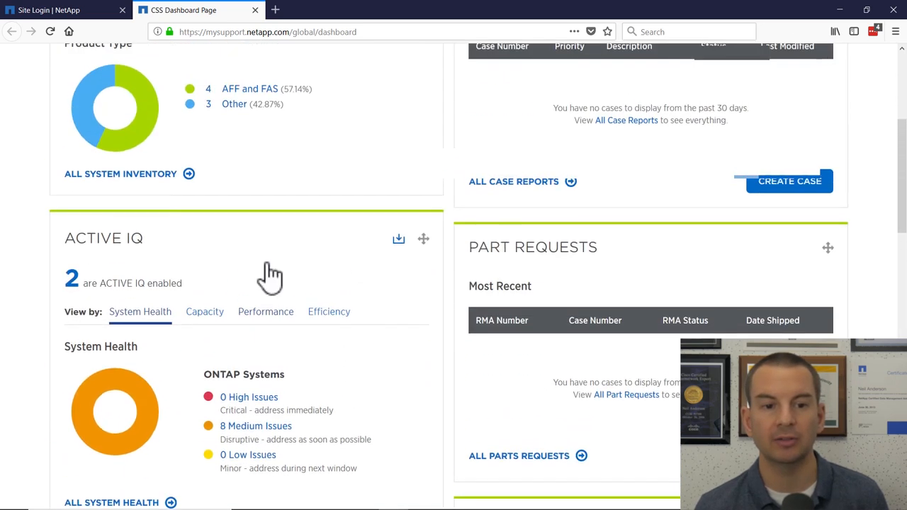
scroll(up, 3)
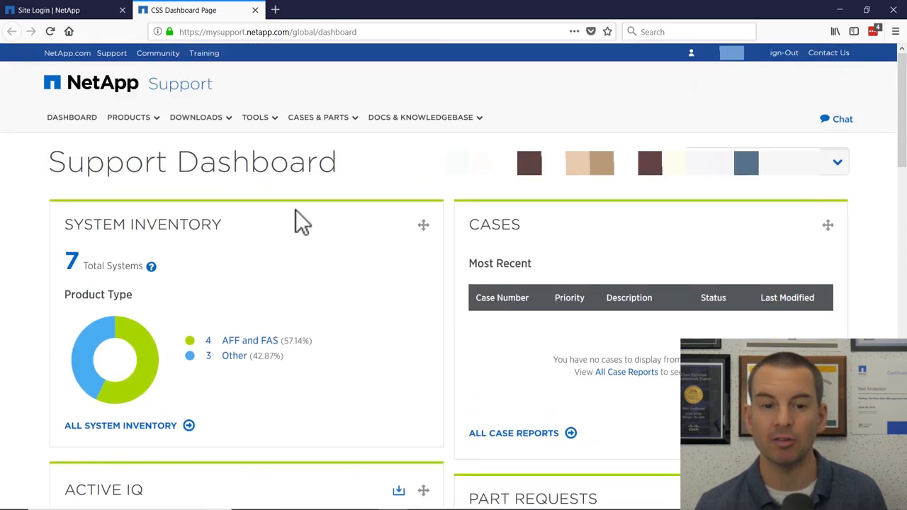
Step: Browse the Tools menu down to the Active IQ panel to launch it
click(255, 117)
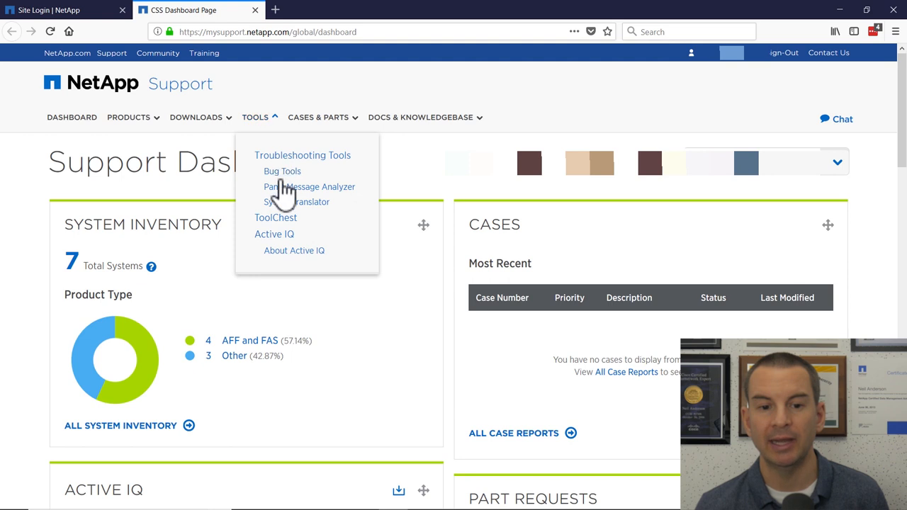
mouse_move(40, 304)
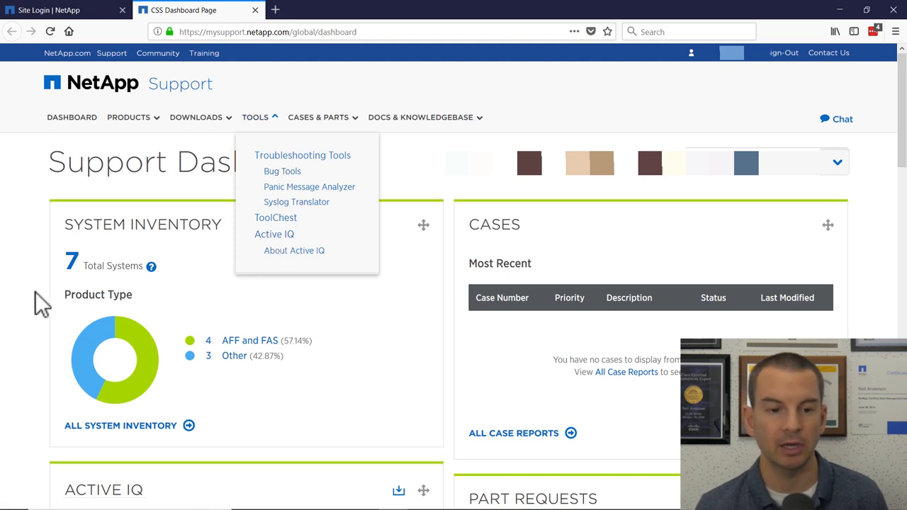
scroll(down, 3)
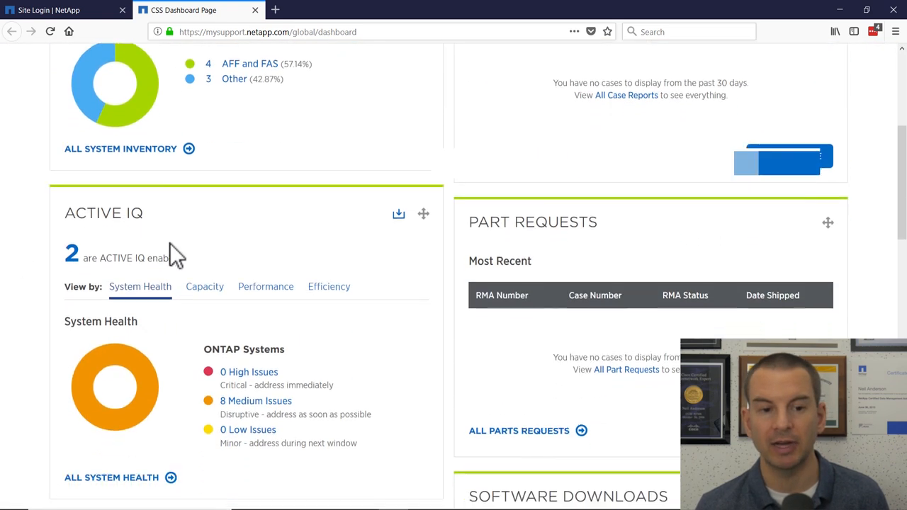
scroll(down, 3)
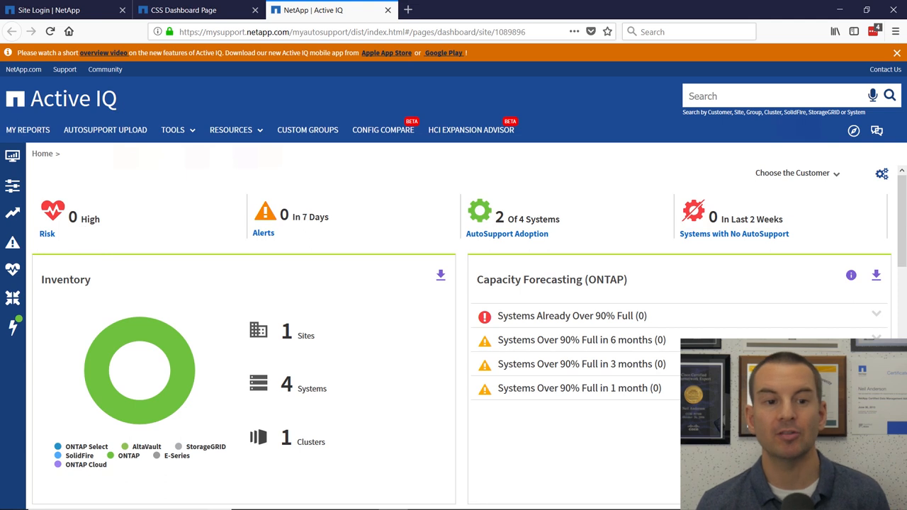
mouse_move(139, 138)
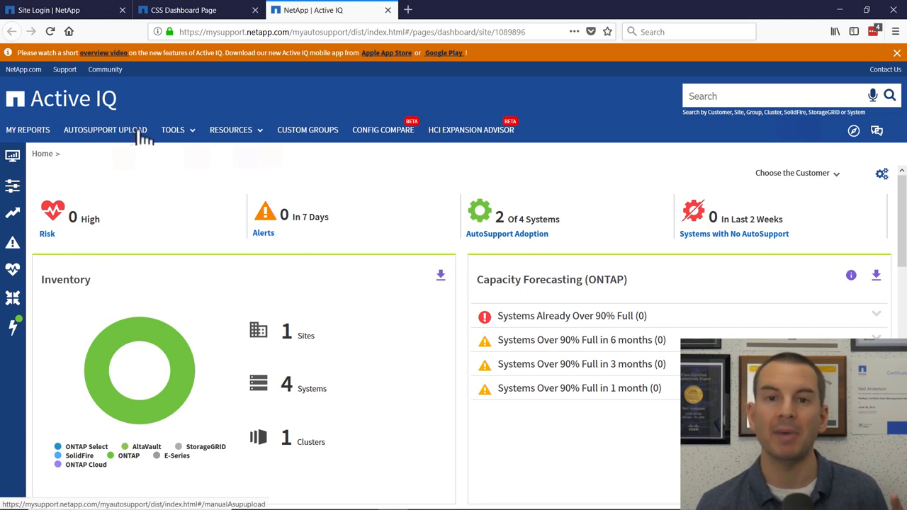
click(347, 31)
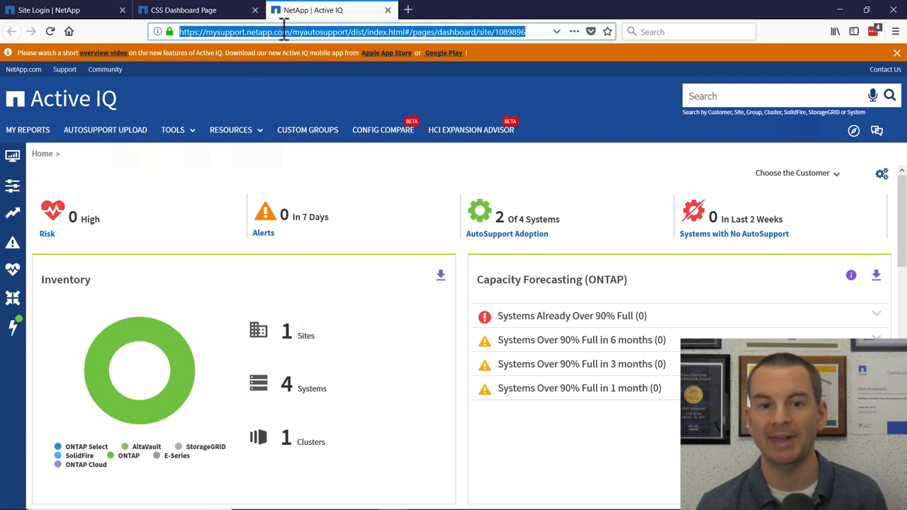
mouse_move(351, 35)
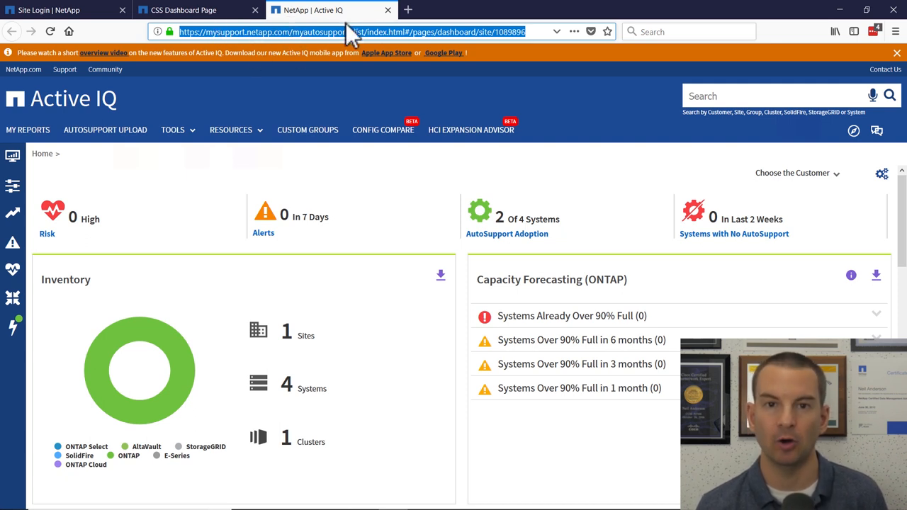
mouse_move(241, 102)
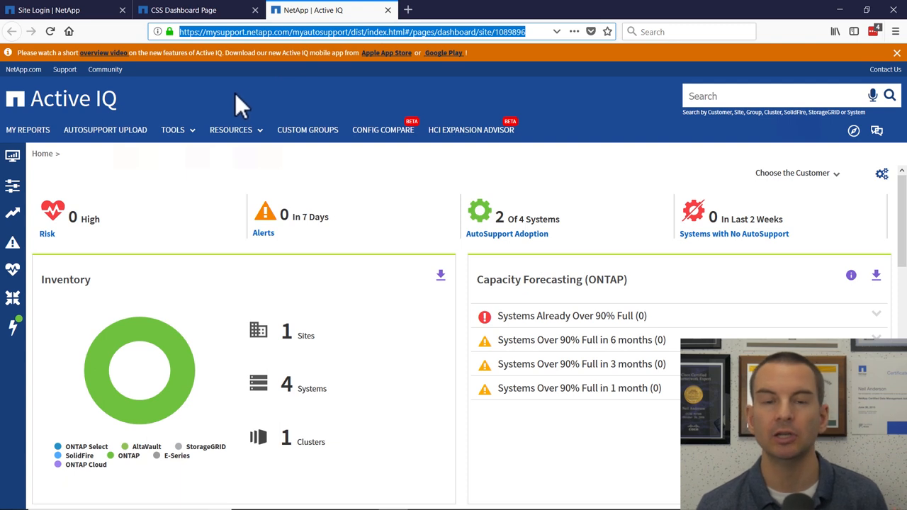
mouse_move(244, 116)
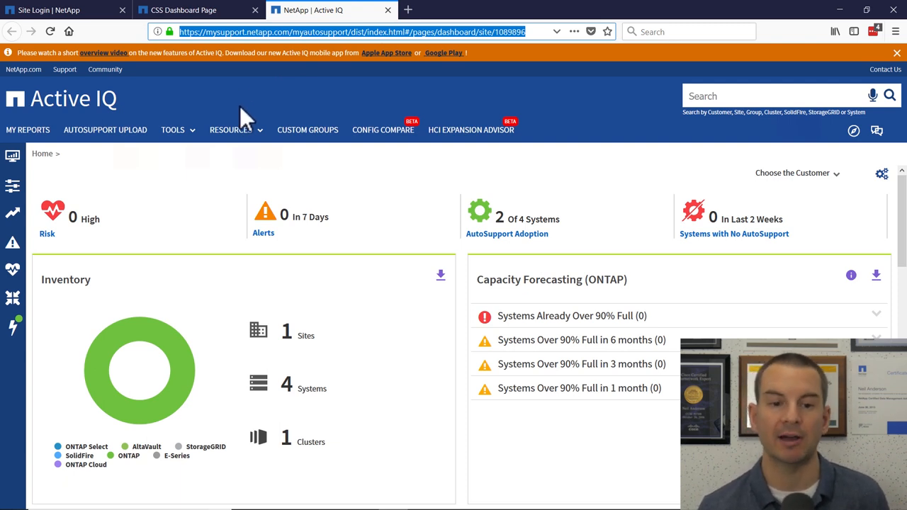
mouse_move(135, 241)
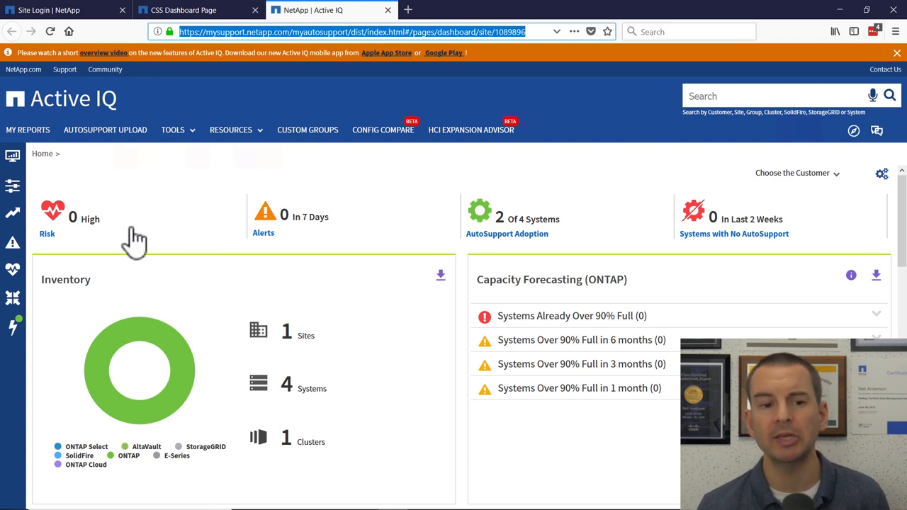
mouse_move(177, 253)
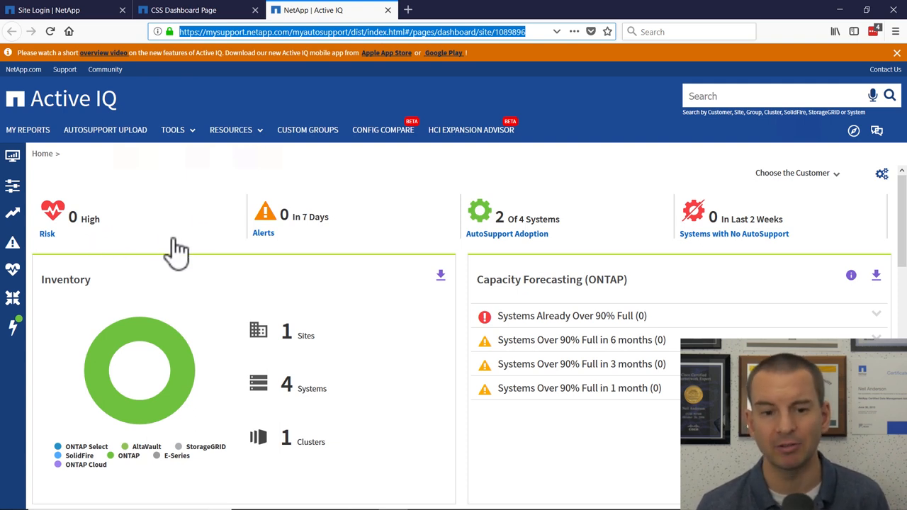
mouse_move(305, 250)
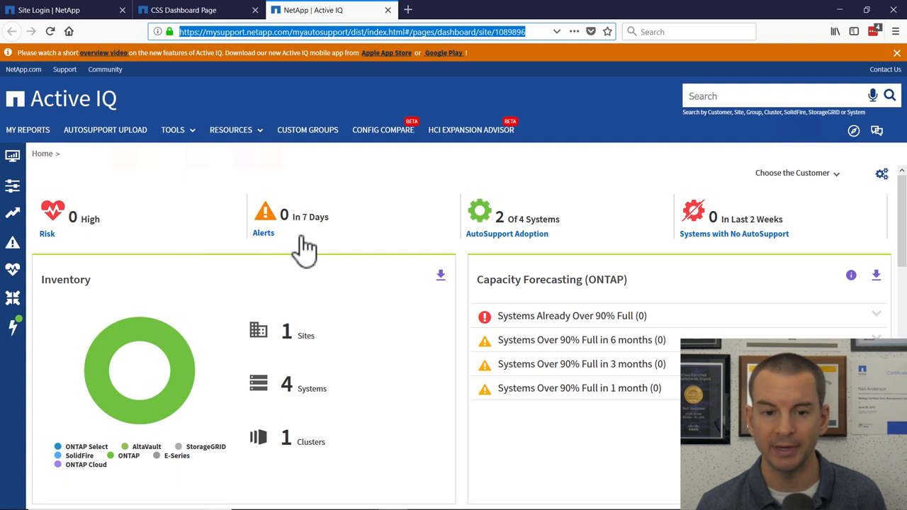
scroll(down, 3)
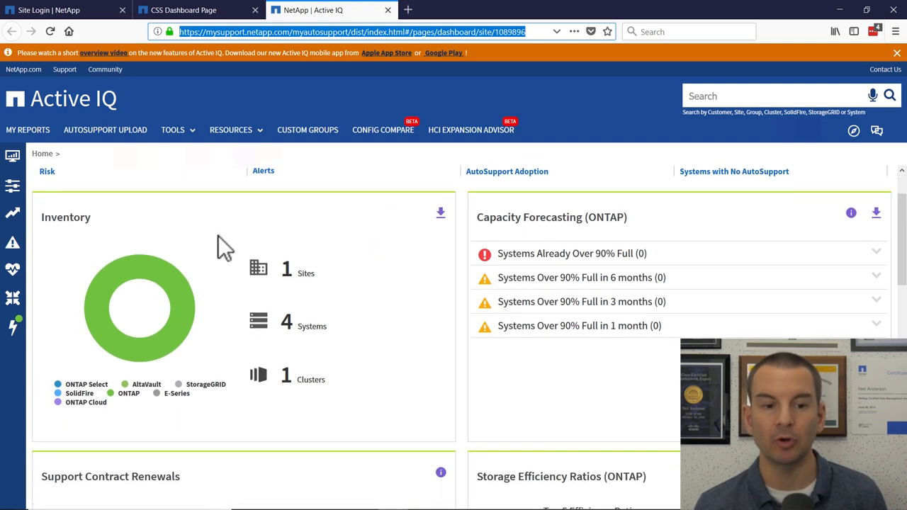
mouse_move(156, 248)
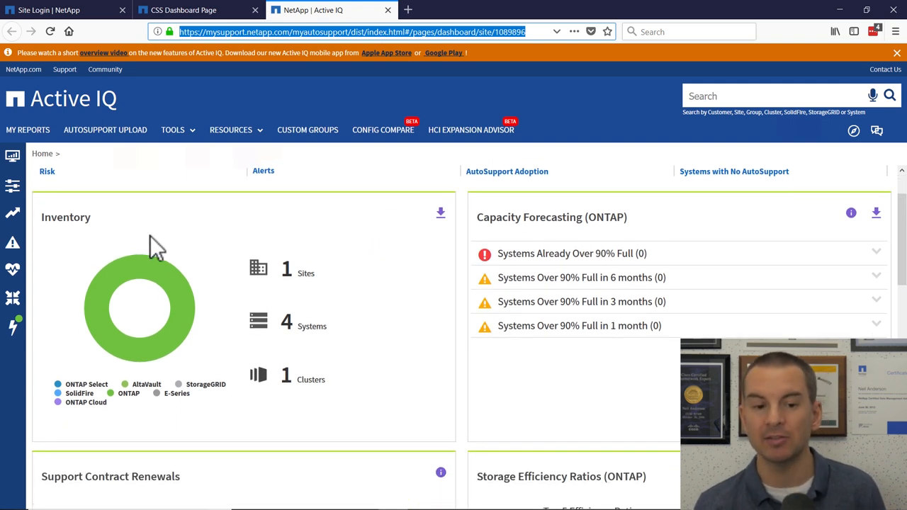
mouse_move(135, 420)
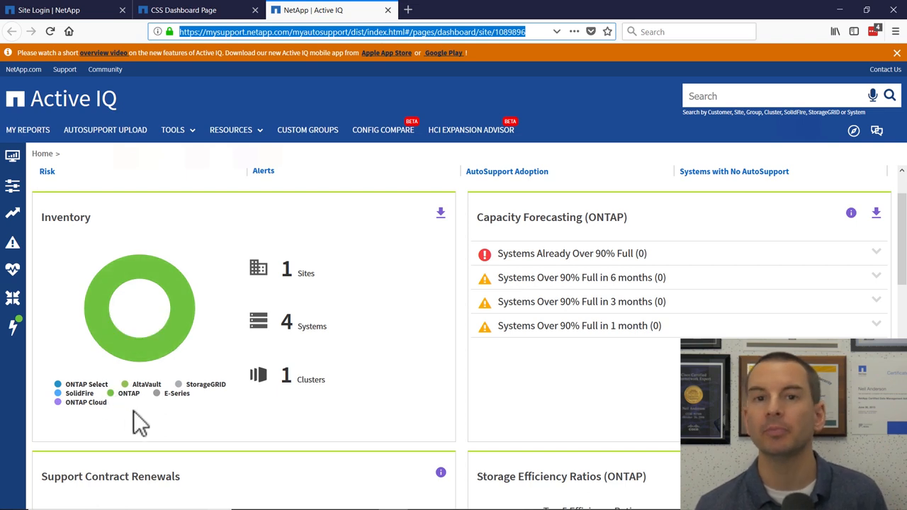
mouse_move(183, 383)
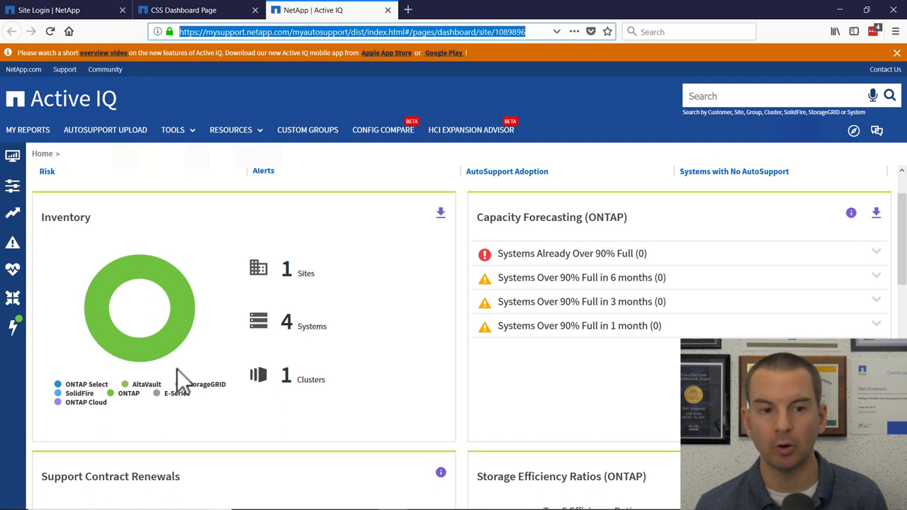
mouse_move(321, 298)
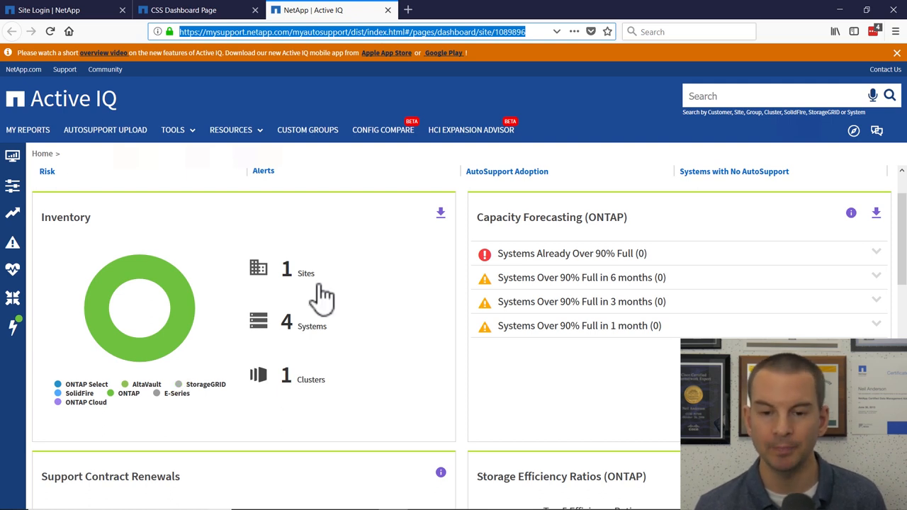
mouse_move(567, 238)
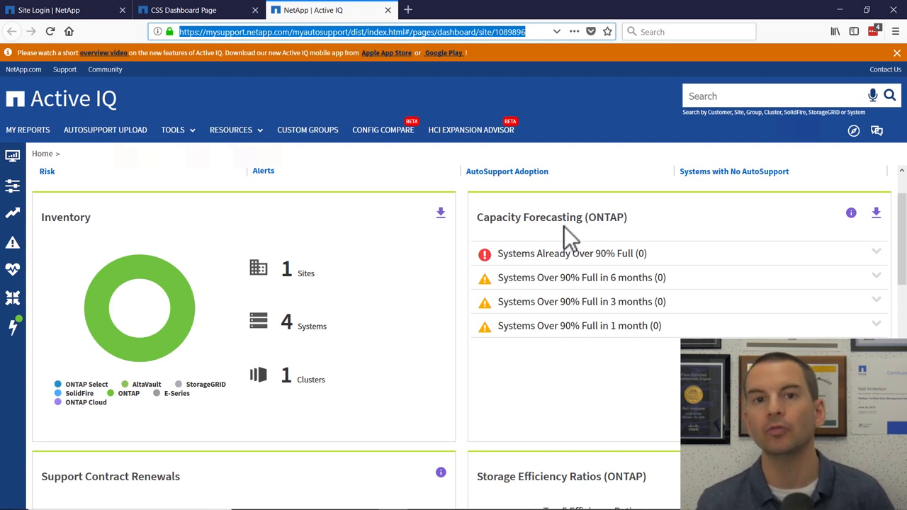
mouse_move(542, 304)
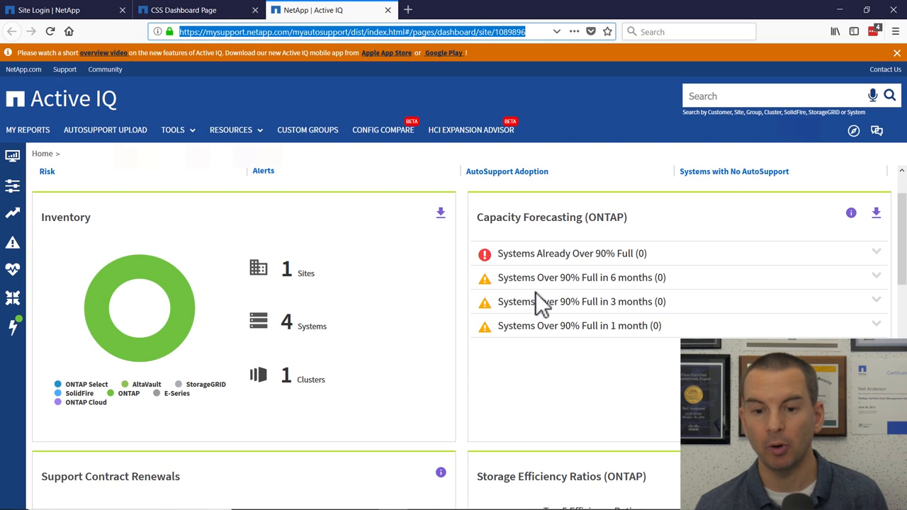
mouse_move(550, 329)
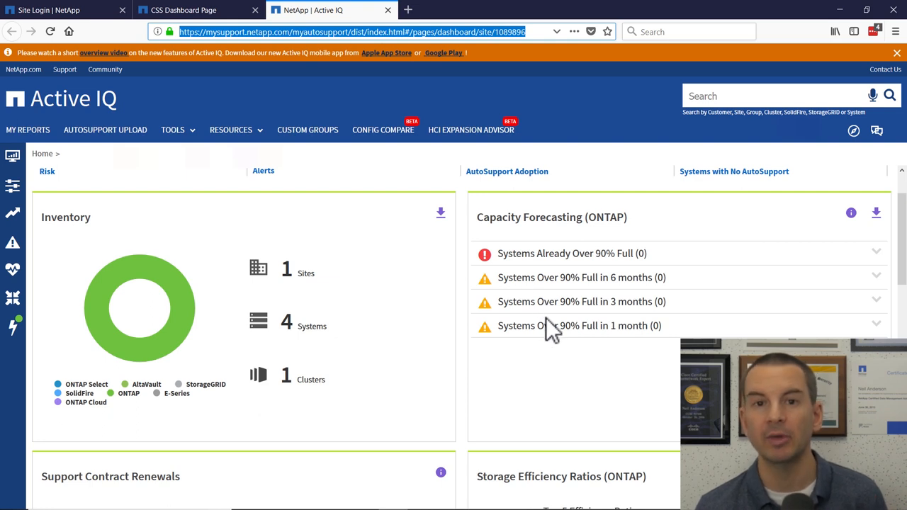
mouse_move(564, 347)
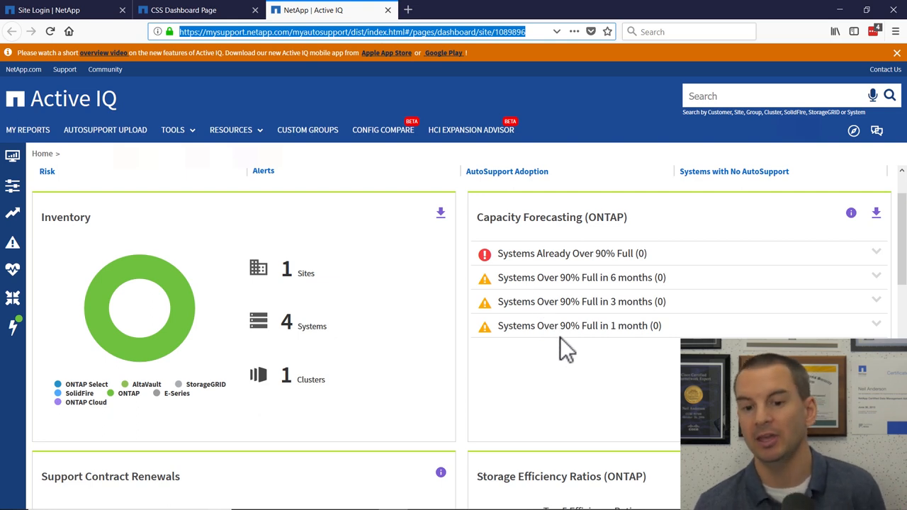
mouse_move(567, 347)
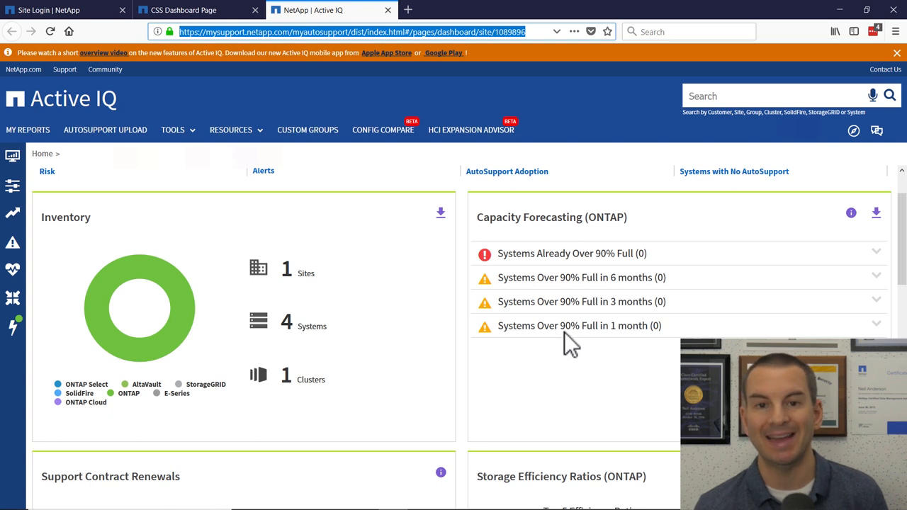
mouse_move(621, 309)
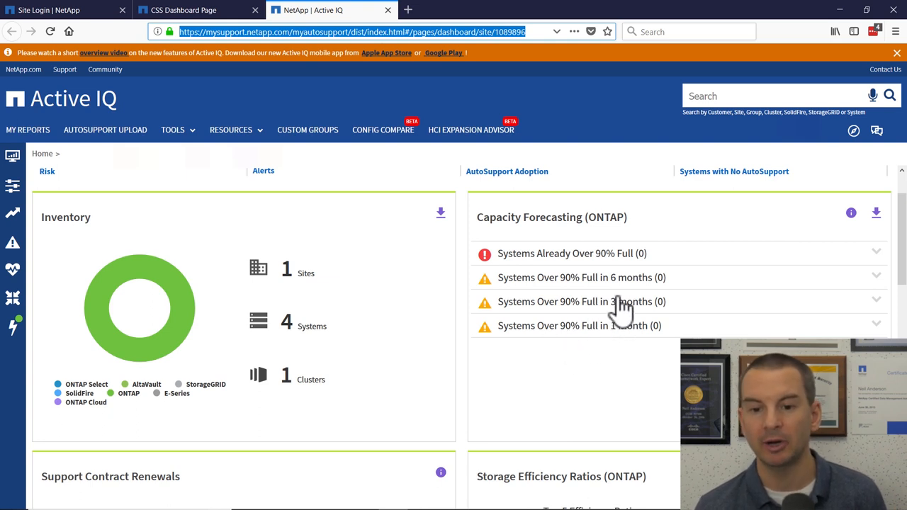
mouse_move(579, 276)
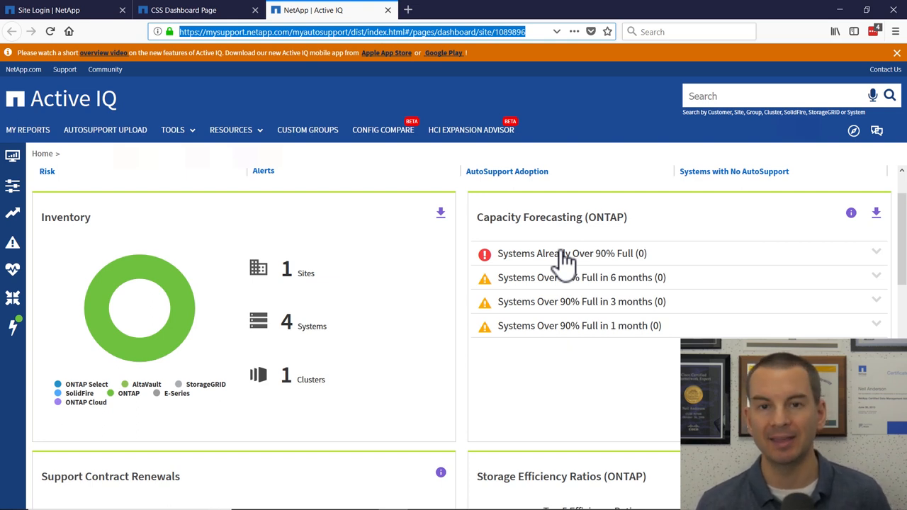
Step: Scroll the dashboard to Support Contract Renewals and Storage Efficiency Ratios (2.4:1 and 1.3:1)
scroll(down, 3)
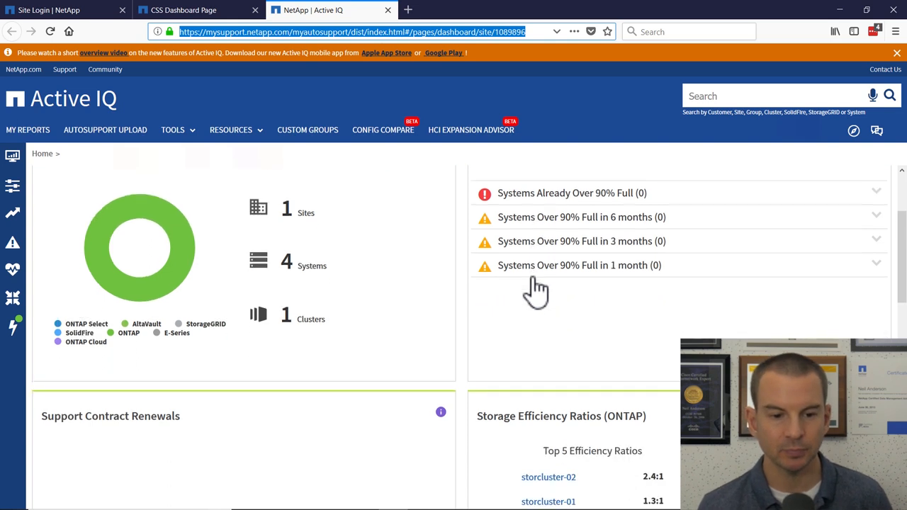
scroll(down, 3)
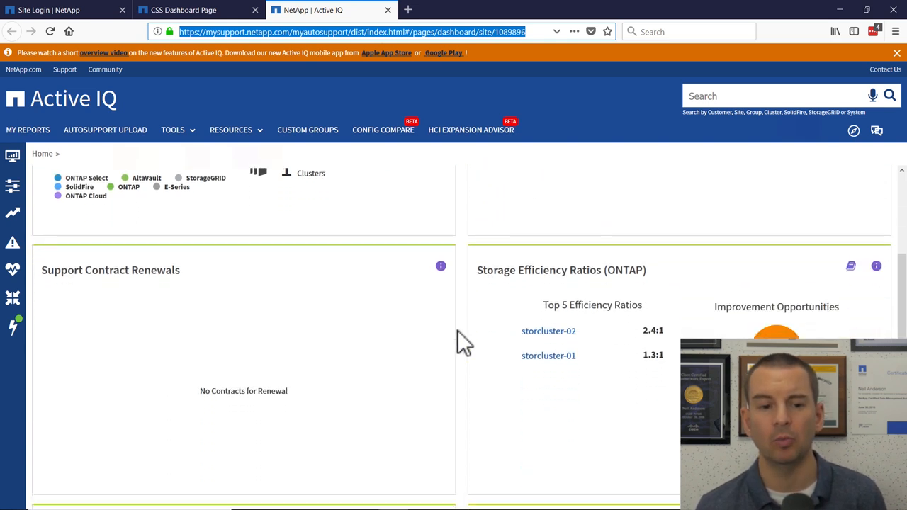
scroll(down, 3)
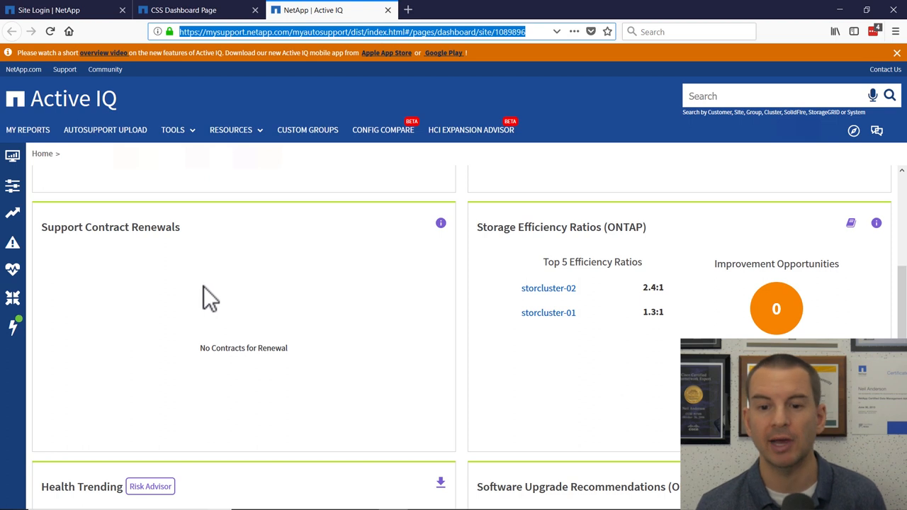
mouse_move(489, 292)
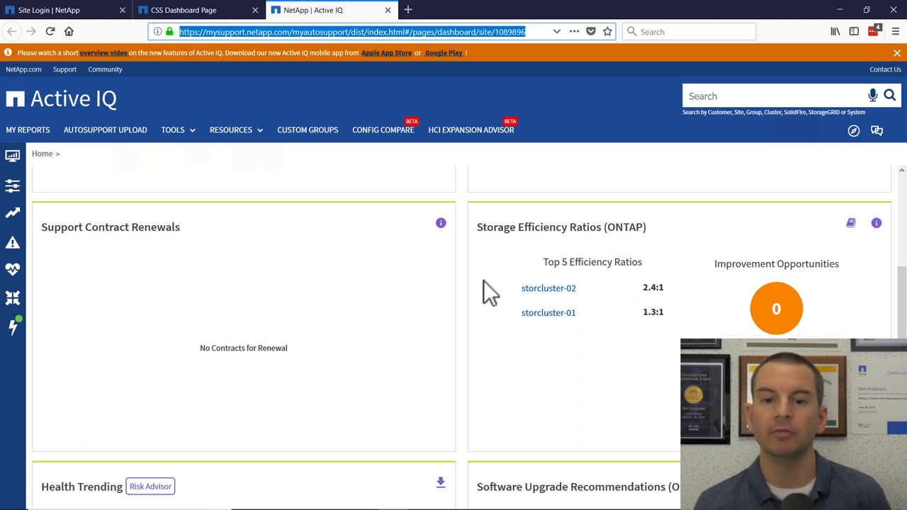
mouse_move(567, 249)
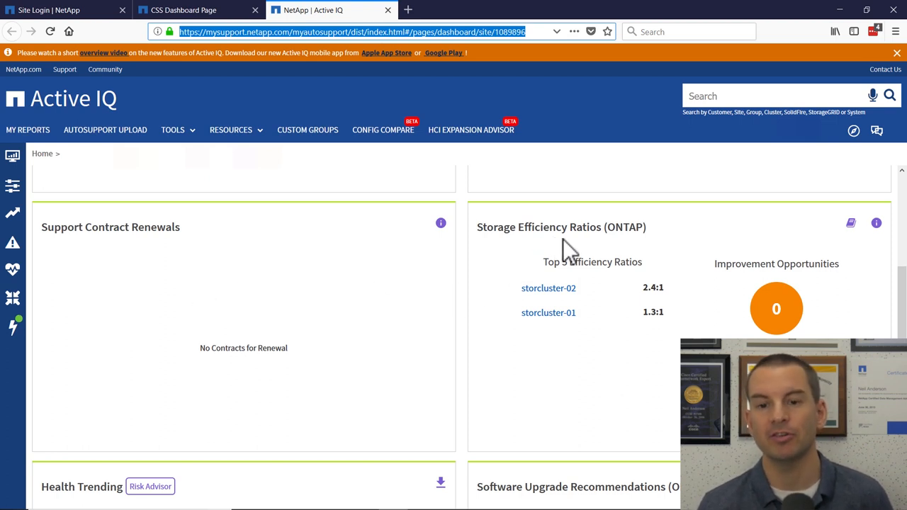
mouse_move(581, 255)
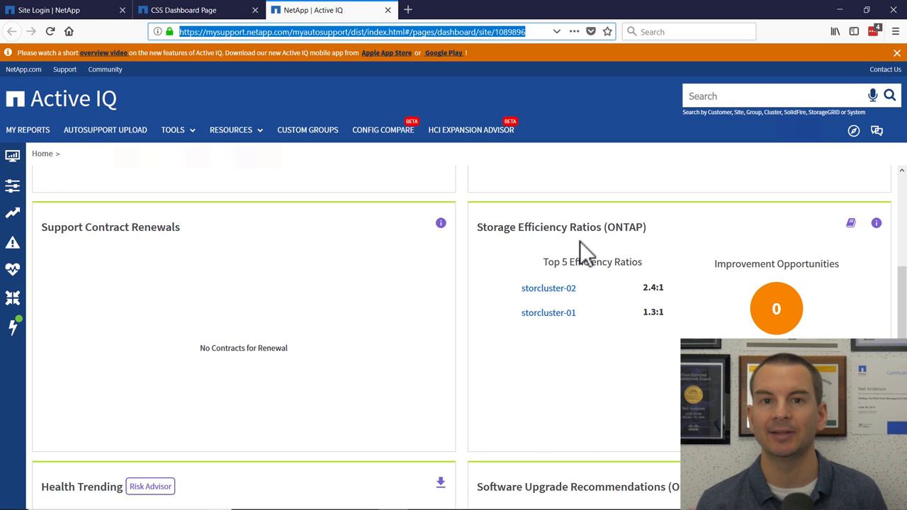
mouse_move(663, 304)
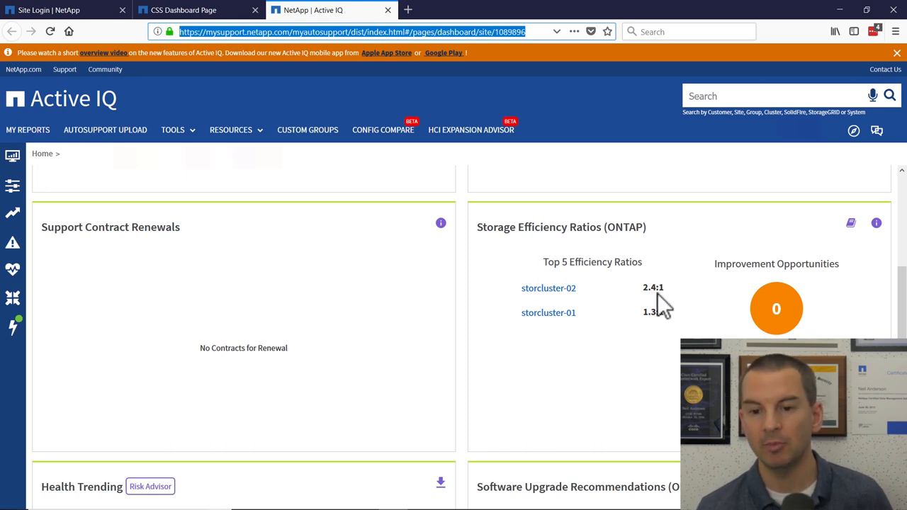
mouse_move(655, 290)
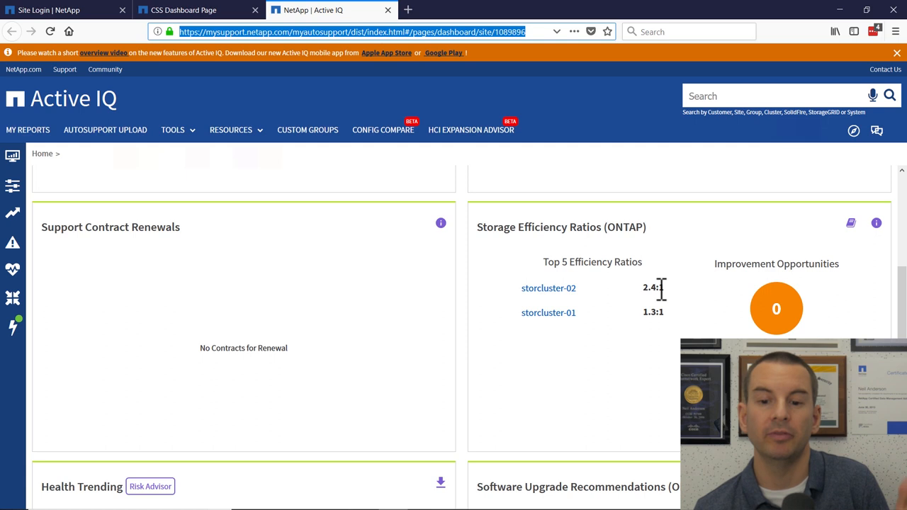
mouse_move(649, 315)
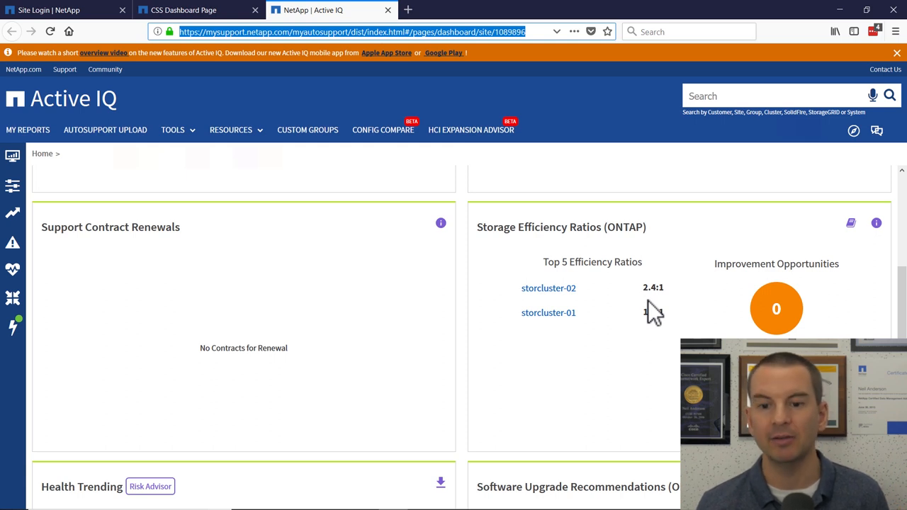
mouse_move(641, 287)
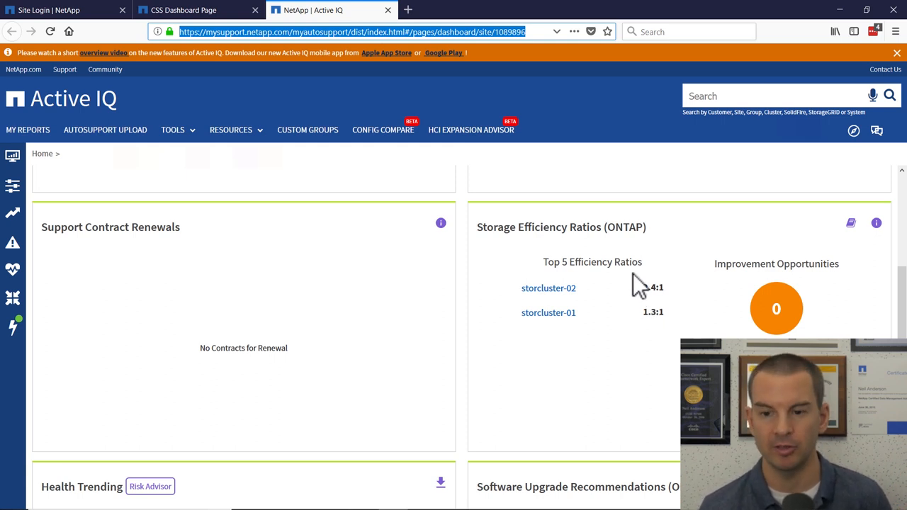
mouse_move(786, 329)
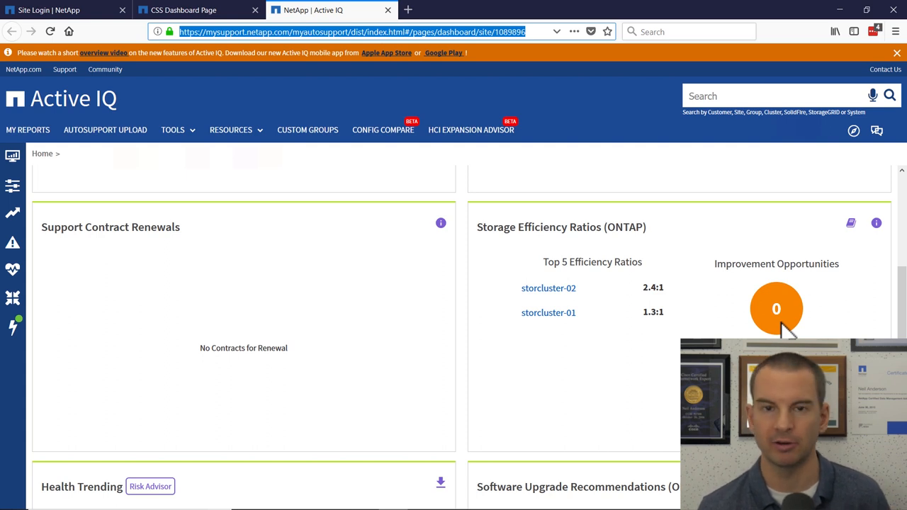
Step: Scroll to Health Trending and Software Upgrade Recommendations showing ONTAP 100%, Disk 36%
scroll(down, 3)
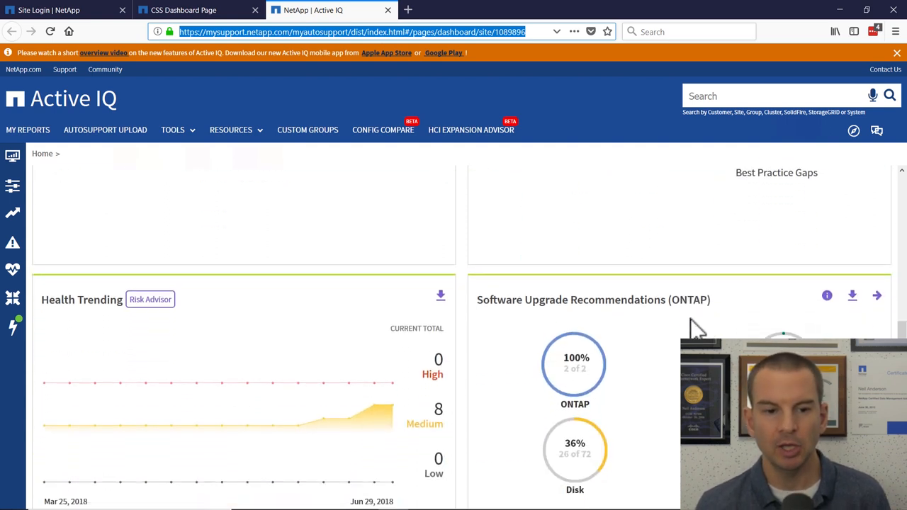
mouse_move(92, 319)
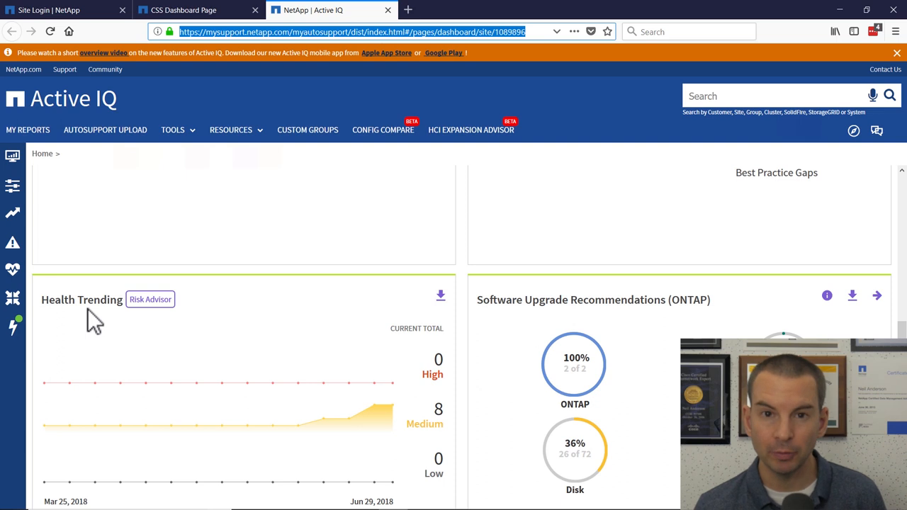
mouse_move(292, 354)
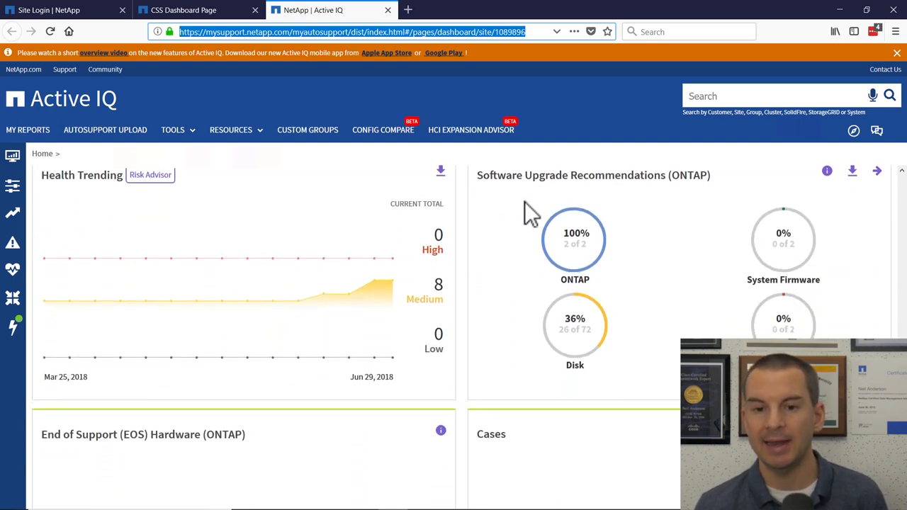
mouse_move(663, 184)
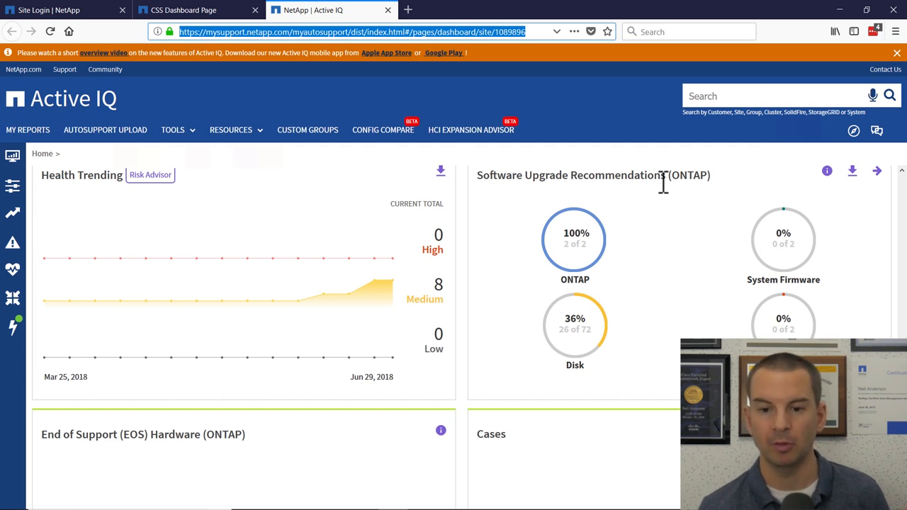
mouse_move(620, 244)
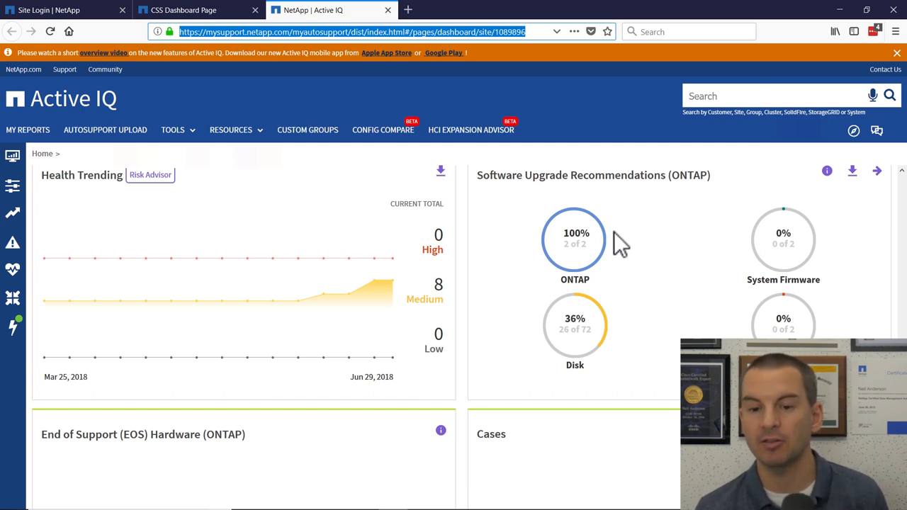
mouse_move(576, 266)
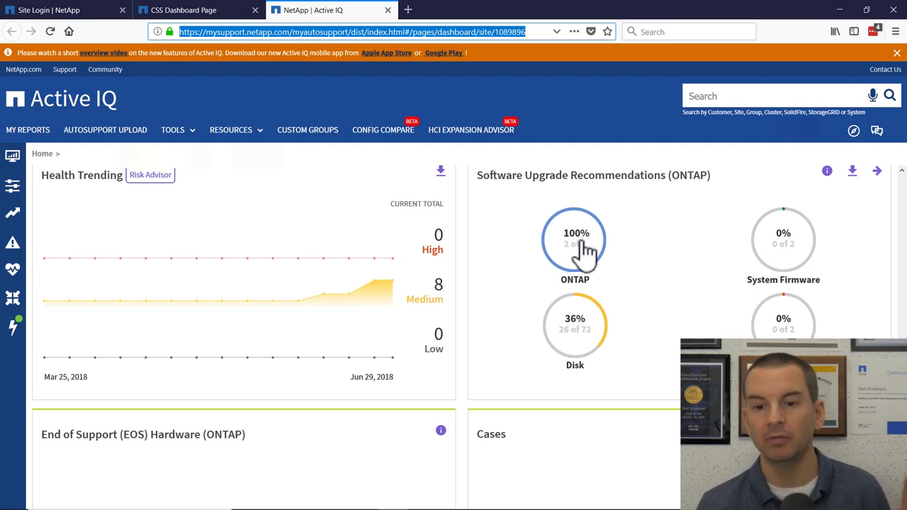
mouse_move(701, 275)
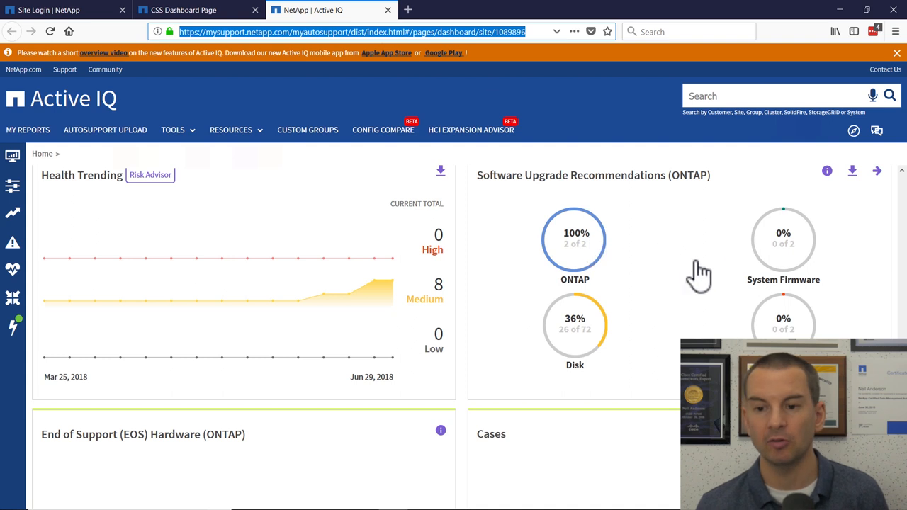
mouse_move(579, 357)
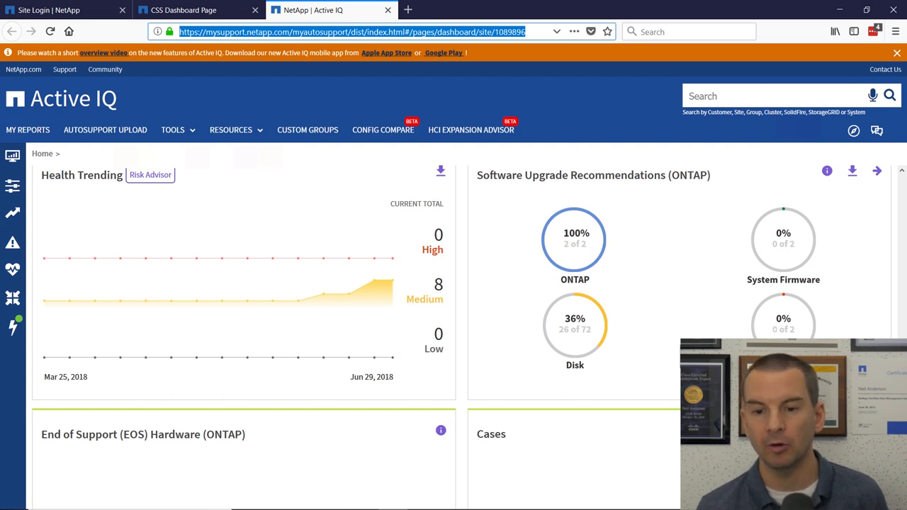
mouse_move(622, 362)
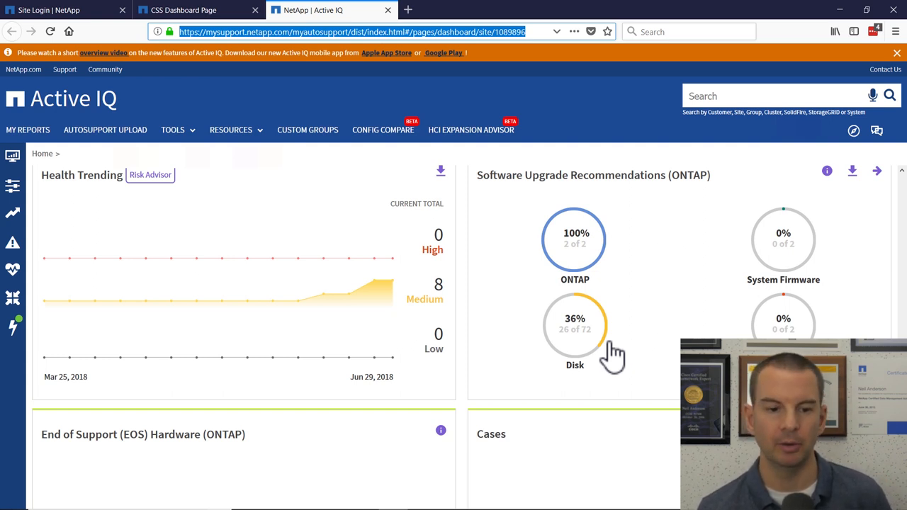
Step: Scroll to the End of Support Hardware and Cases panels, showing no systems for refresh
scroll(down, 3)
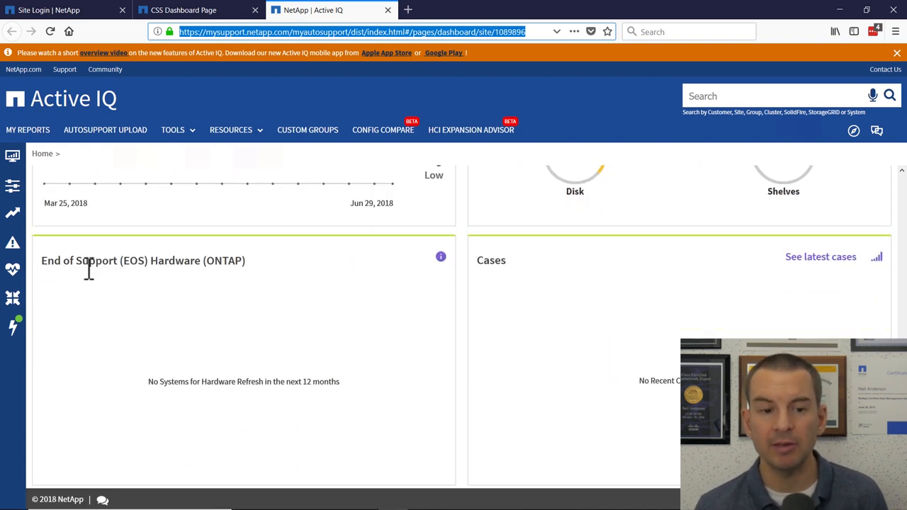
mouse_move(106, 292)
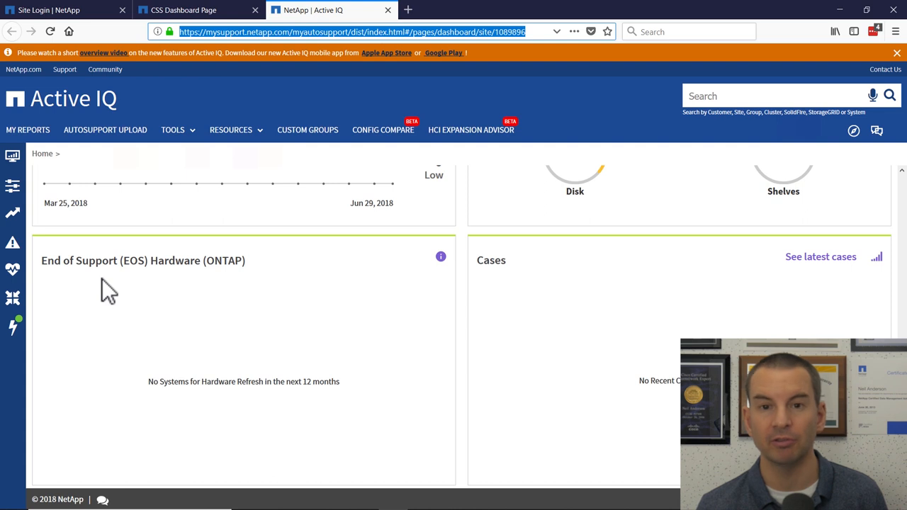
mouse_move(527, 291)
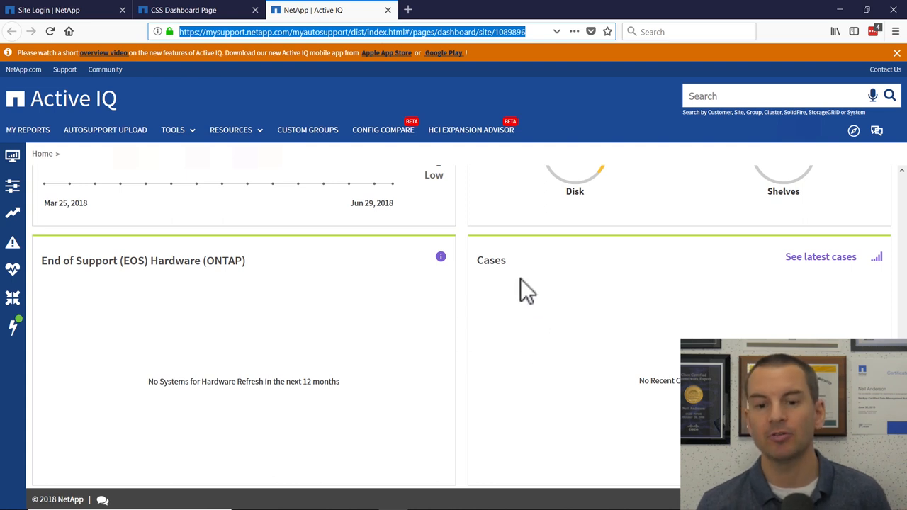
mouse_move(618, 323)
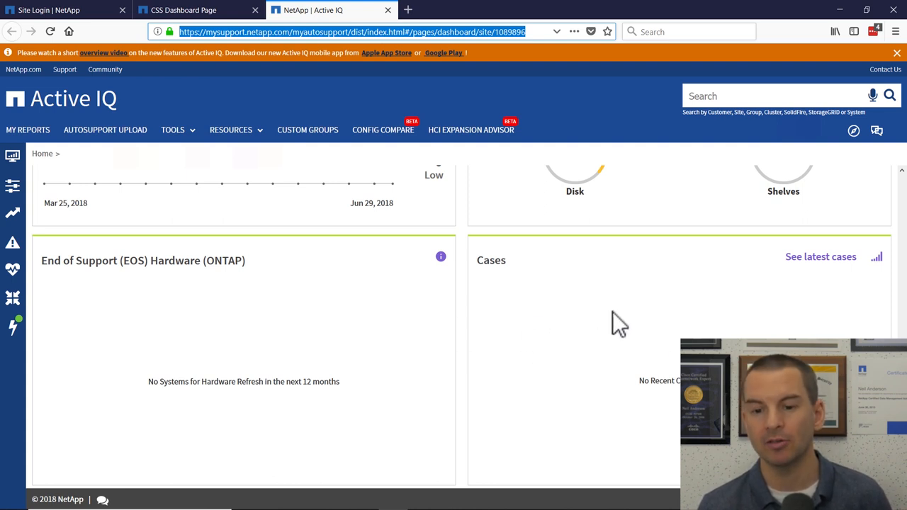
mouse_move(666, 347)
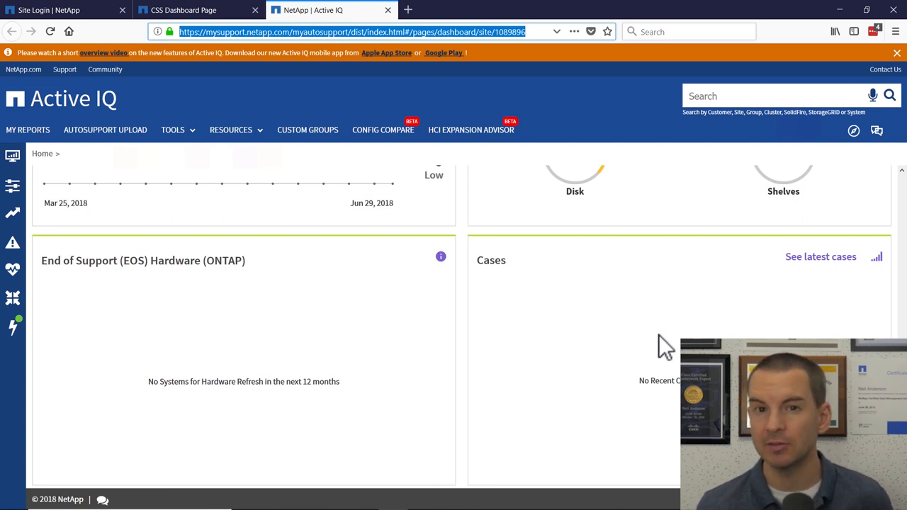
mouse_move(64, 210)
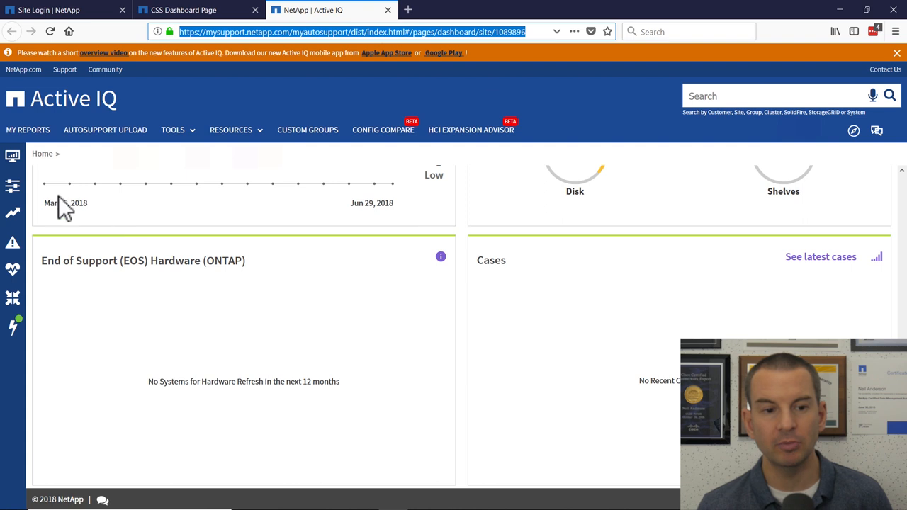
Step: Expand the sidebar and view the Configuration inventory listing storcluster-01 and storcluster-02
click(11, 154)
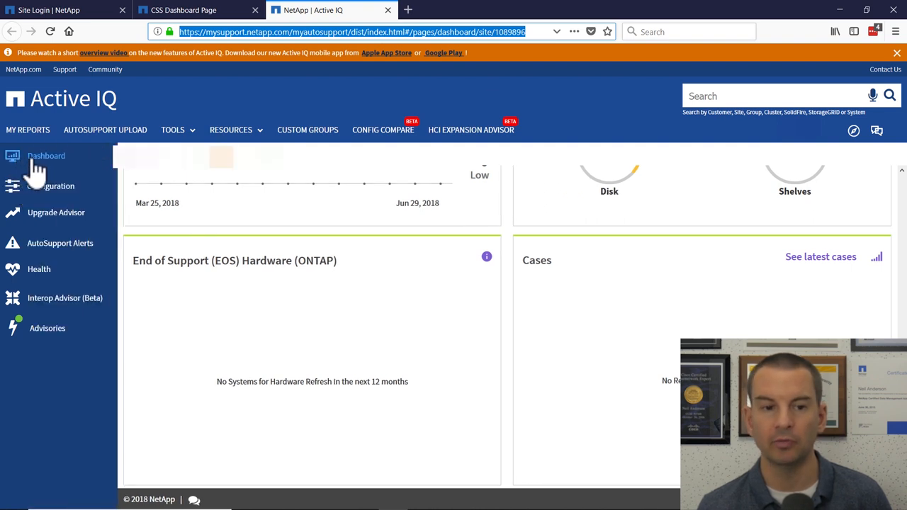
mouse_move(40, 196)
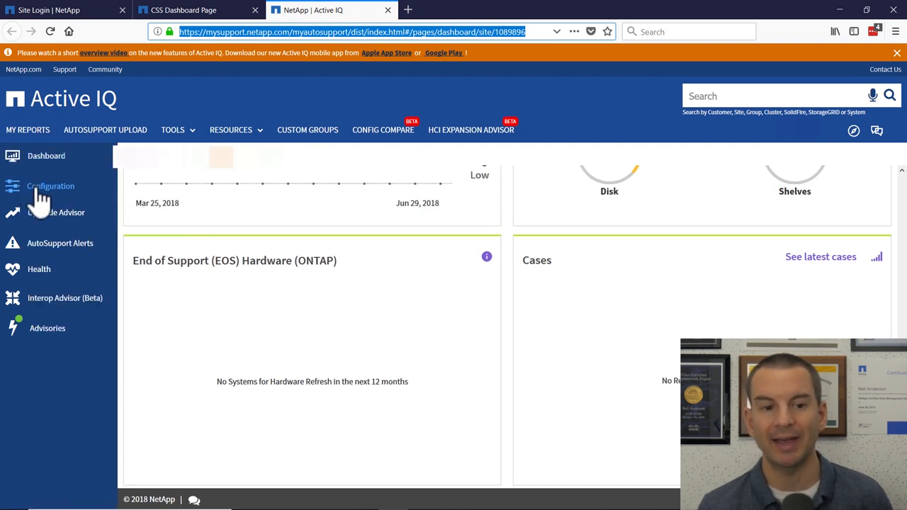
click(50, 186)
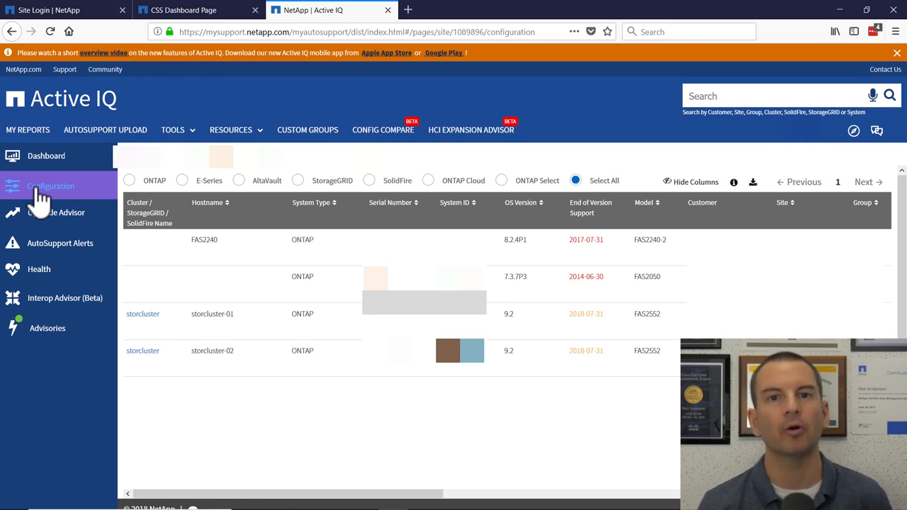
mouse_move(44, 206)
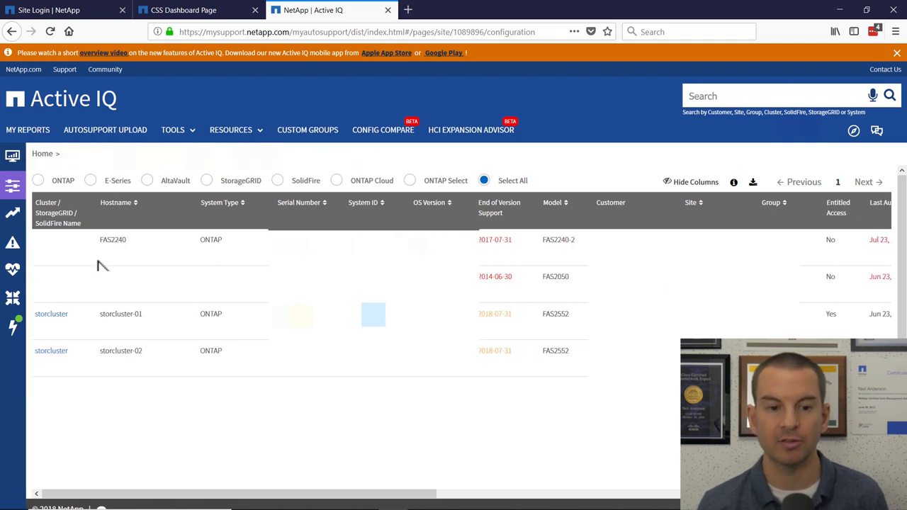
mouse_move(96, 277)
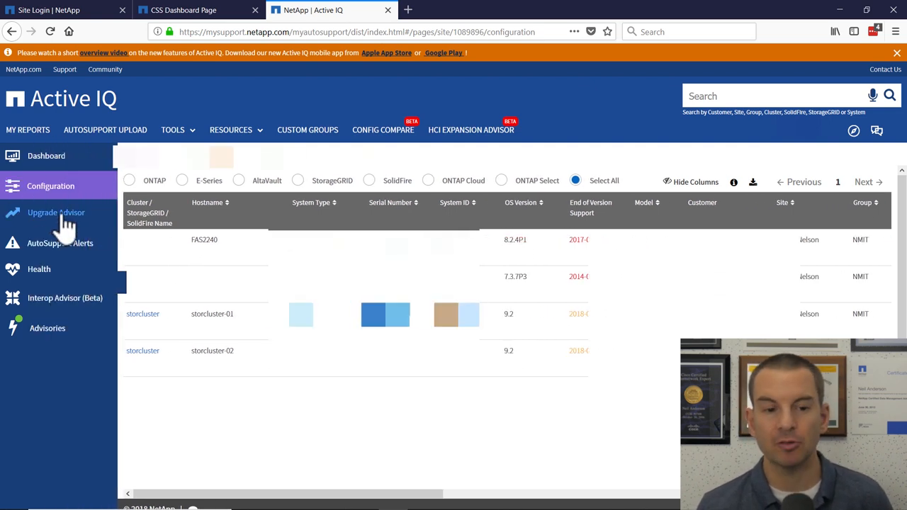
Step: Go to Upgrade Advisor showing the Generate Upgrade Plan form for serial numbers
click(56, 213)
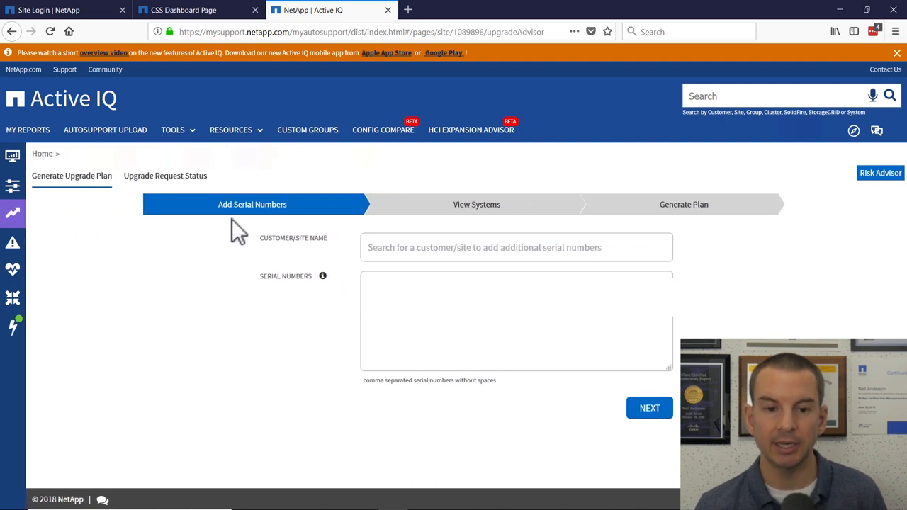
mouse_move(552, 320)
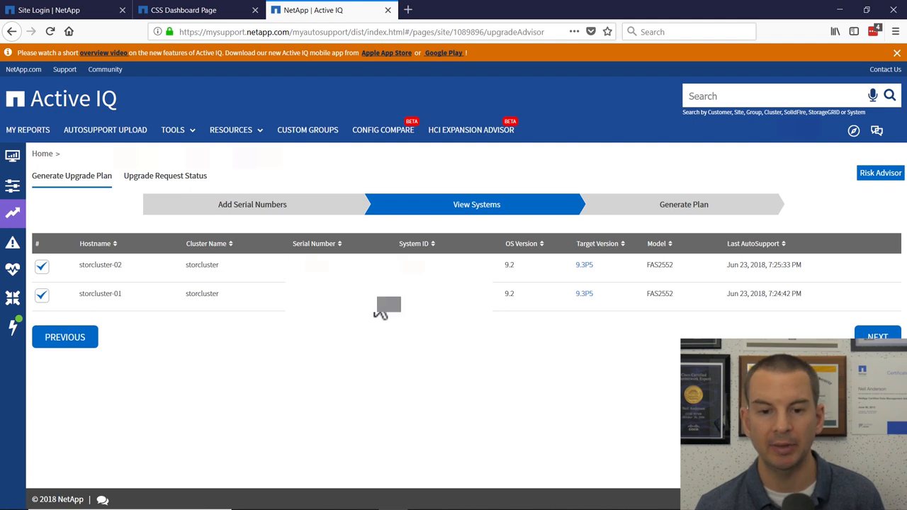
mouse_move(517, 280)
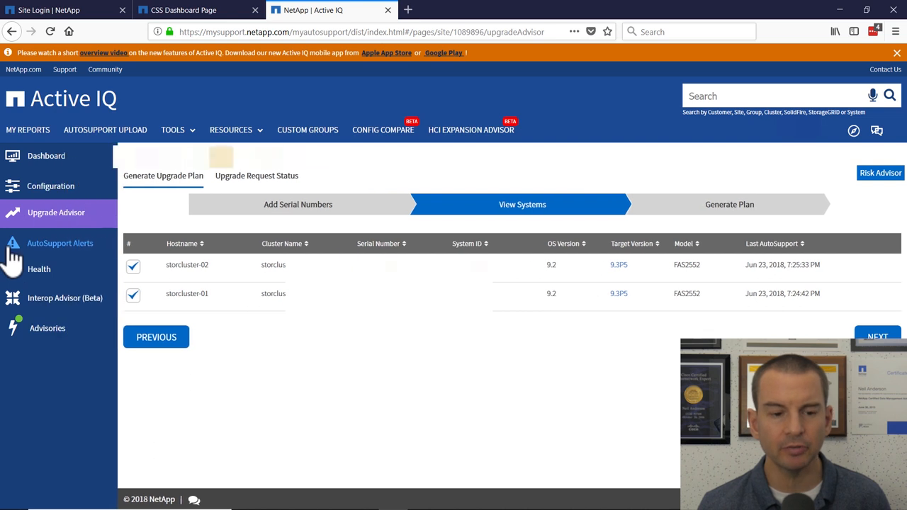
mouse_move(49, 248)
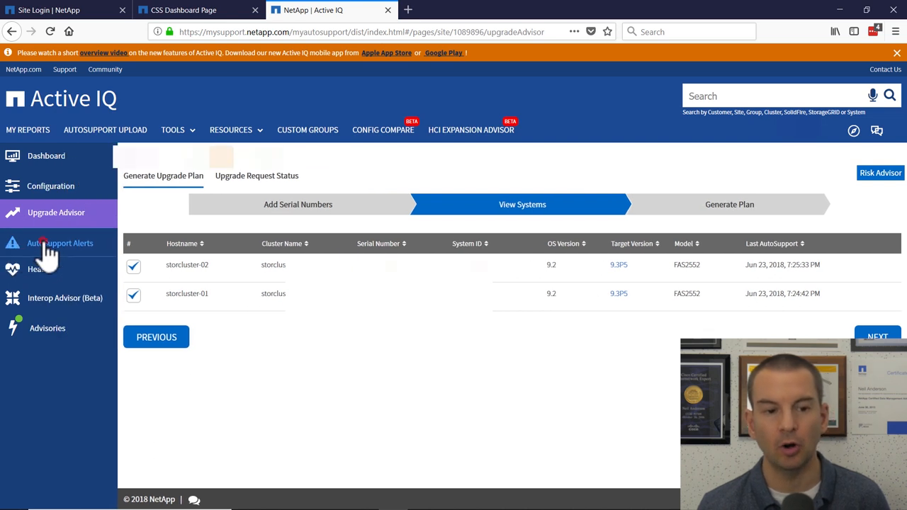
Step: View AutoSupport Alerts and browse the Alert Subscription list of types like CPU FAN FAIL
click(60, 243)
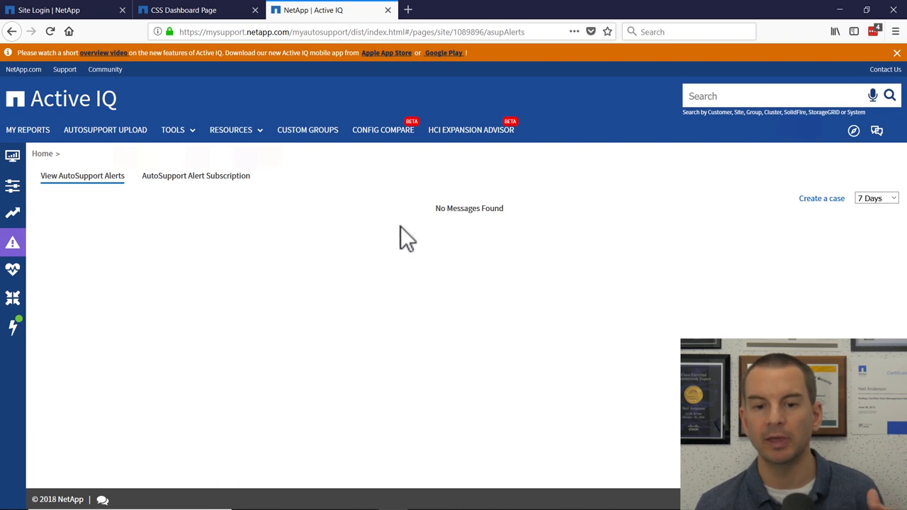
mouse_move(206, 195)
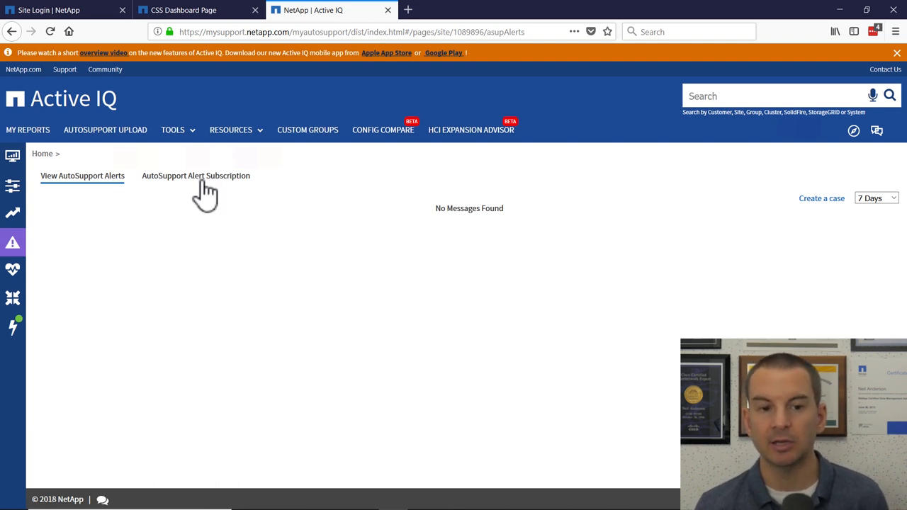
mouse_move(186, 193)
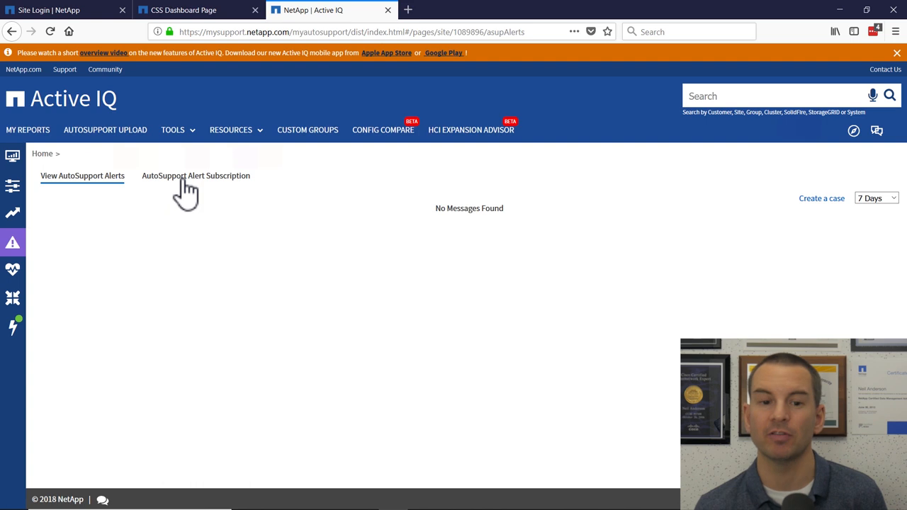
click(196, 176)
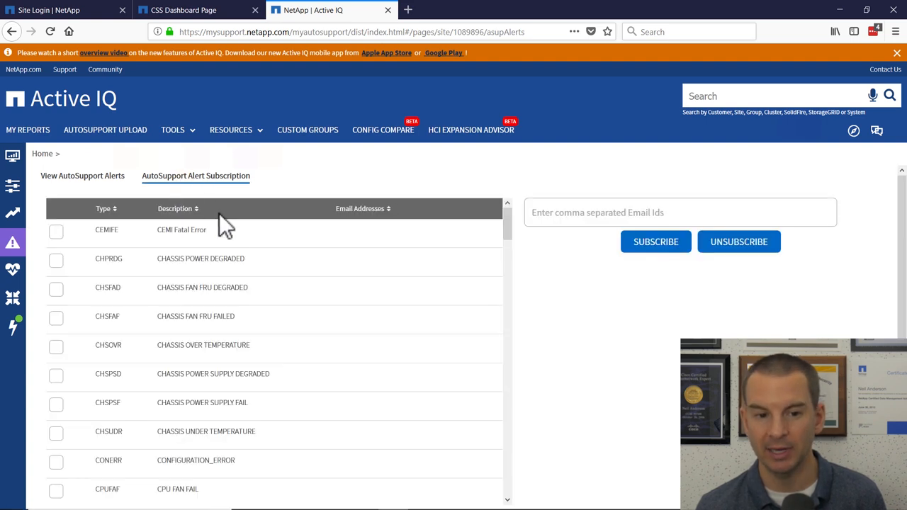
scroll(down, 3)
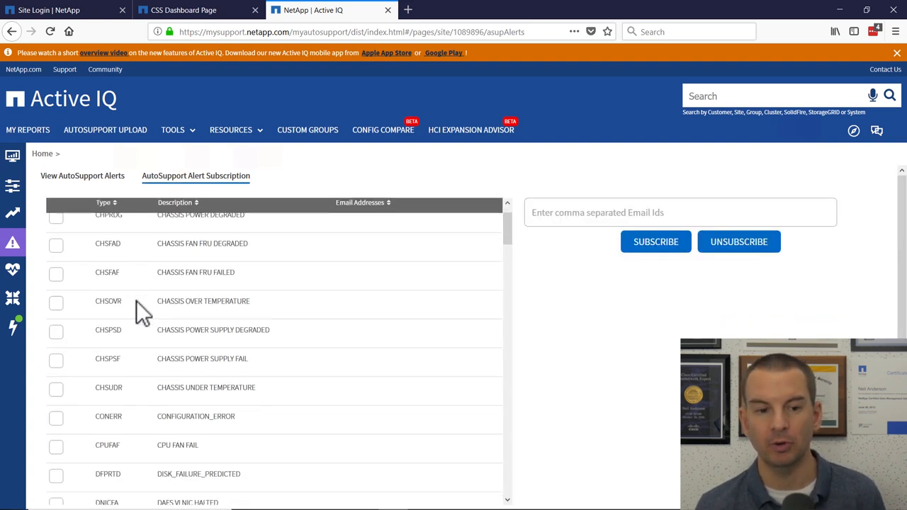
scroll(down, 3)
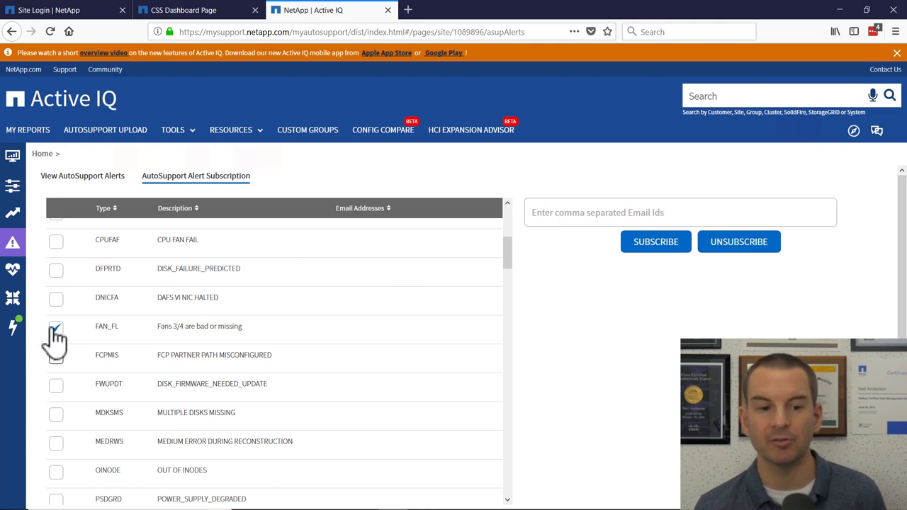
mouse_move(297, 357)
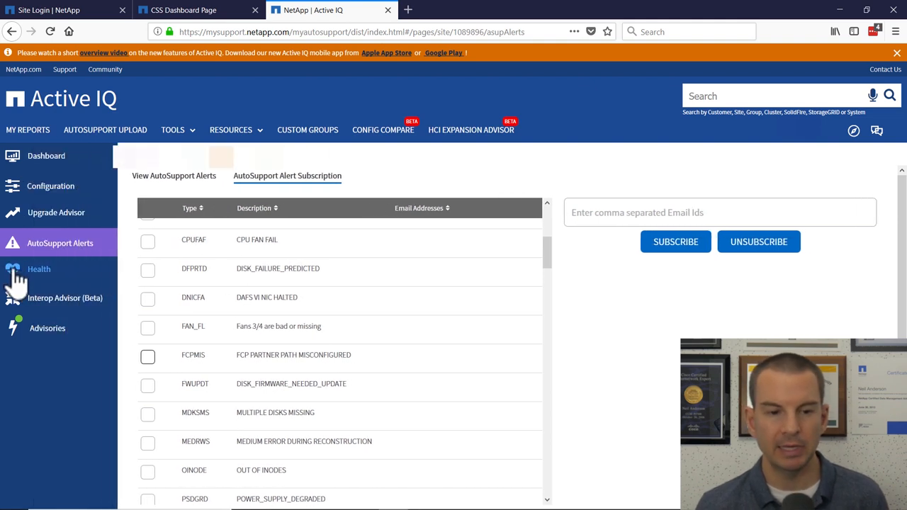
click(40, 270)
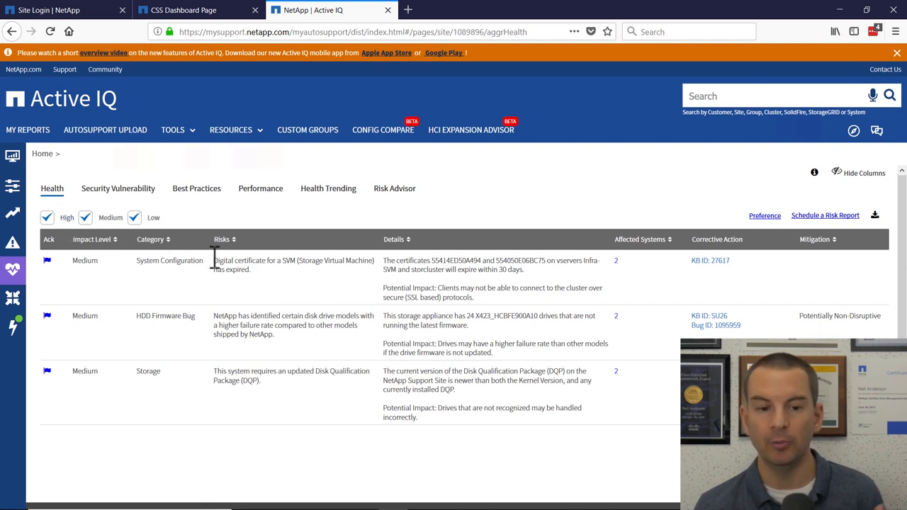
mouse_move(255, 309)
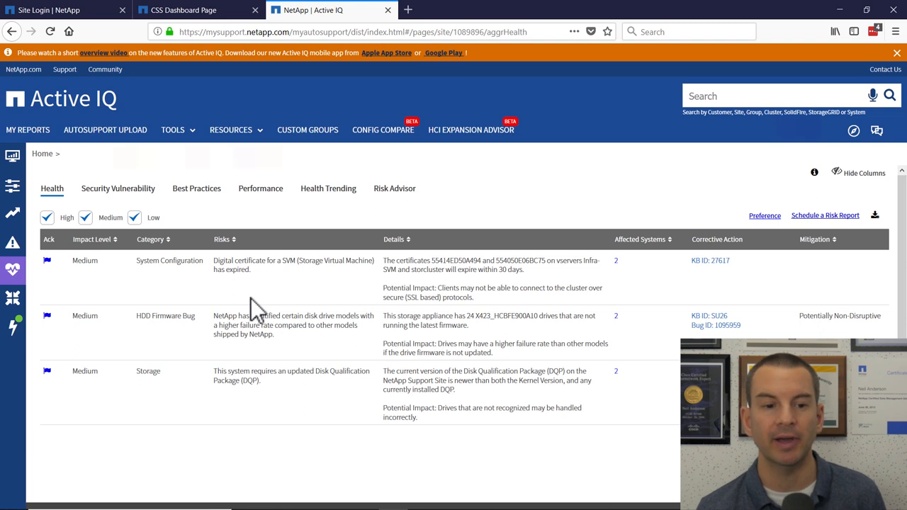
mouse_move(51, 272)
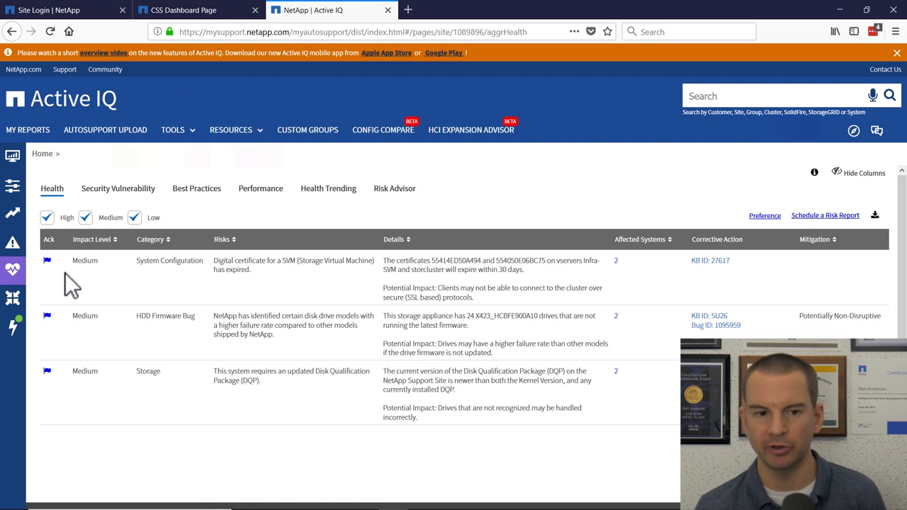
mouse_move(118, 187)
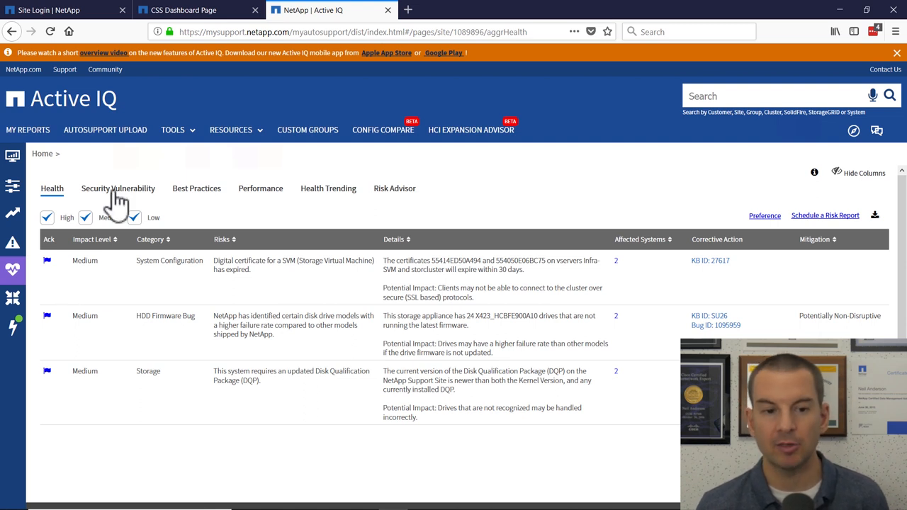
click(118, 187)
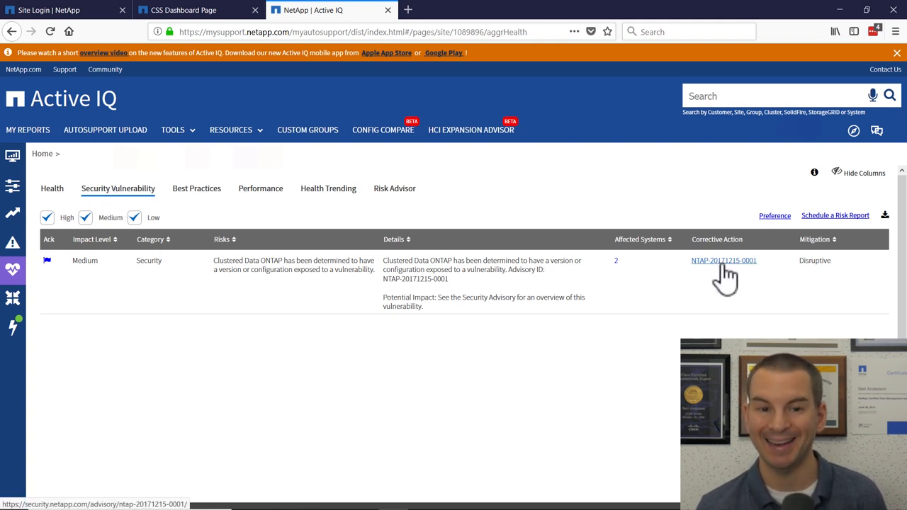
mouse_move(196, 187)
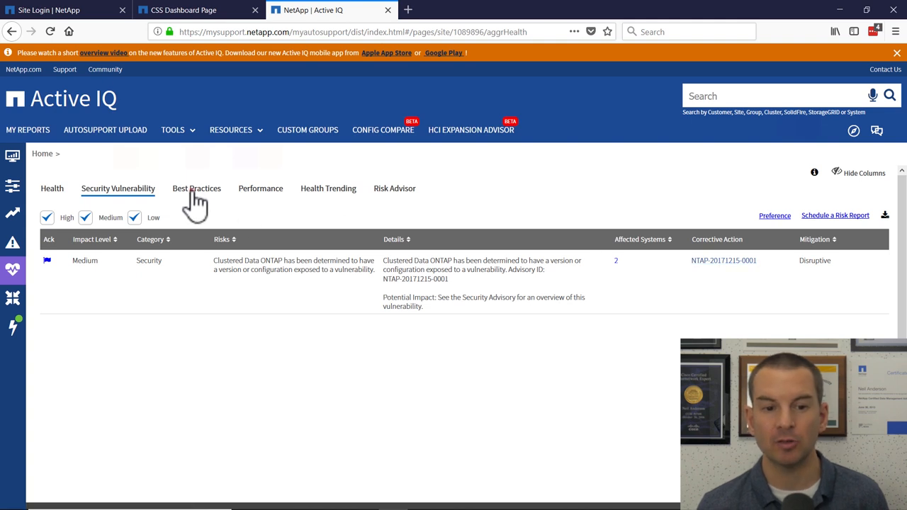
Step: Show the Best Practices risks: too few DNS servers, unconfigured ACP, outdated disk firmware
click(196, 187)
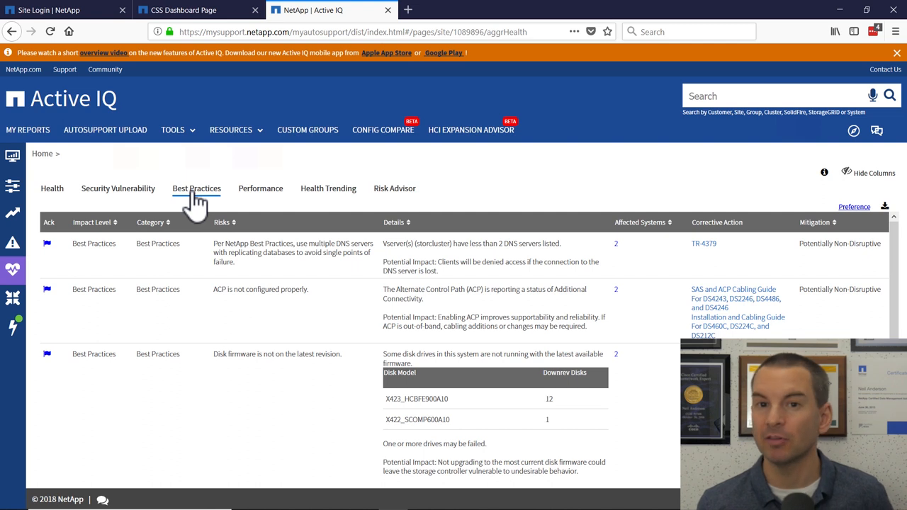
mouse_move(133, 282)
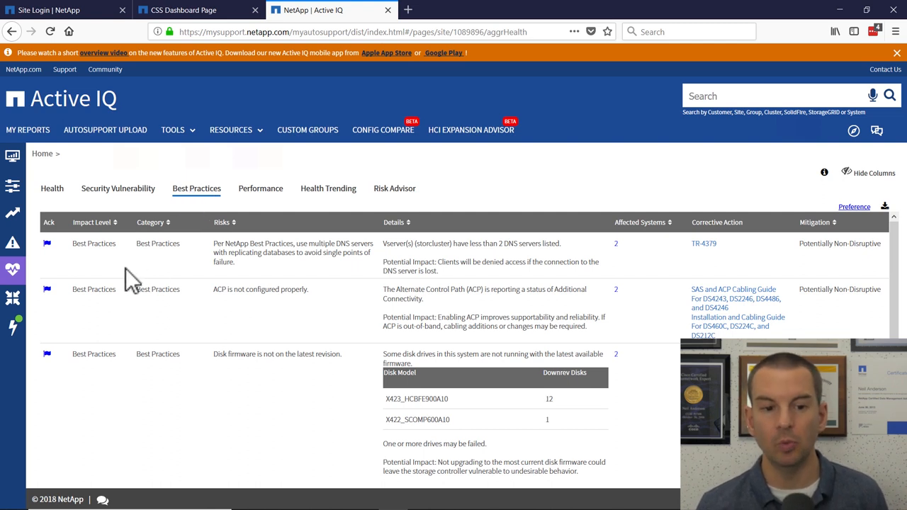
mouse_move(654, 264)
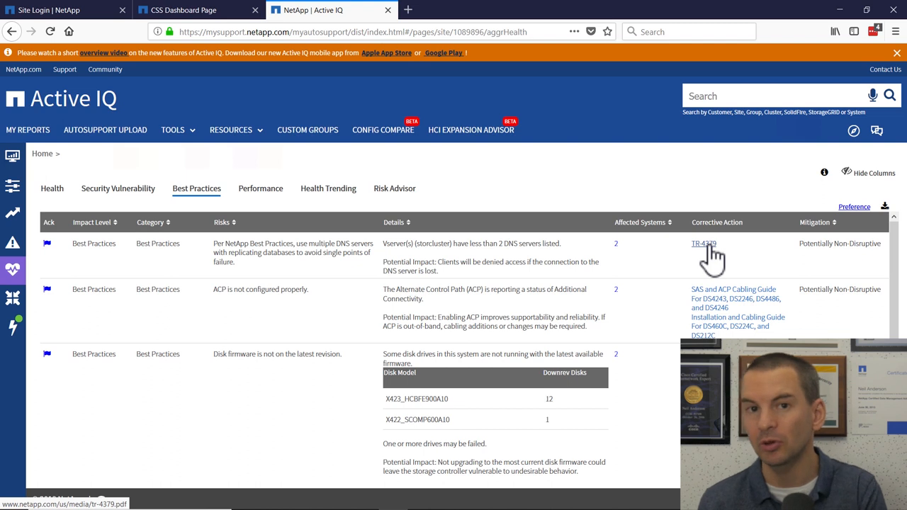
mouse_move(712, 258)
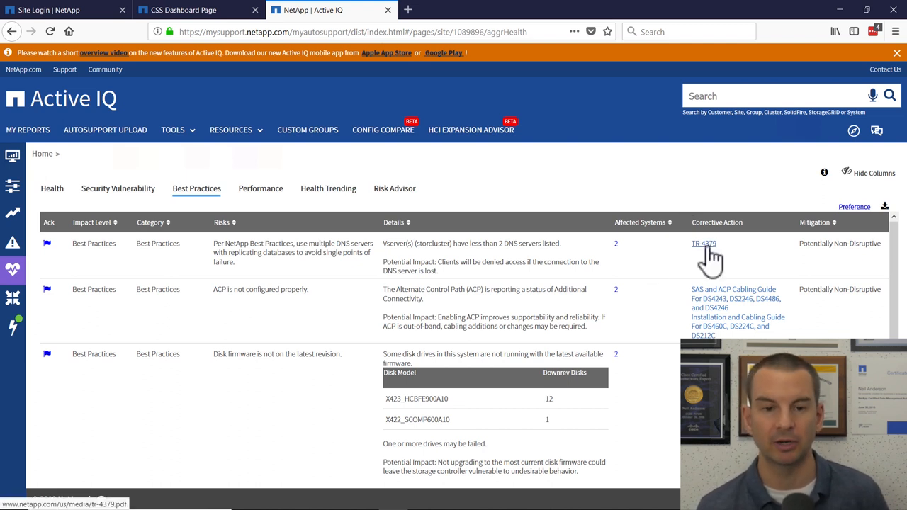
mouse_move(272, 234)
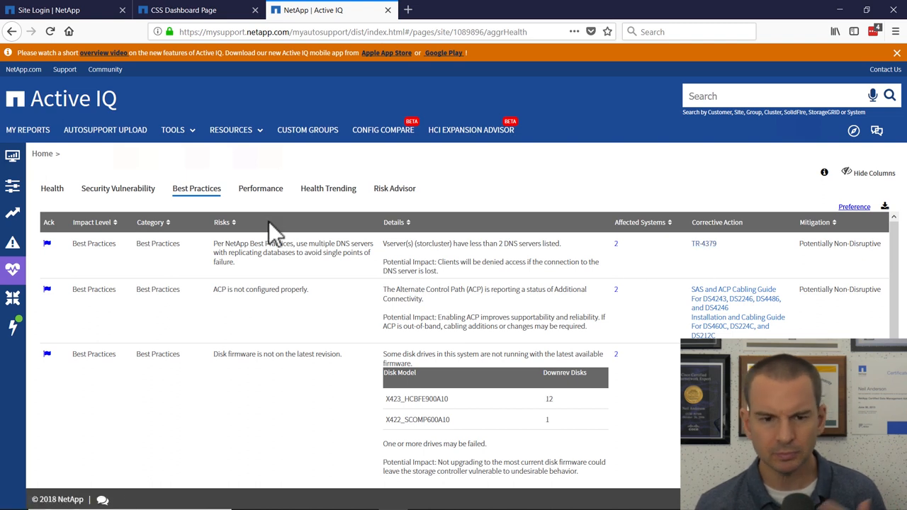
Step: View risk trends over time and list unresolved risks: expired SVM certificate, outdated Disk Qualification Package
click(261, 187)
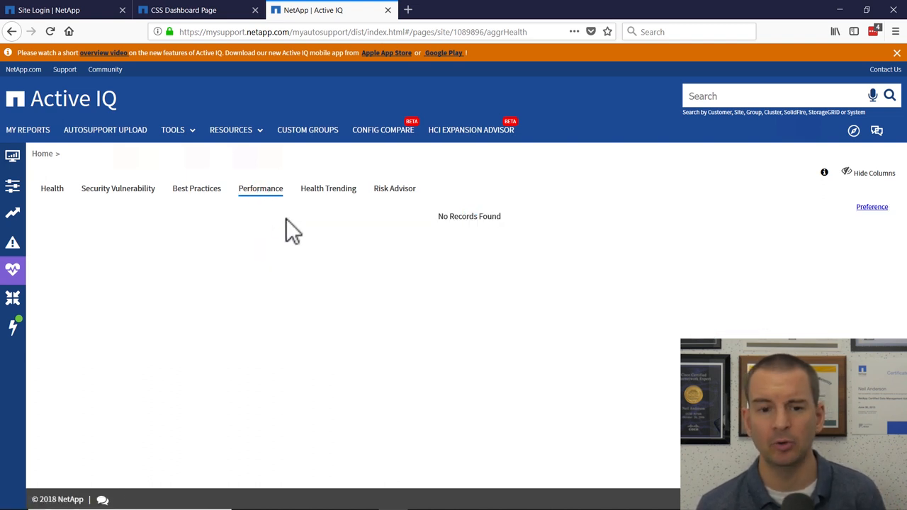
click(329, 176)
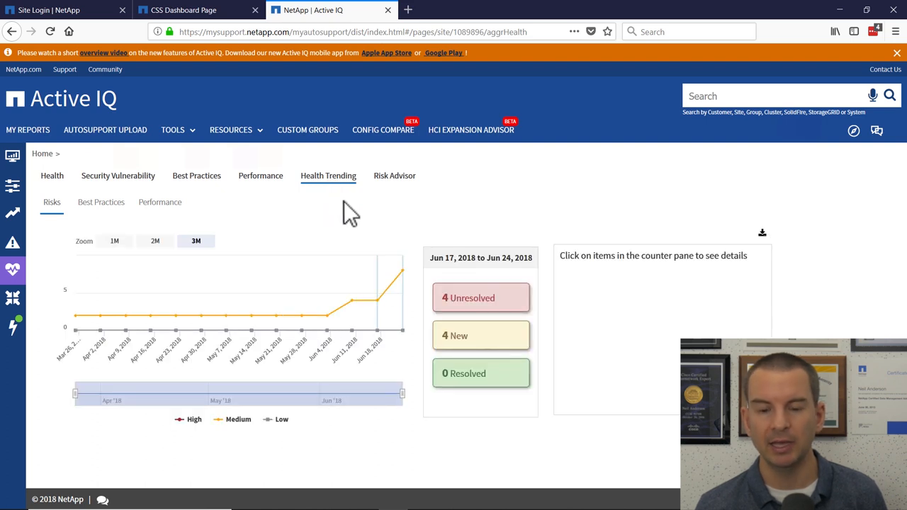
mouse_move(326, 255)
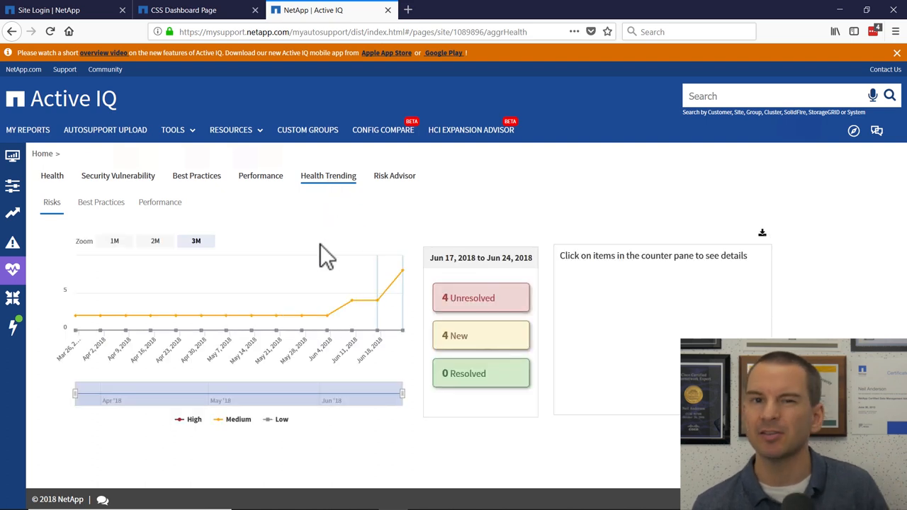
mouse_move(471, 268)
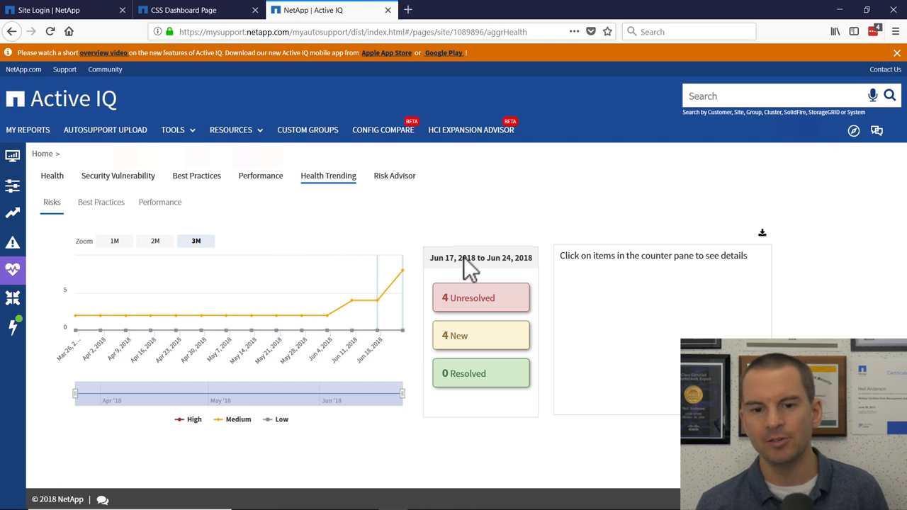
mouse_move(473, 312)
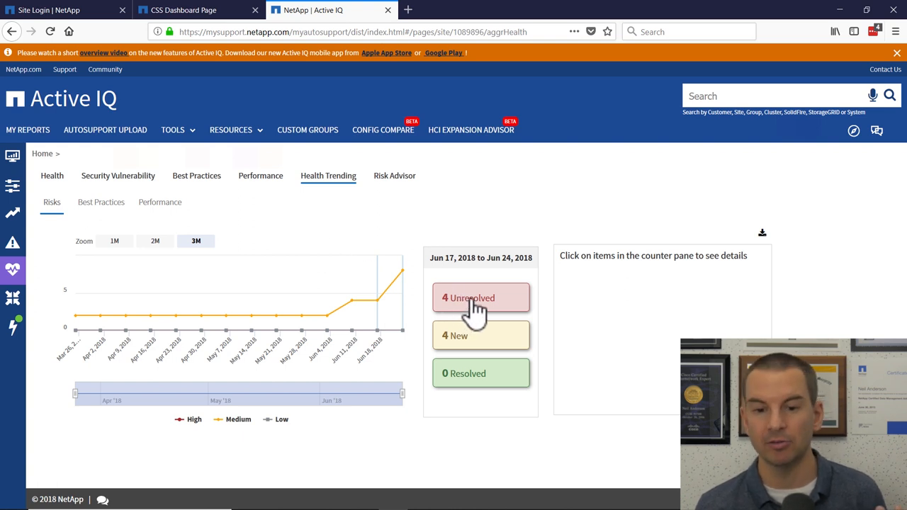
click(480, 298)
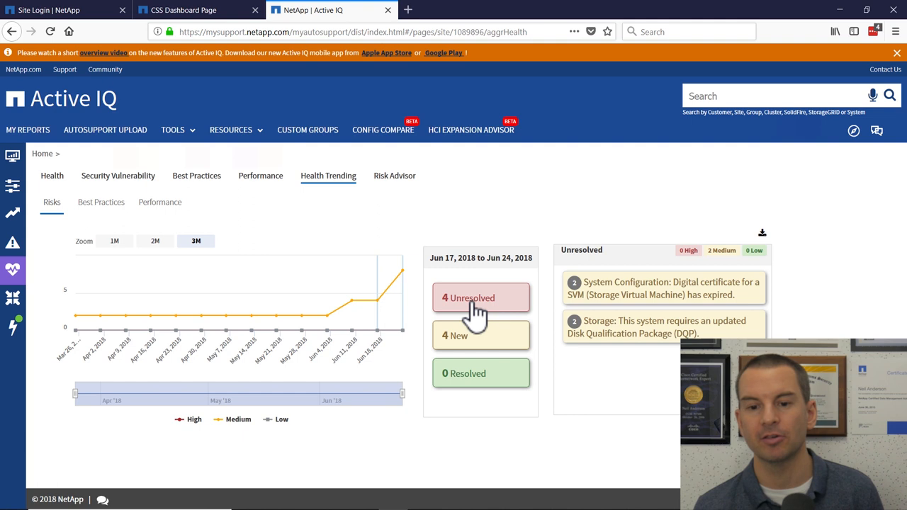
mouse_move(655, 289)
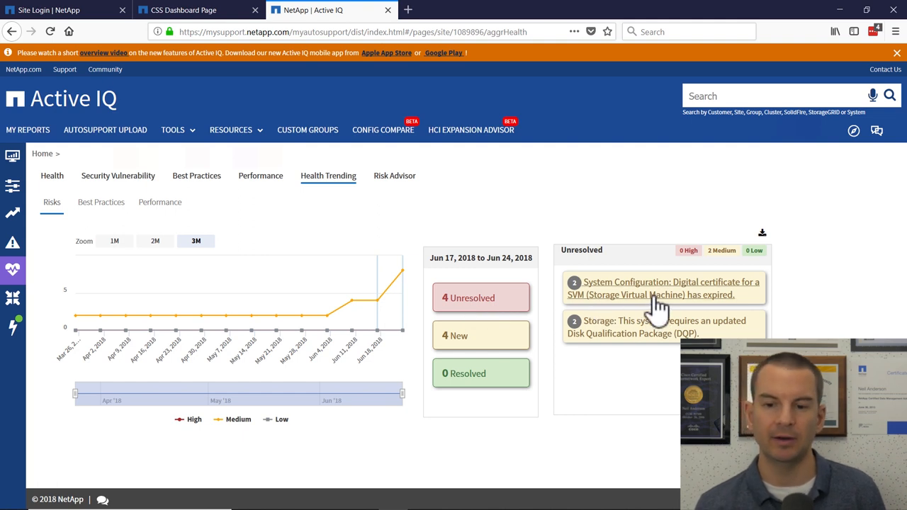
mouse_move(631, 333)
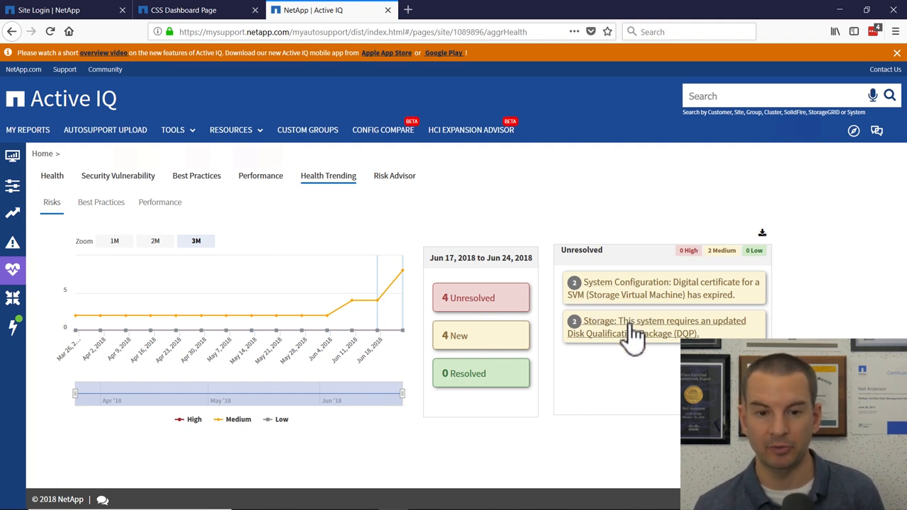
Step: Show Risk Advisor for target version 9.4, which reports no data found
click(394, 175)
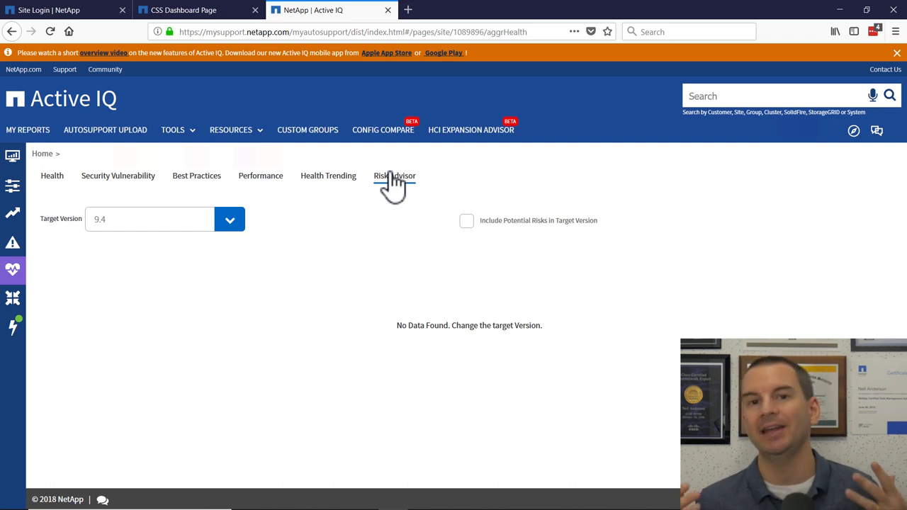
mouse_move(111, 263)
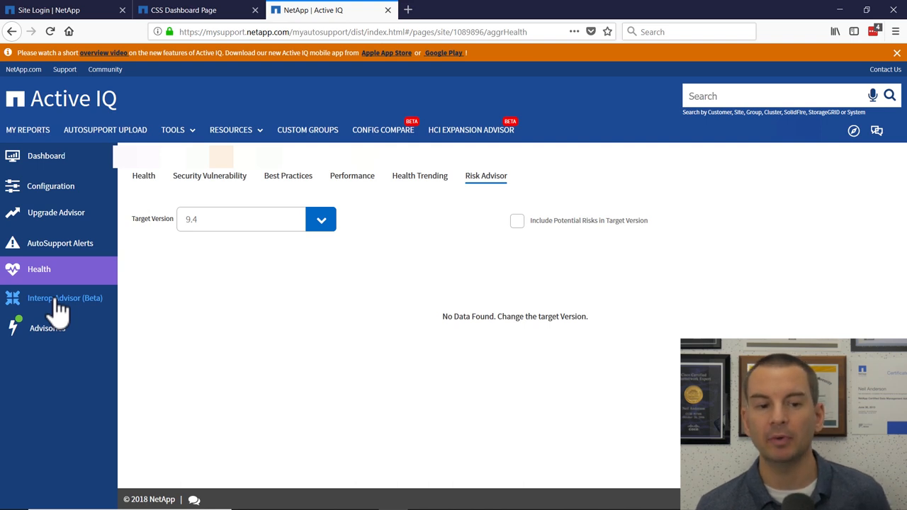
mouse_move(78, 297)
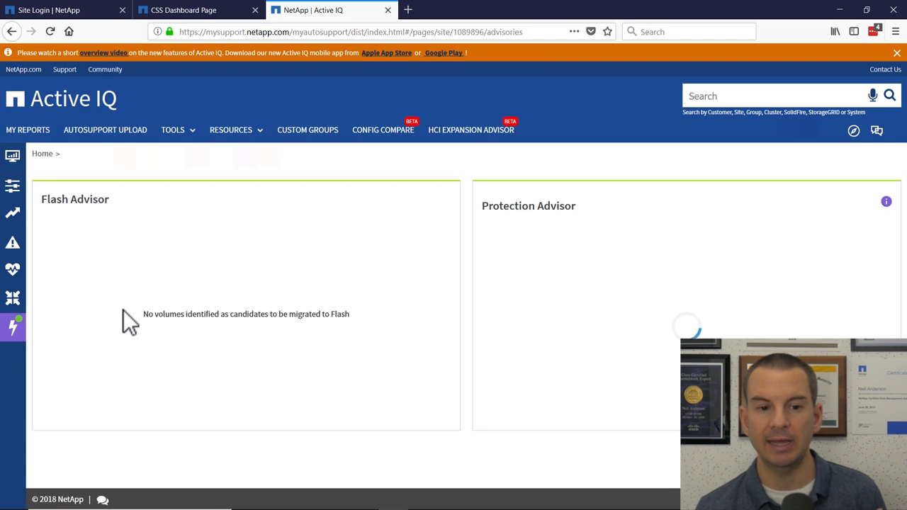
mouse_move(275, 347)
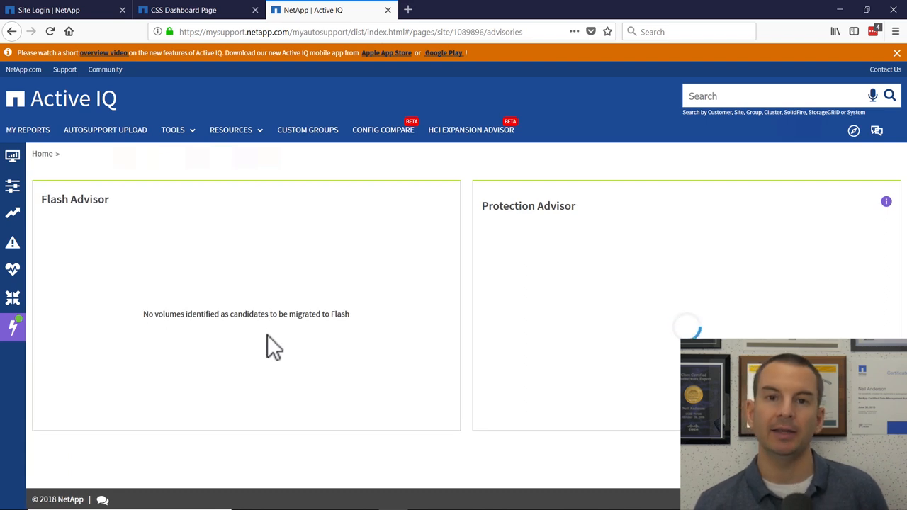
mouse_move(264, 346)
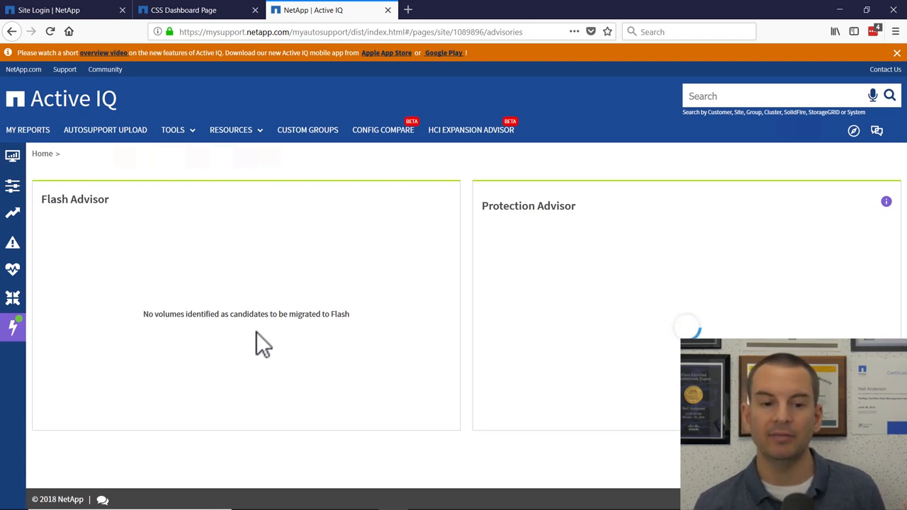
mouse_move(220, 340)
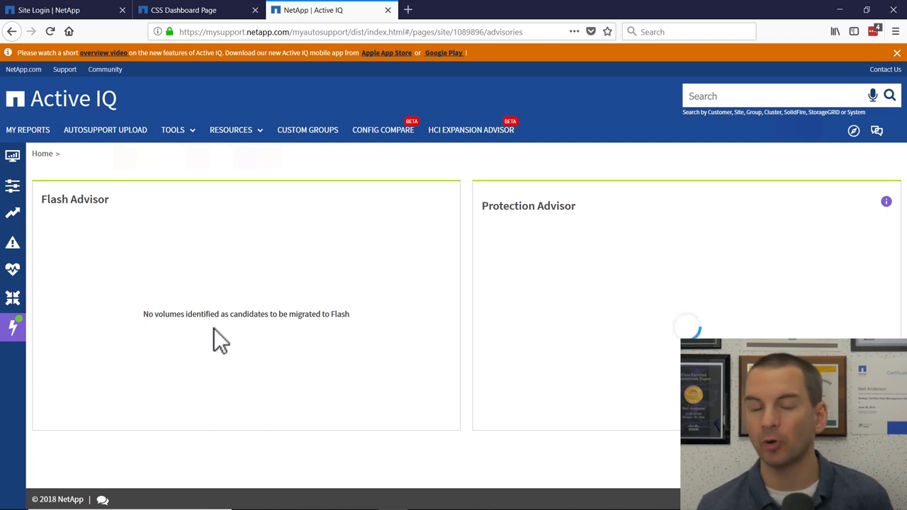
mouse_move(210, 353)
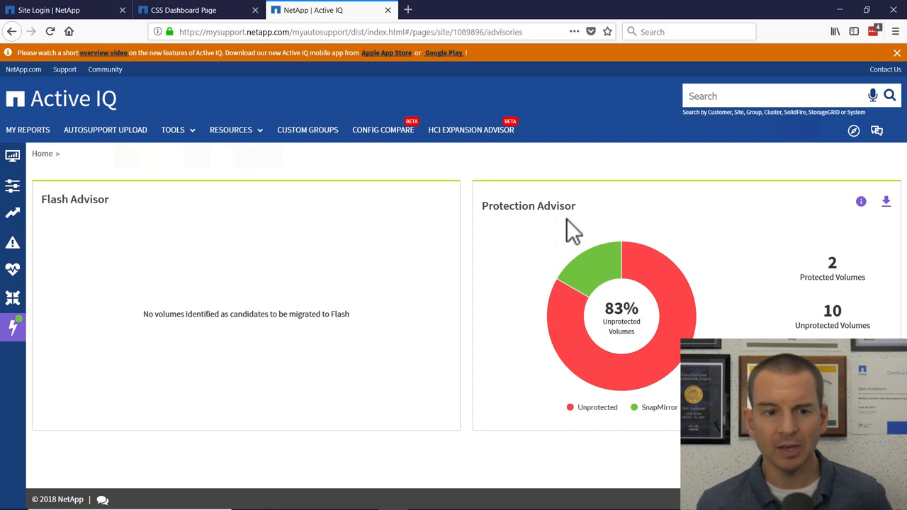
mouse_move(14, 139)
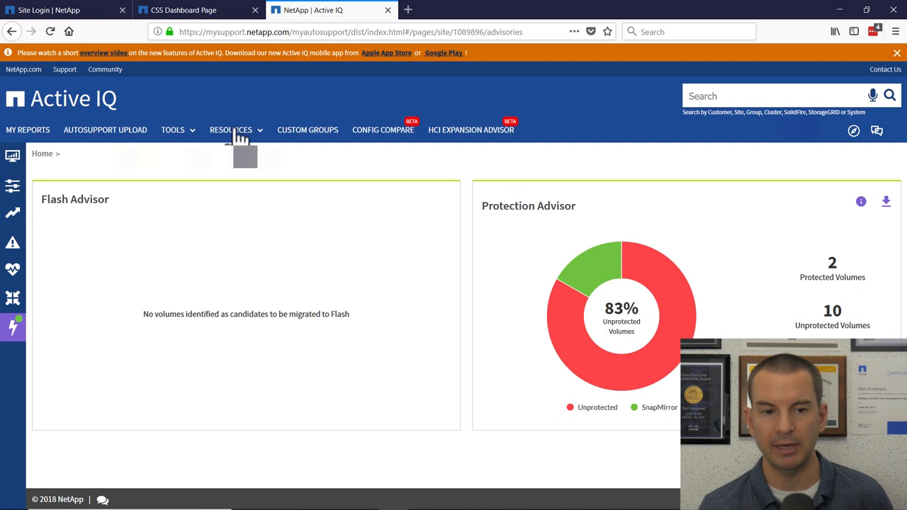
mouse_move(264, 337)
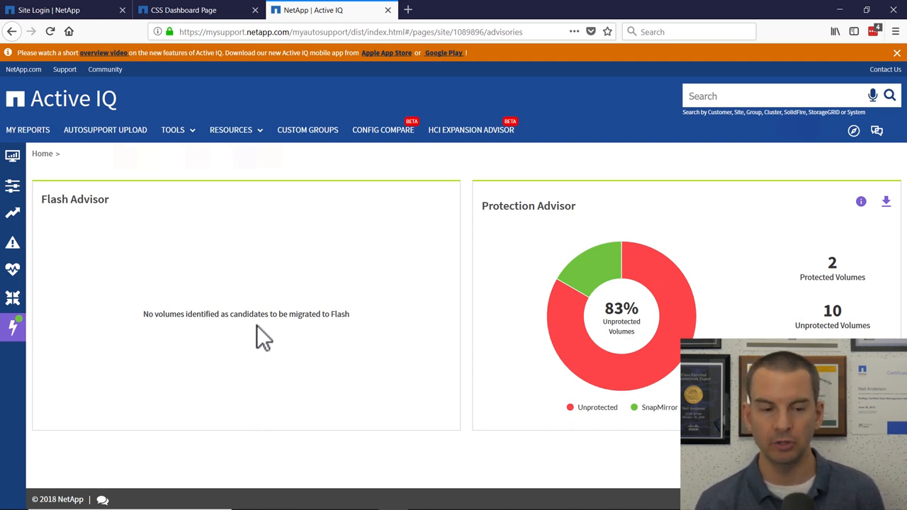
mouse_move(343, 314)
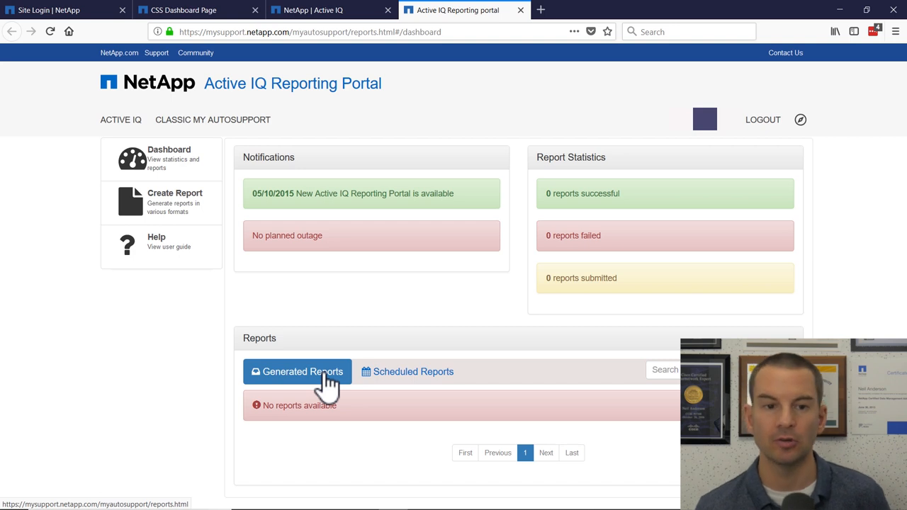
Step: Switch browser tabs to the support dashboard, then back to the Active IQ advisories page
click(199, 10)
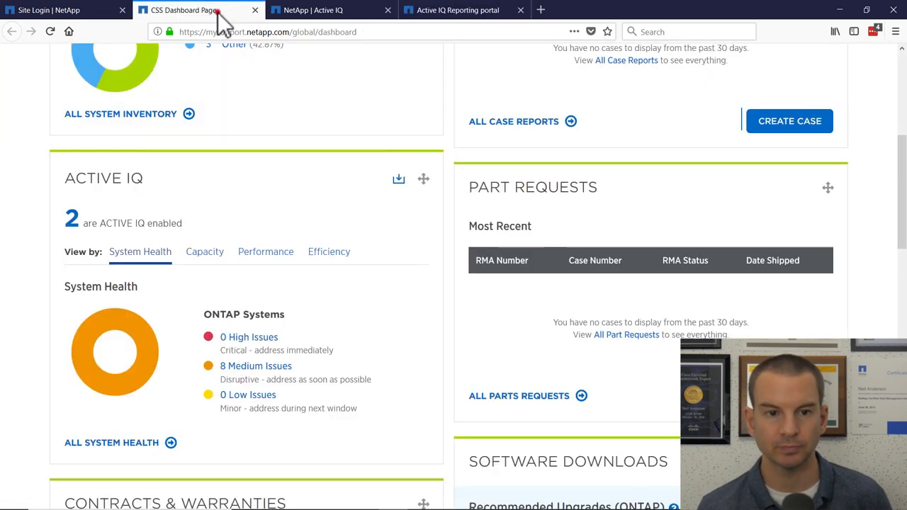
click(331, 10)
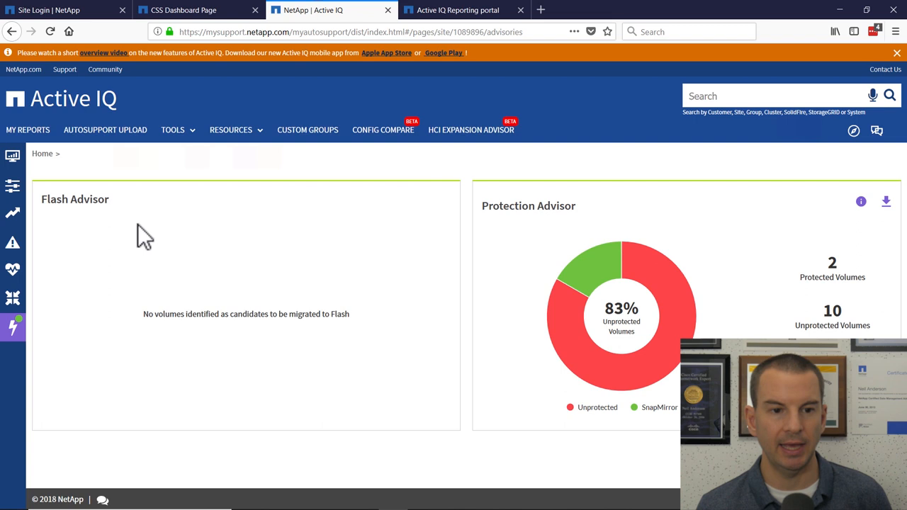
mouse_move(105, 130)
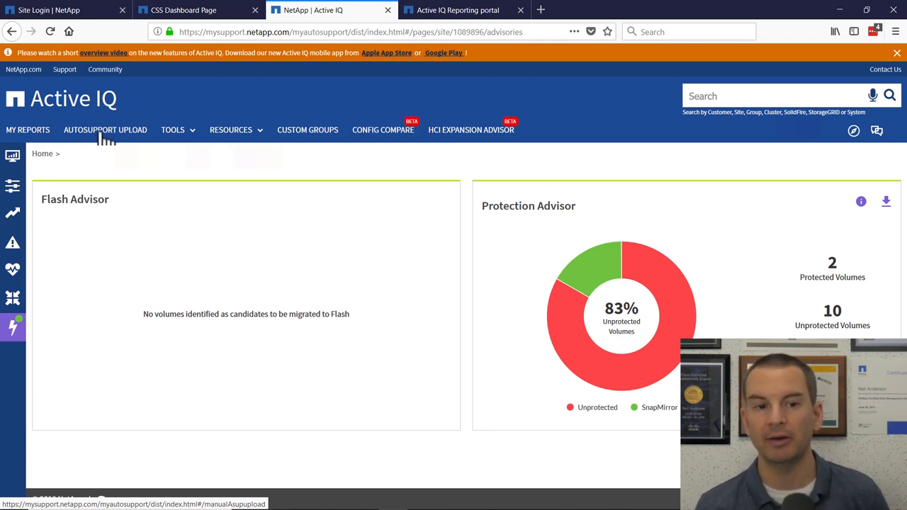
mouse_move(111, 137)
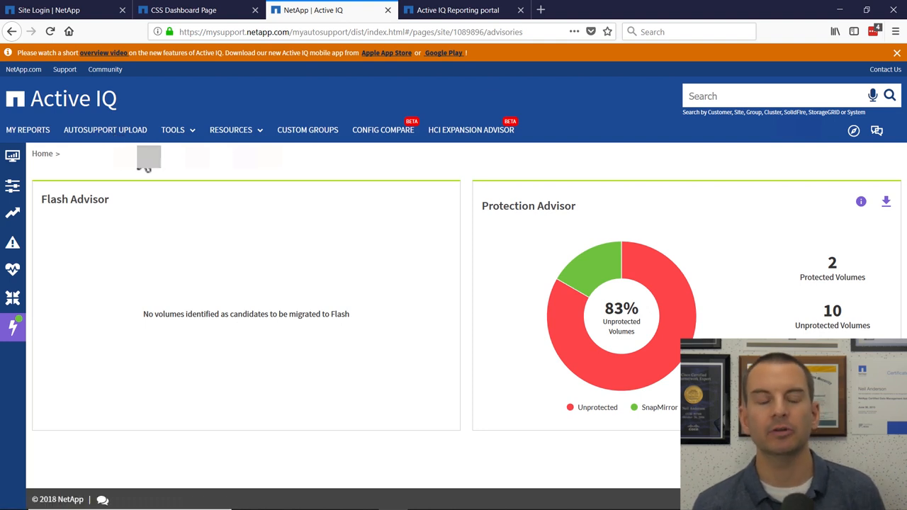
click(173, 130)
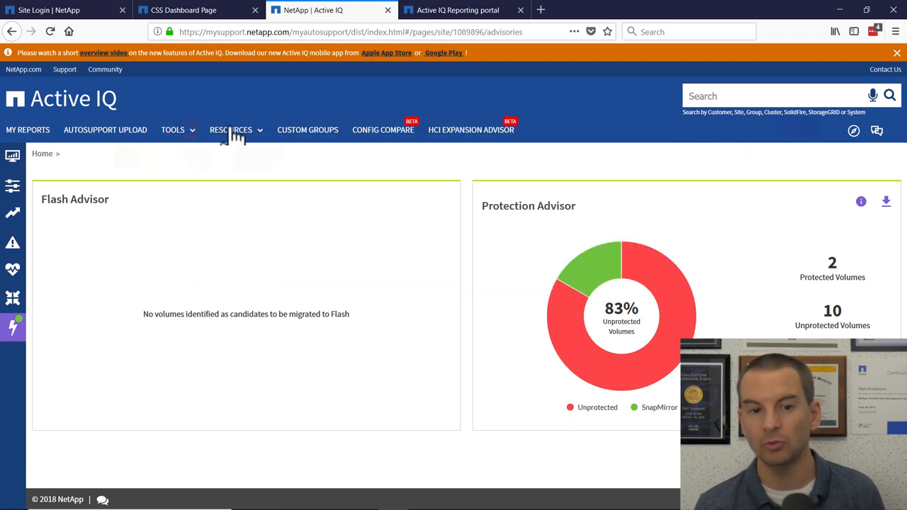
click(229, 130)
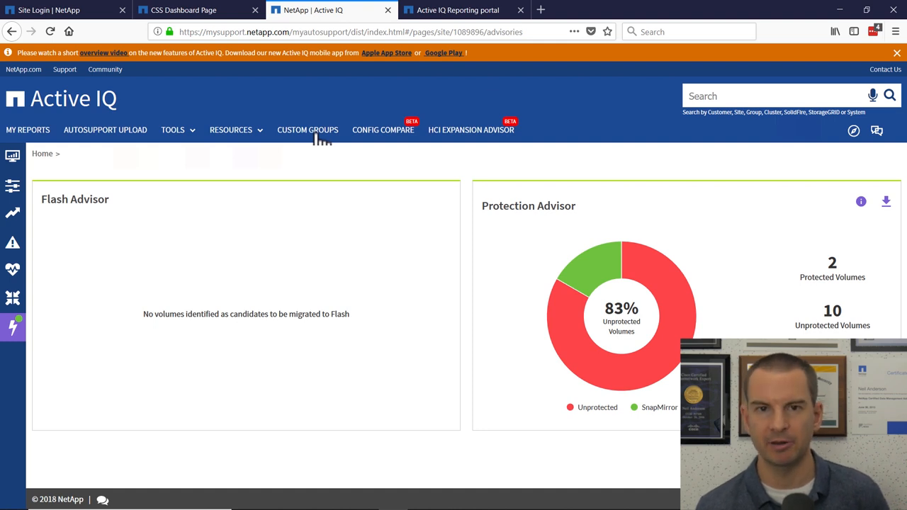
mouse_move(386, 142)
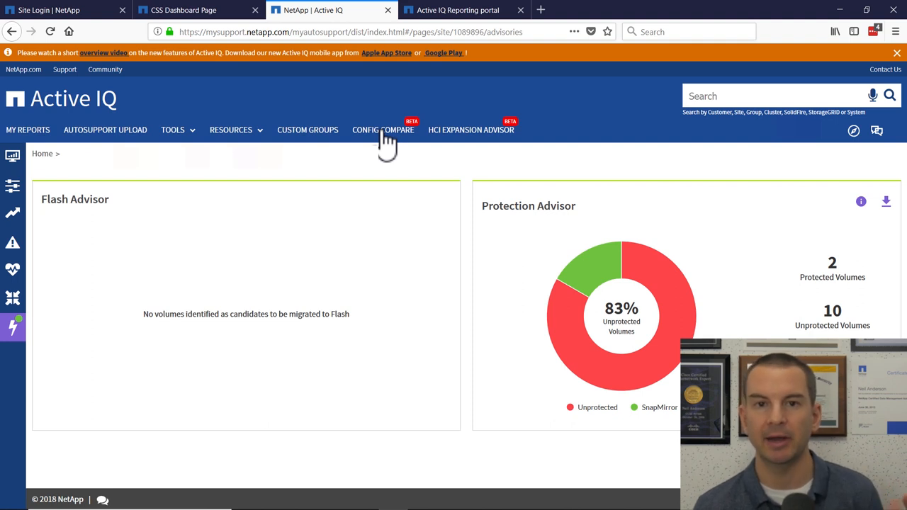
mouse_move(423, 136)
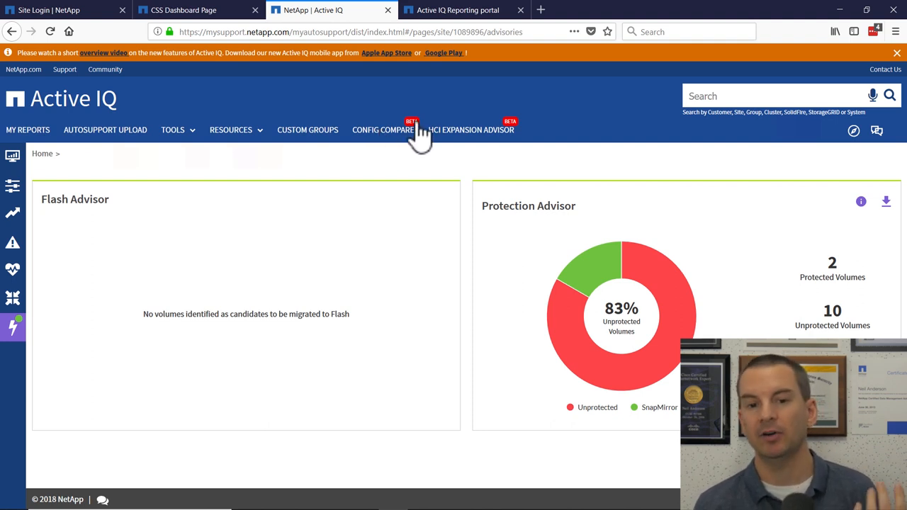
mouse_move(465, 159)
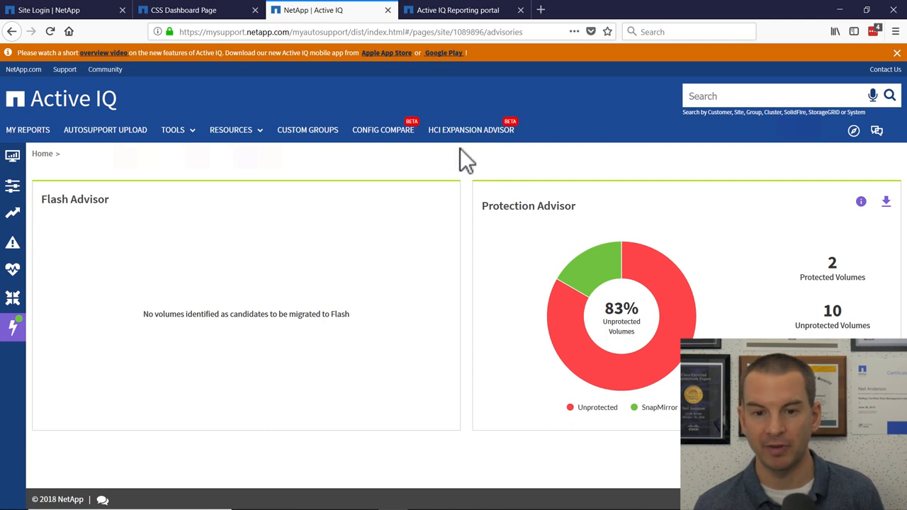
mouse_move(428, 156)
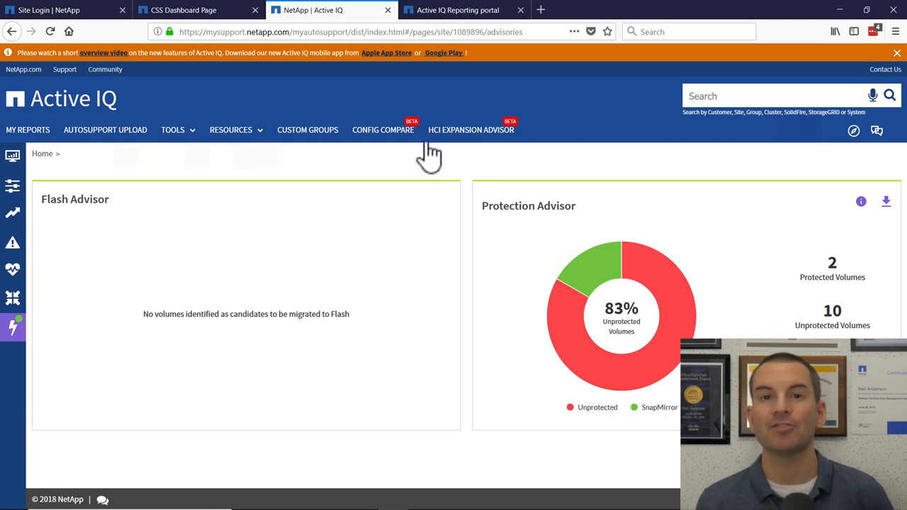